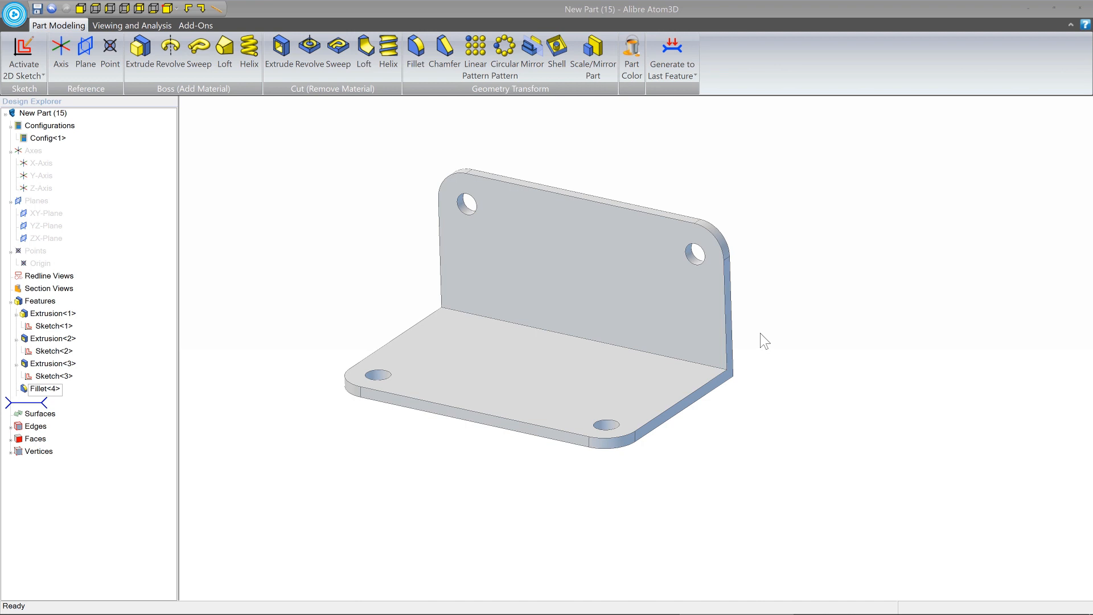
pyautogui.moveTo(707, 320)
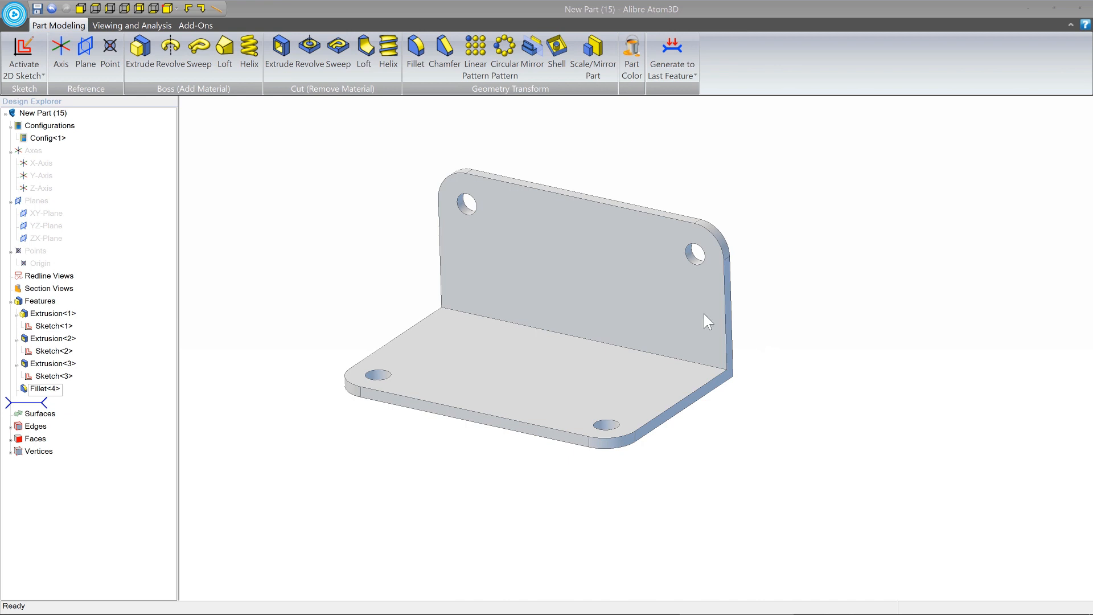
# - Review the finished bracket by zooming in and rolling its feature history forward
pyautogui.moveTo(707, 321); pyautogui.dragTo(540, 338)
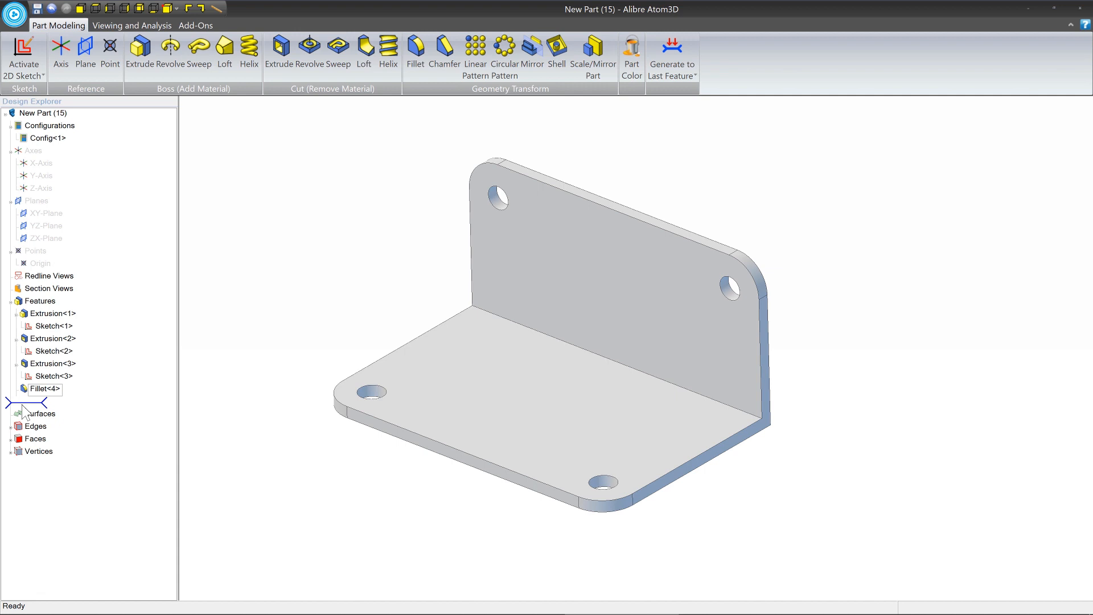
pyautogui.moveTo(39, 414)
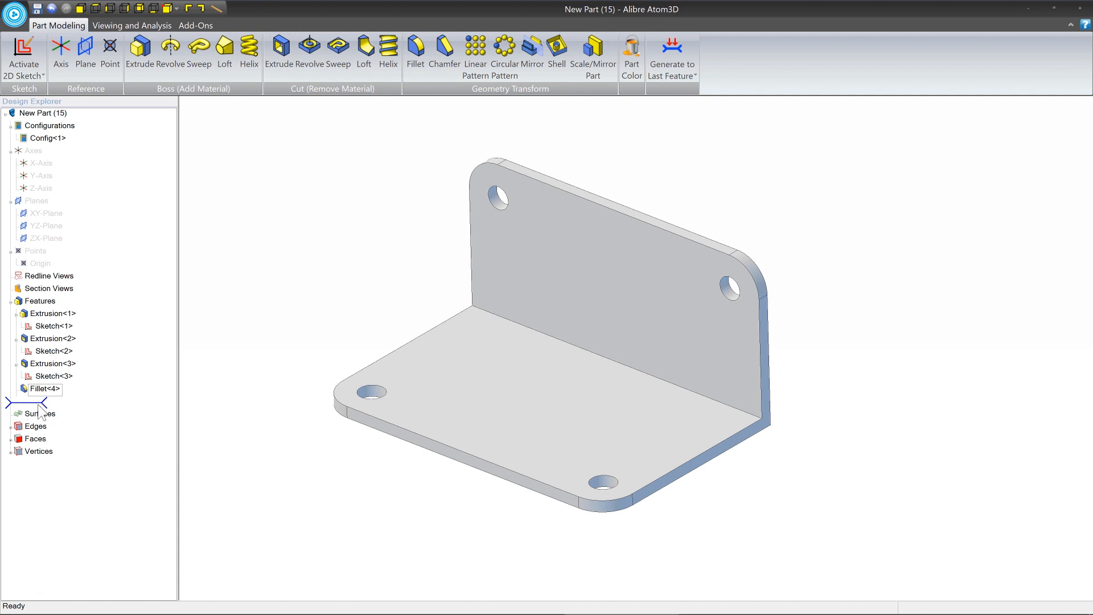
pyautogui.moveTo(38, 412)
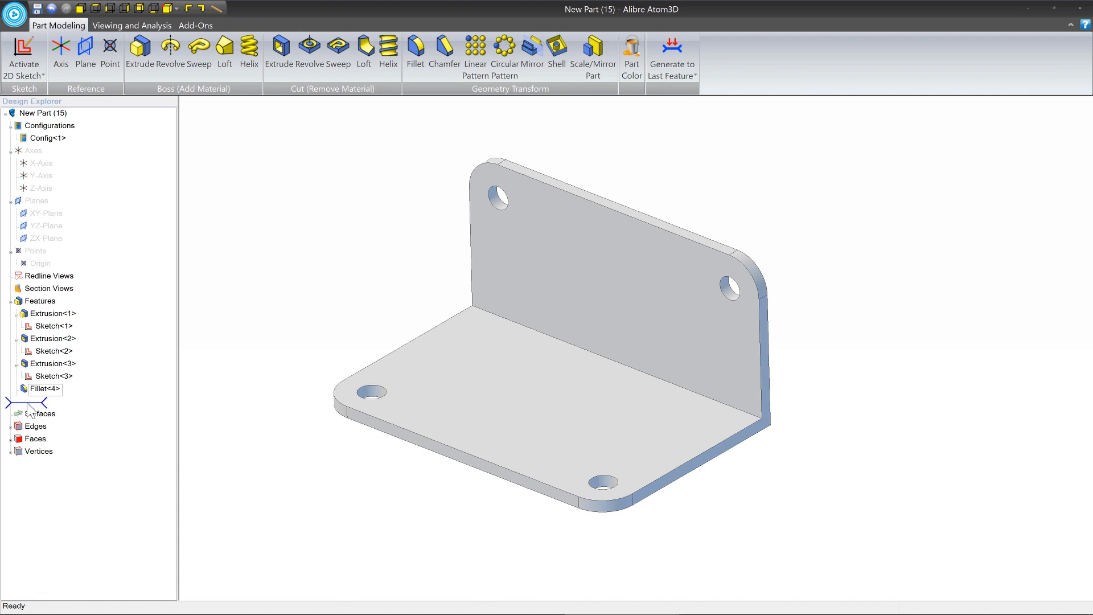
pyautogui.moveTo(37, 409)
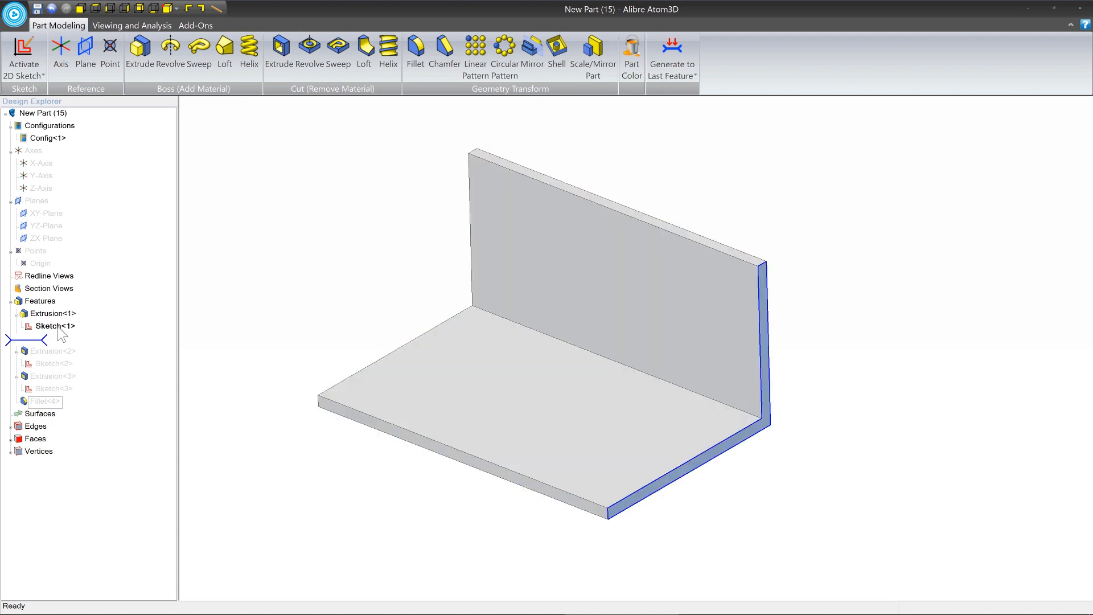
pyautogui.click(53, 325)
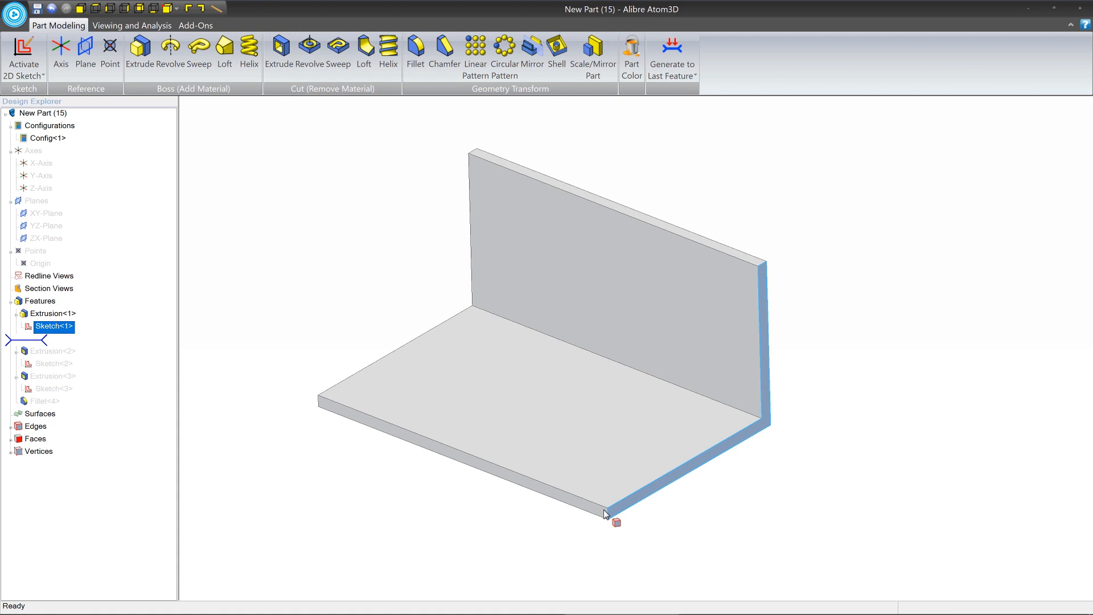
pyautogui.moveTo(749, 455)
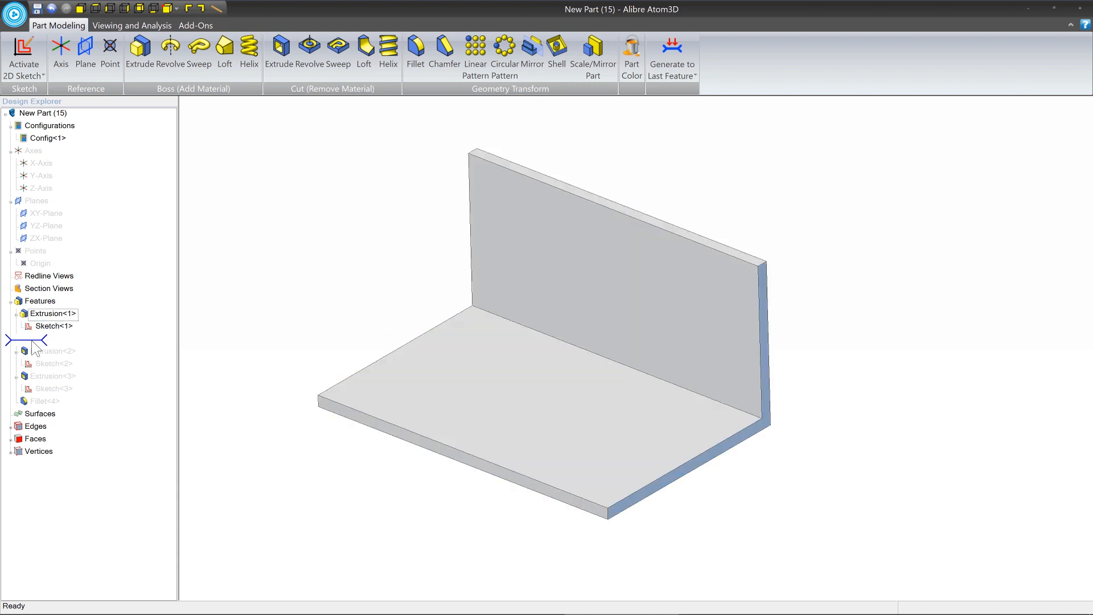
pyautogui.click(51, 338)
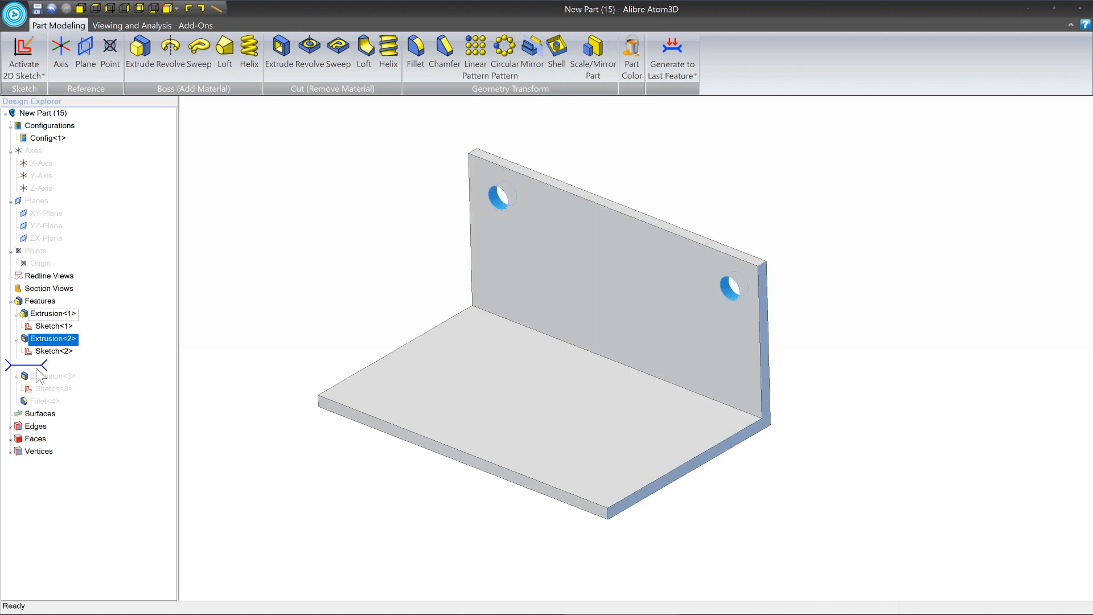
pyautogui.click(51, 363)
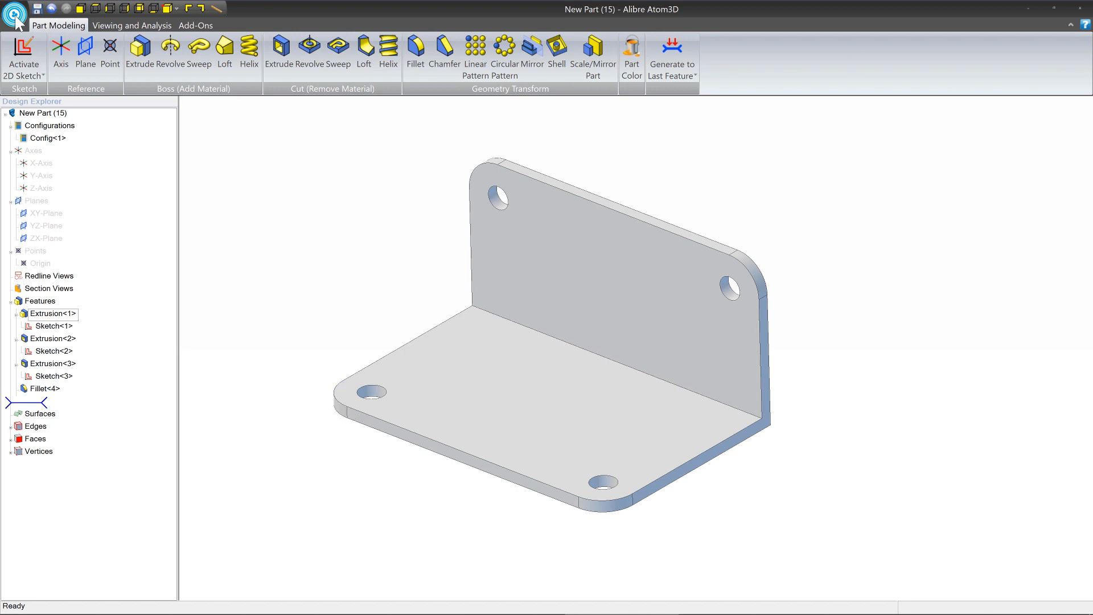
# - Create a new empty part document, New Part (16), from the file menu
pyautogui.click(13, 12)
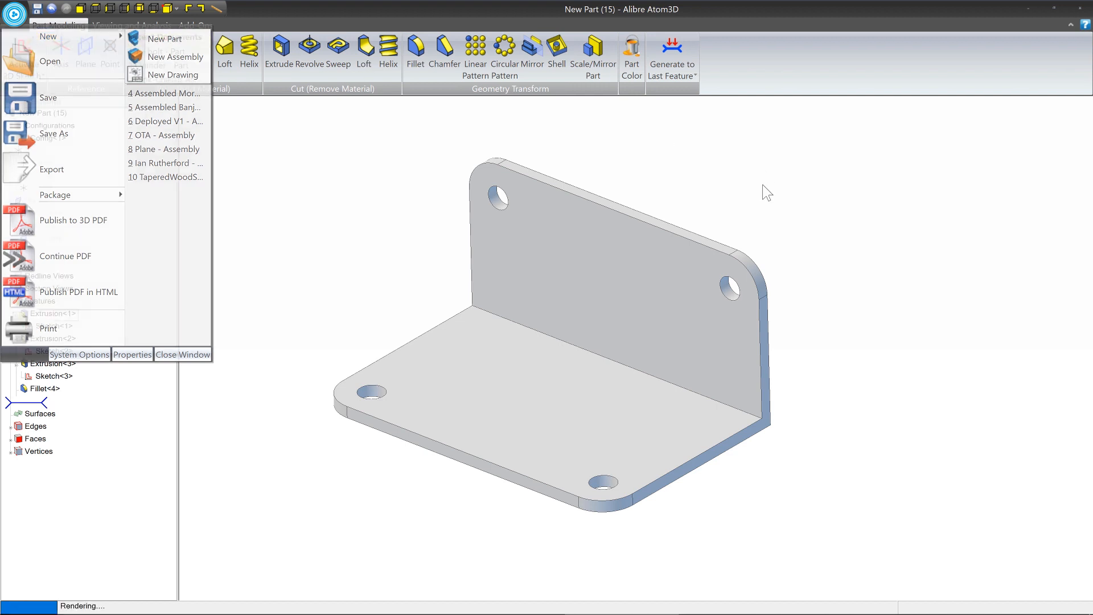
pyautogui.click(165, 39)
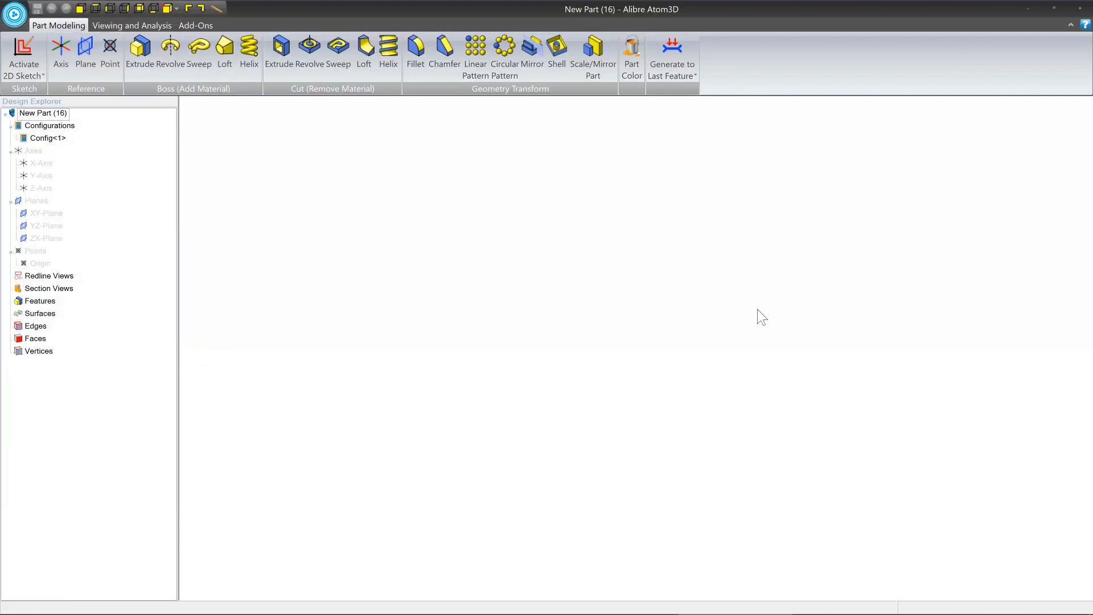
pyautogui.moveTo(648, 291)
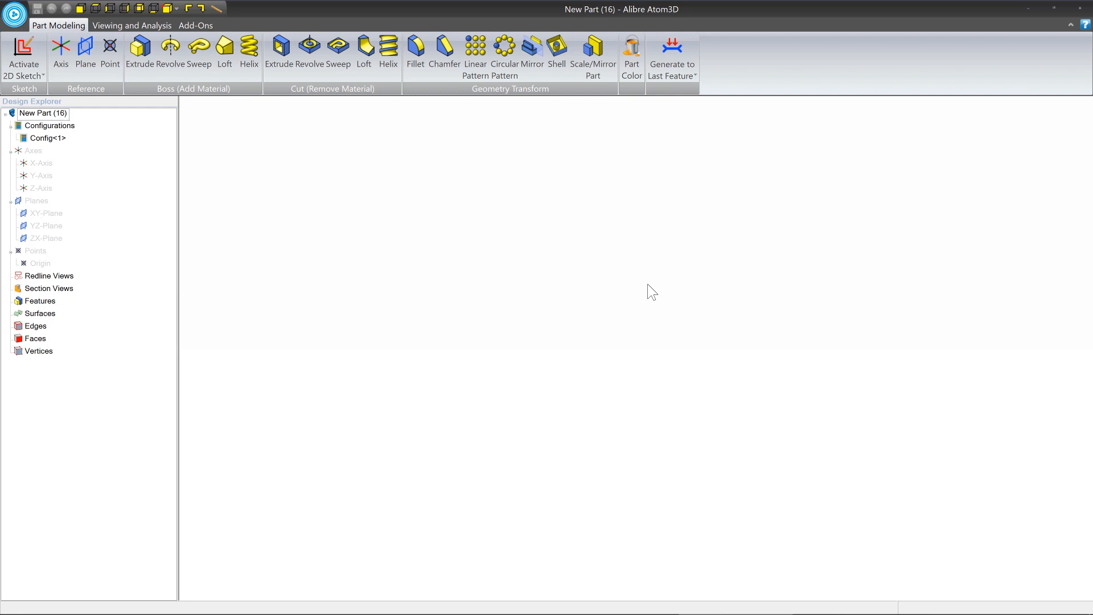
pyautogui.moveTo(462, 312)
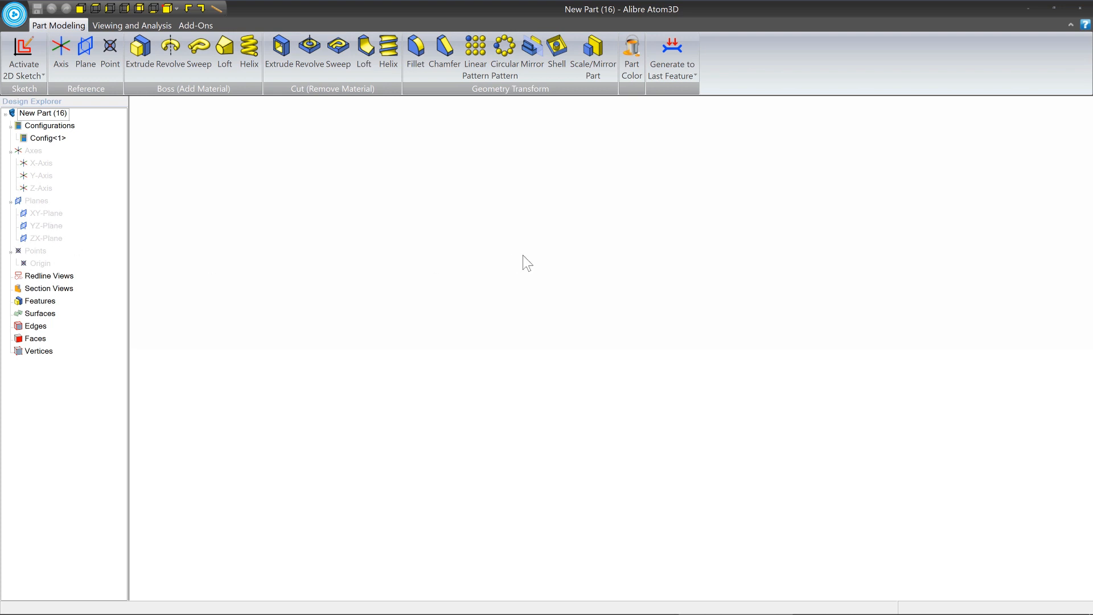
pyautogui.moveTo(604, 457)
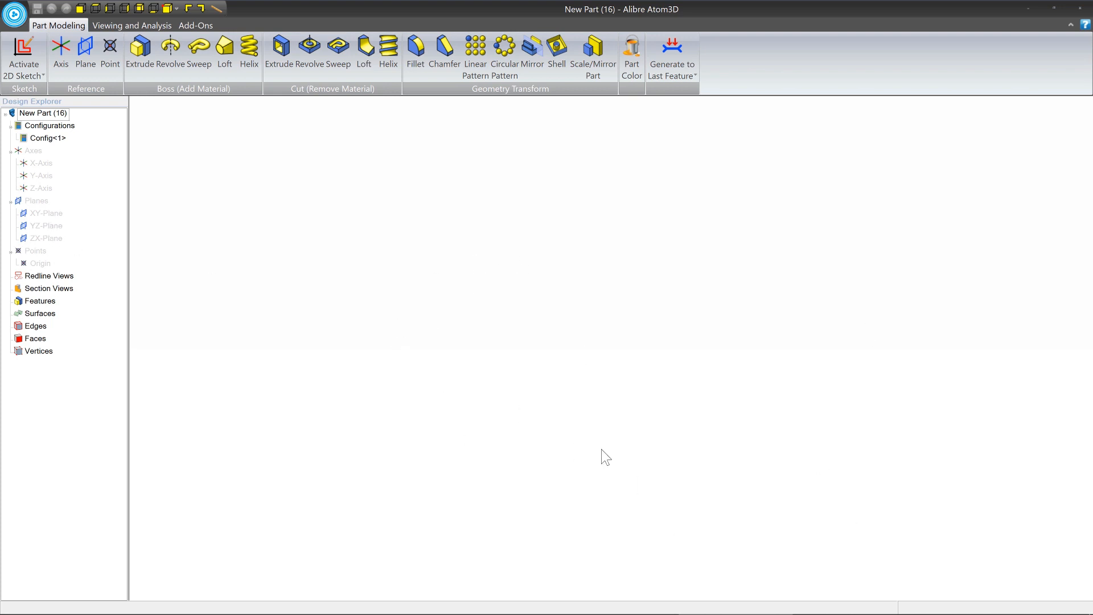
pyautogui.moveTo(622, 443)
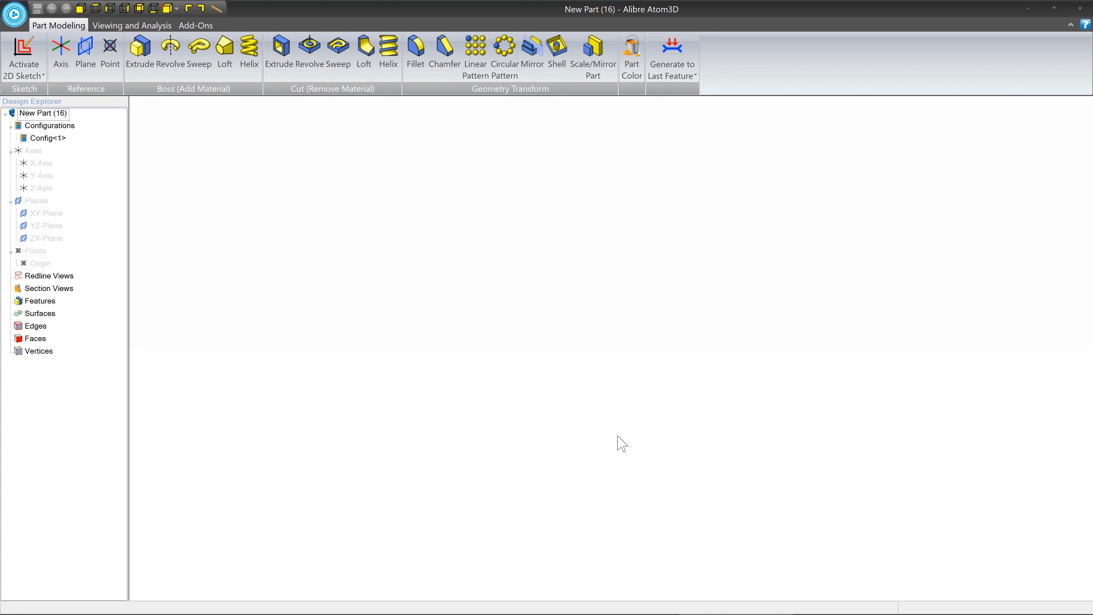
pyautogui.click(23, 50)
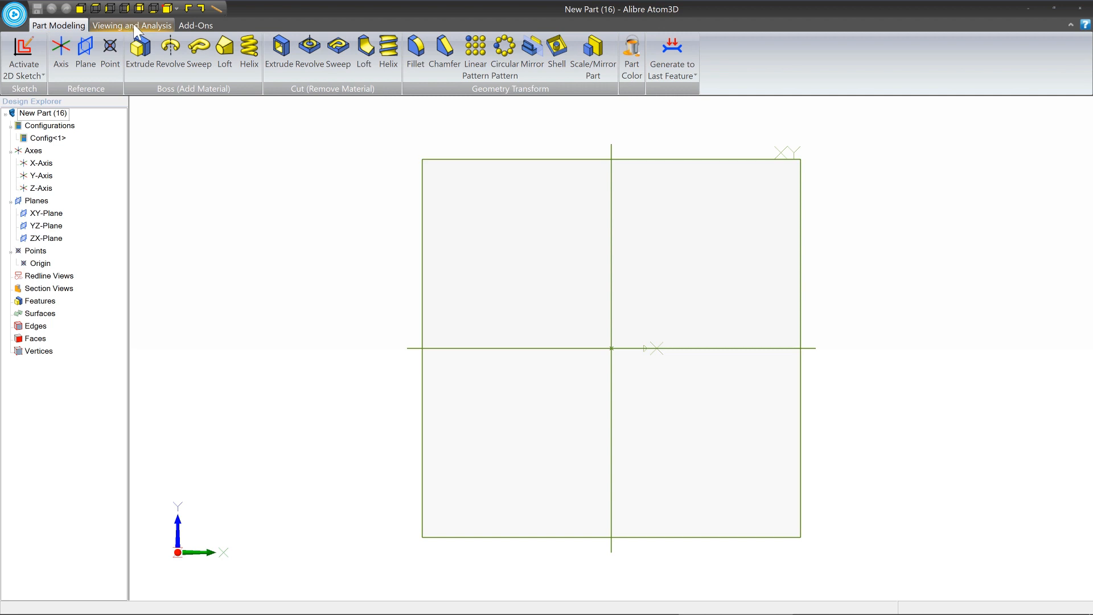
# - Toggle the reference planes off and on from Viewing and Analysis, then return to modelling commands
pyautogui.click(133, 26)
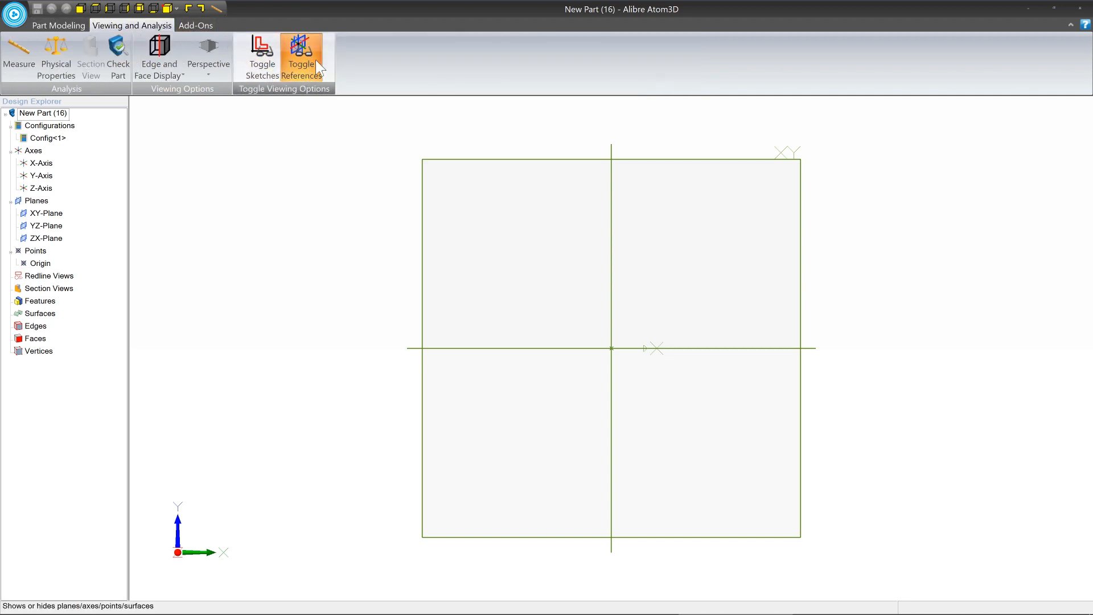
pyautogui.click(300, 55)
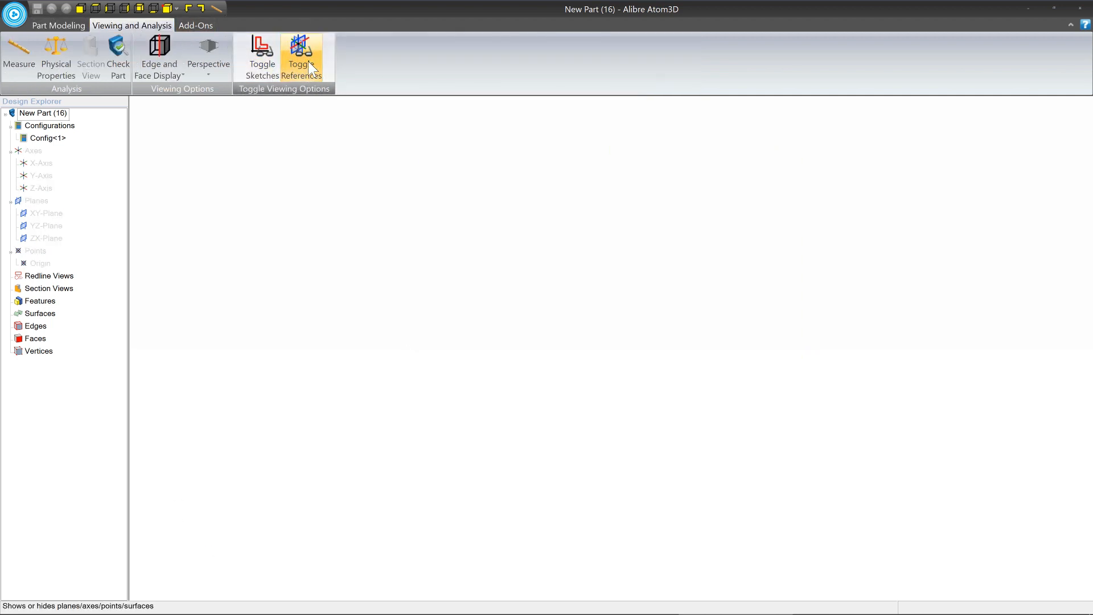
pyautogui.click(300, 56)
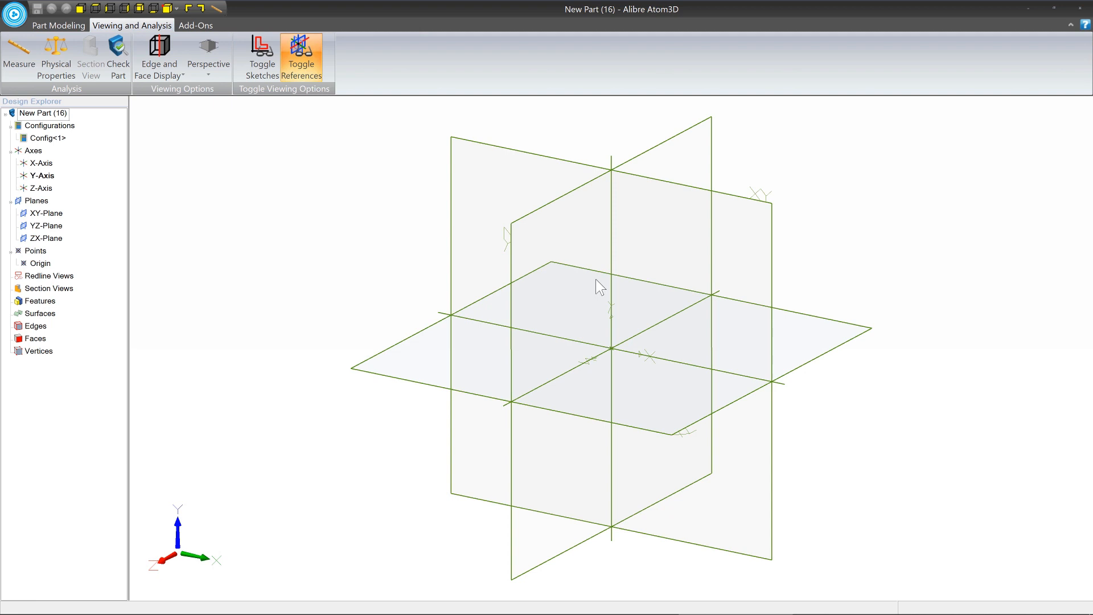
pyautogui.moveTo(564, 269)
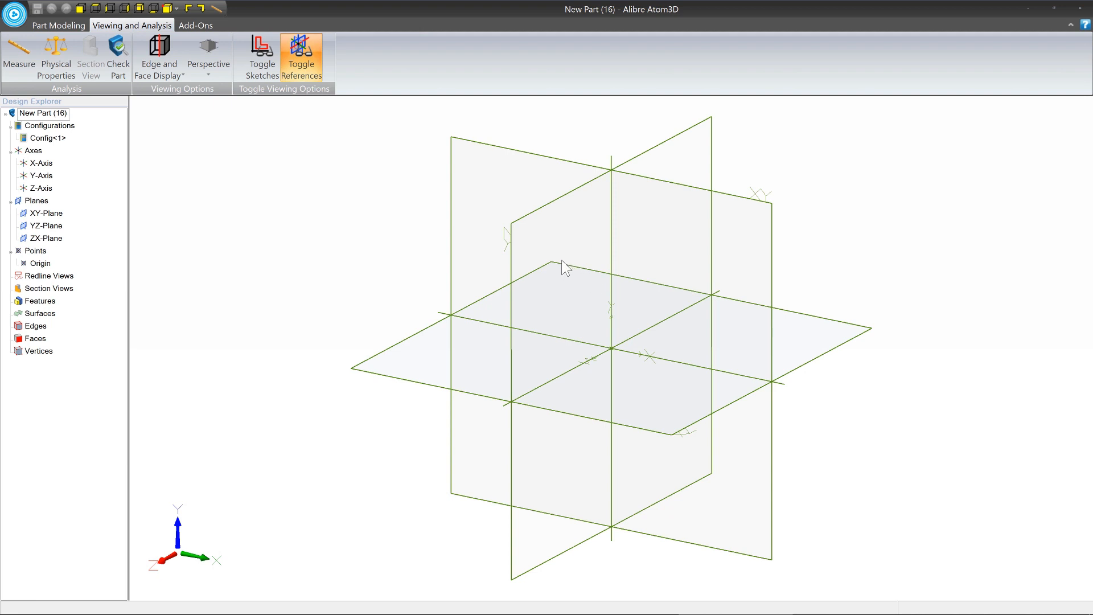
pyautogui.moveTo(377, 82)
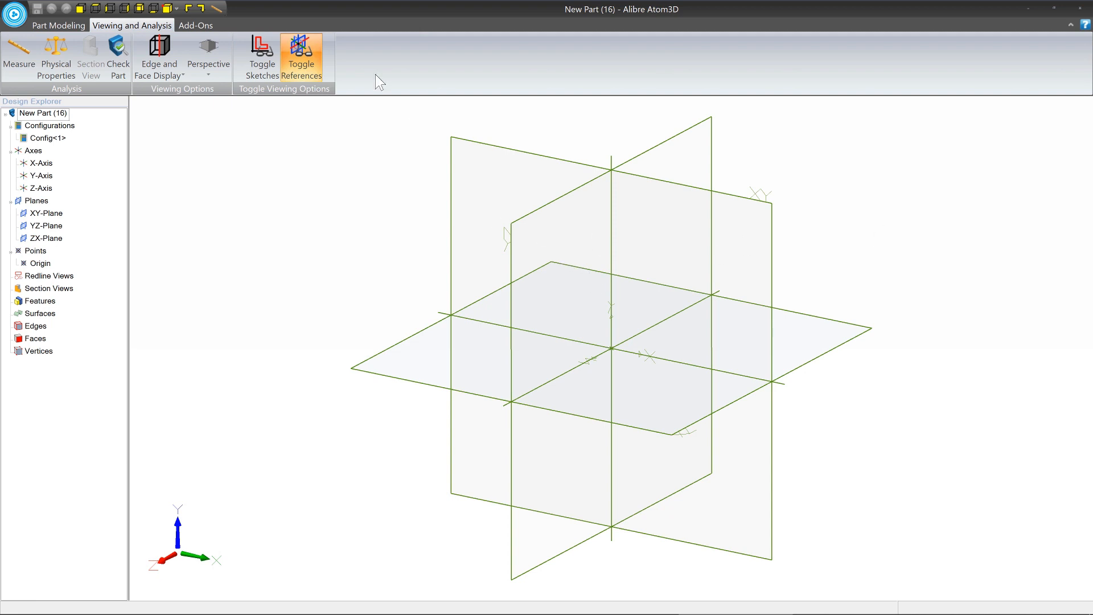
pyautogui.moveTo(262, 55)
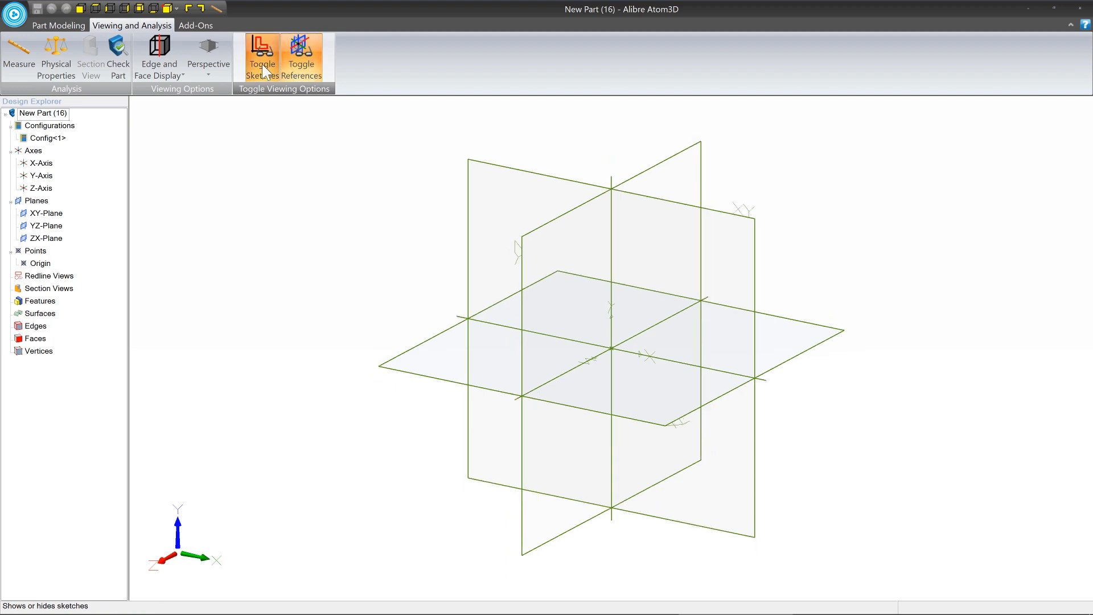
pyautogui.moveTo(300, 56)
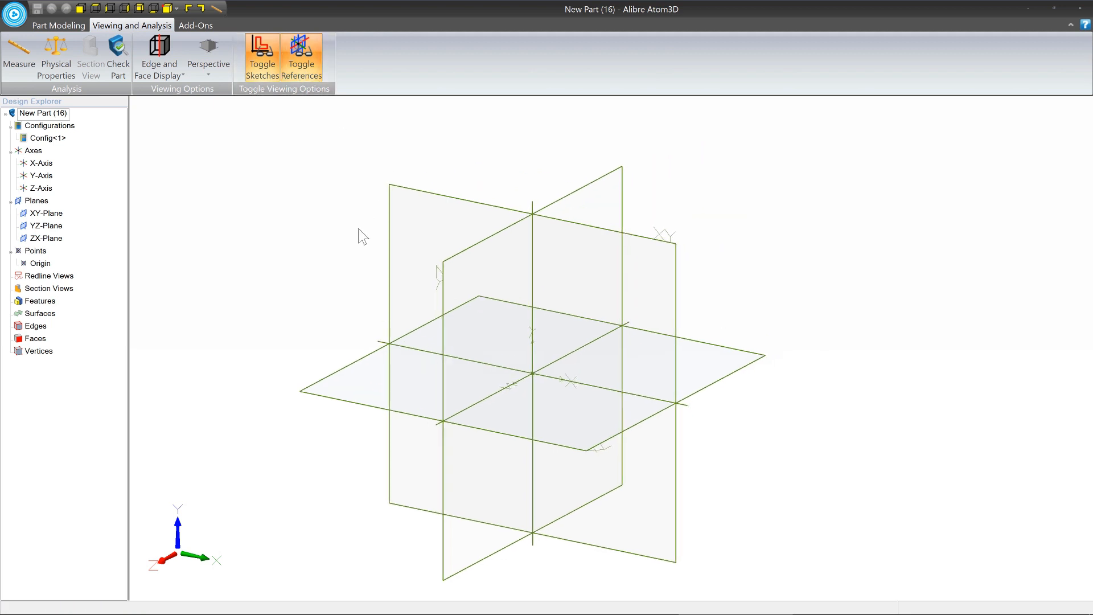
pyautogui.click(58, 25)
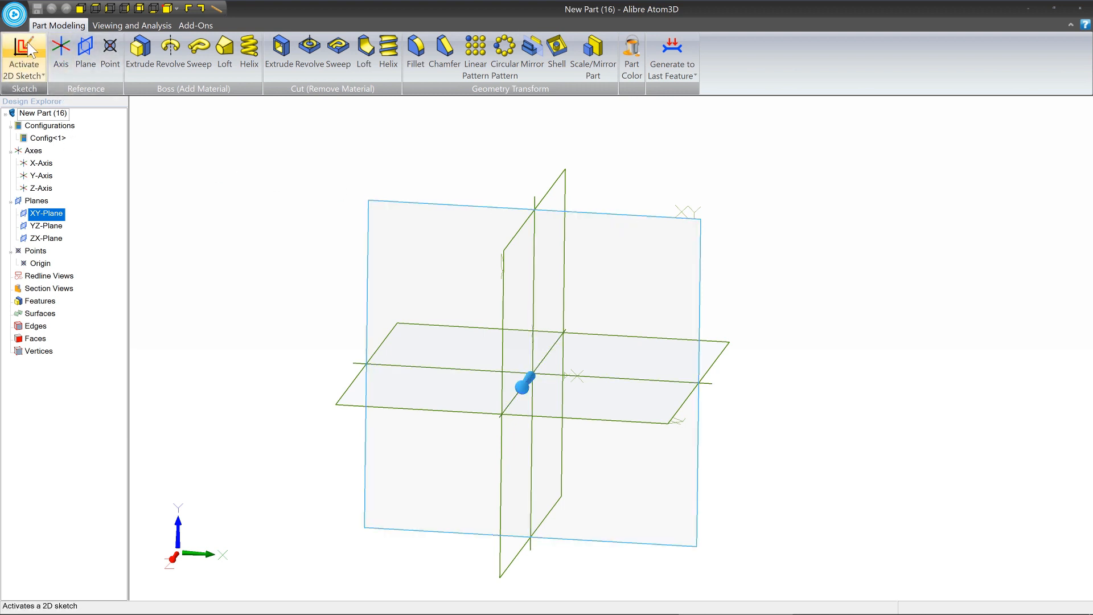
pyautogui.moveTo(633, 217)
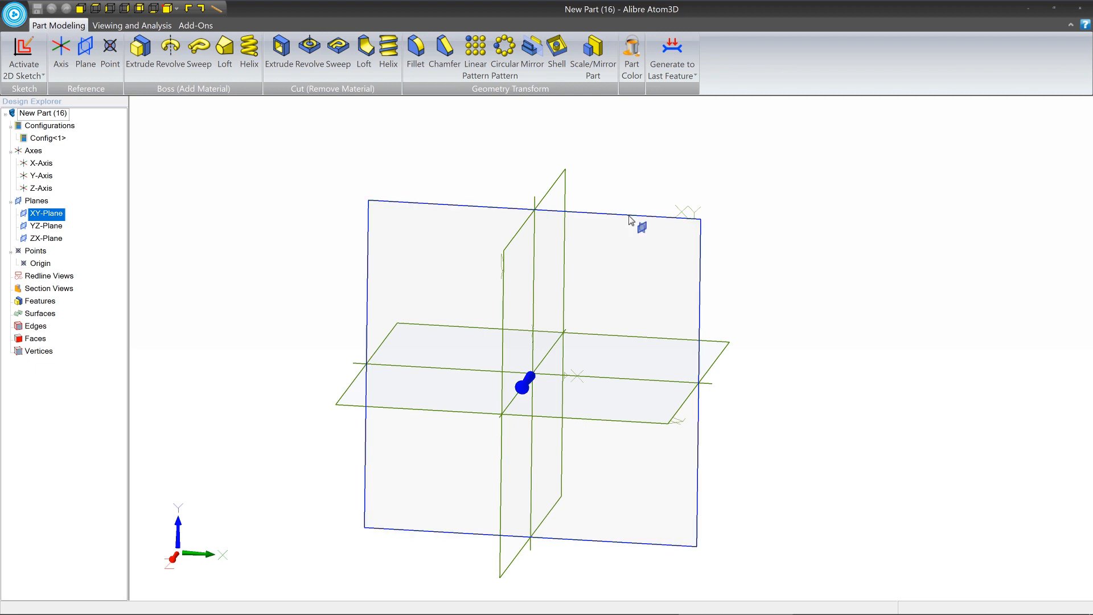
# - Activate a 2D sketch on the XY-Plane
pyautogui.rightClick(634, 227)
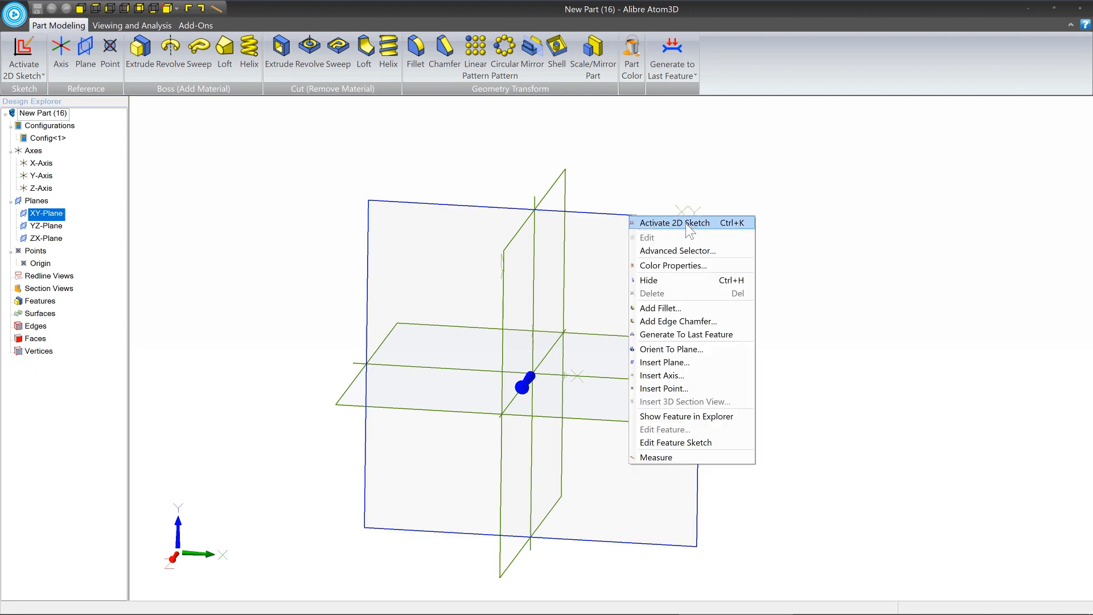
pyautogui.click(673, 222)
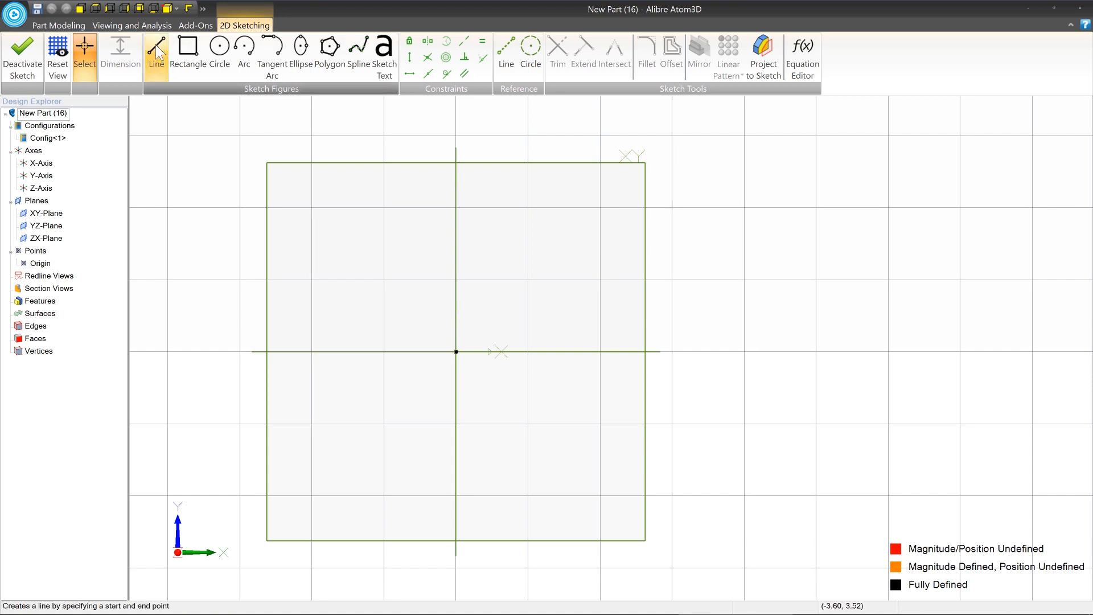
pyautogui.click(156, 46)
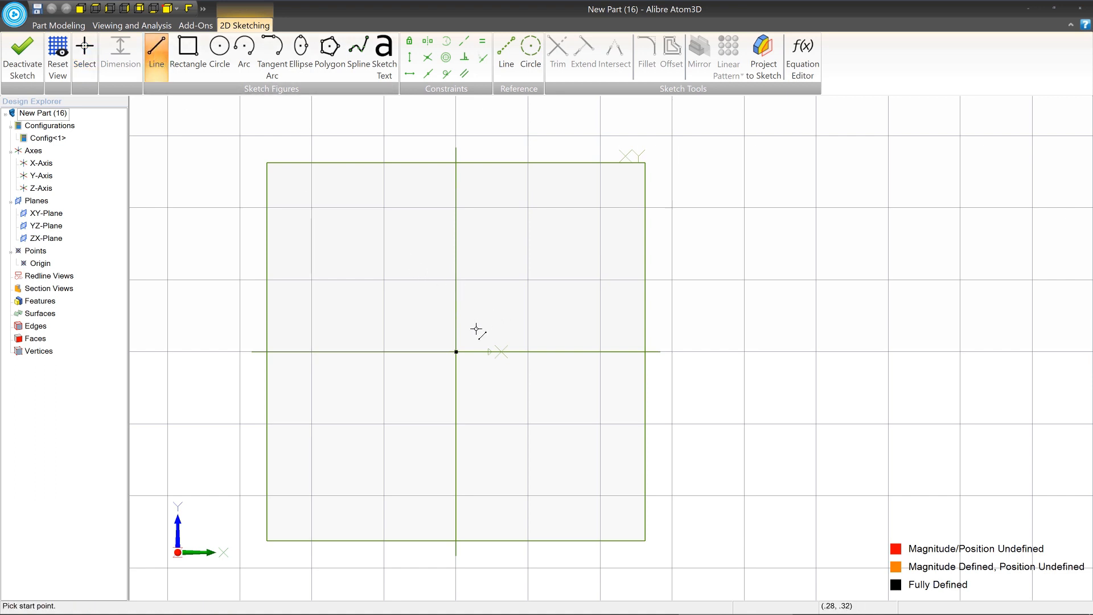
pyautogui.moveTo(469, 314)
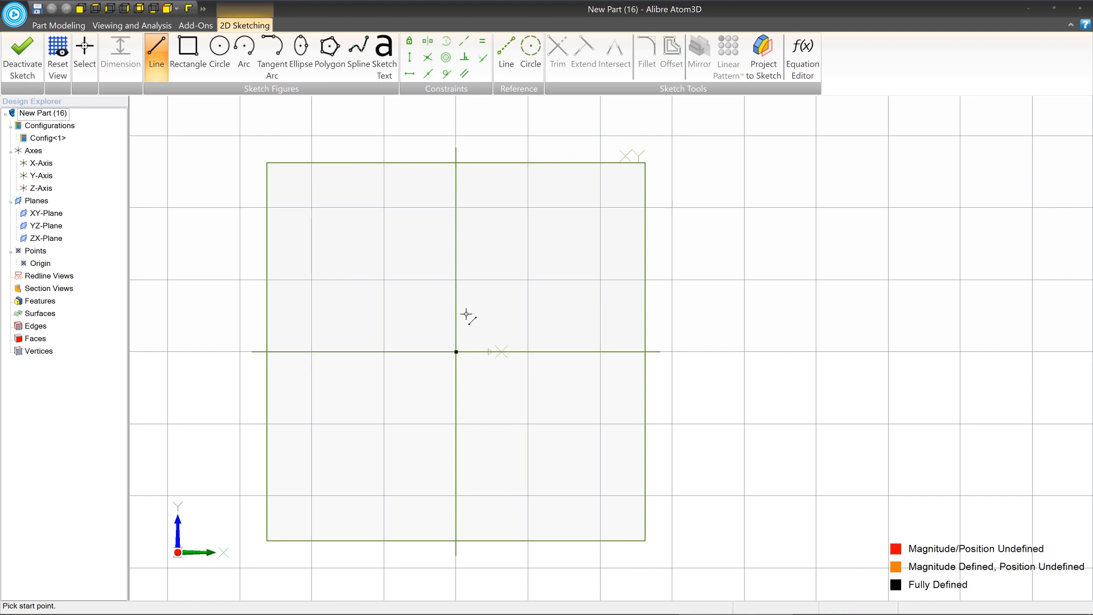
pyautogui.moveTo(648, 263)
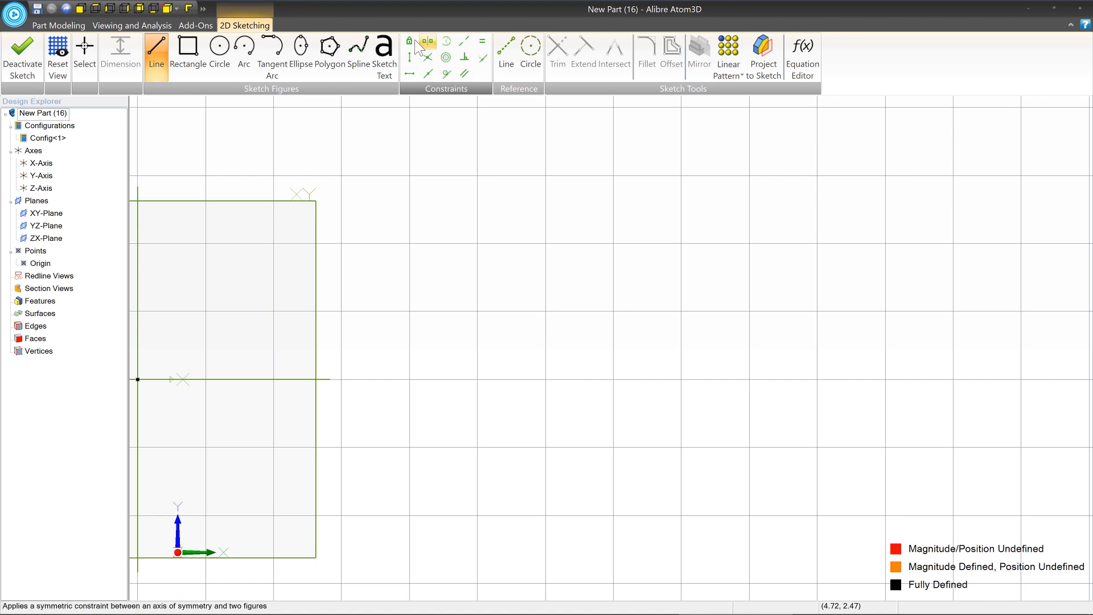
pyautogui.moveTo(410, 41)
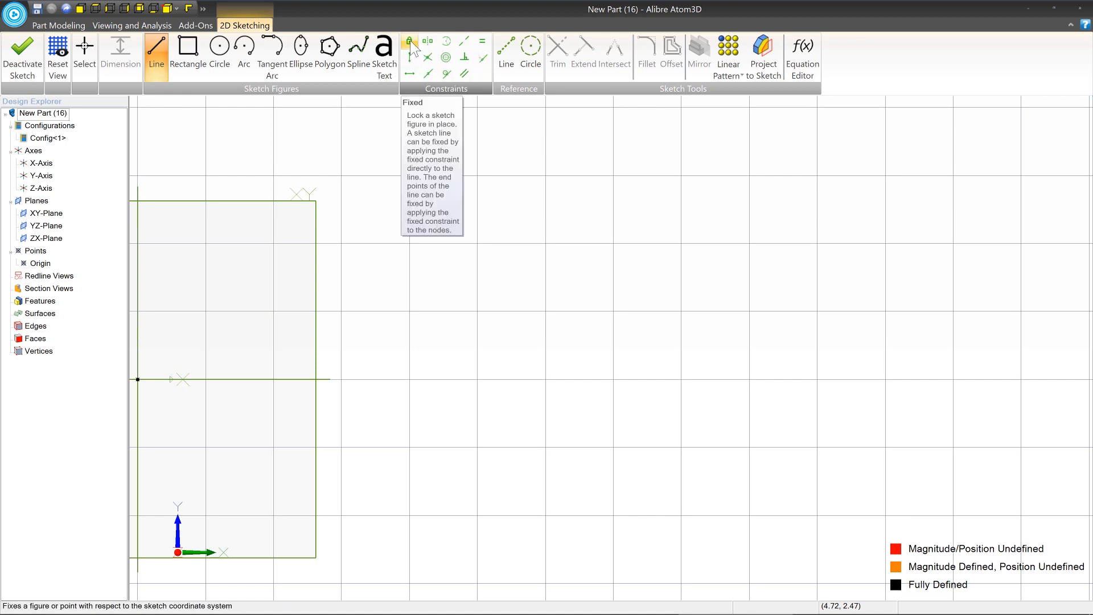
pyautogui.moveTo(447, 41)
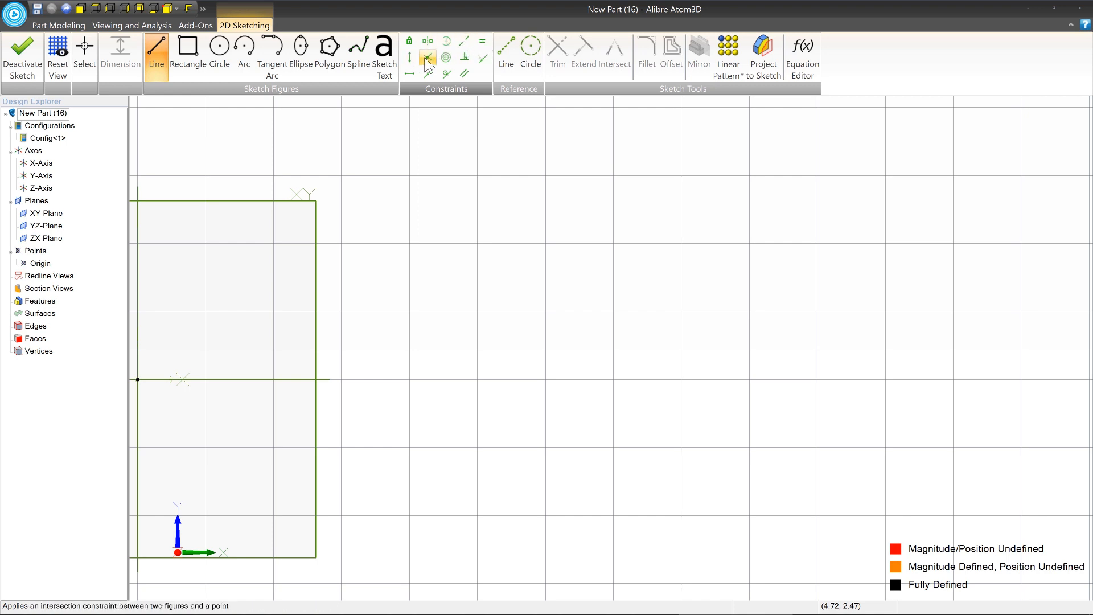
pyautogui.moveTo(446, 58)
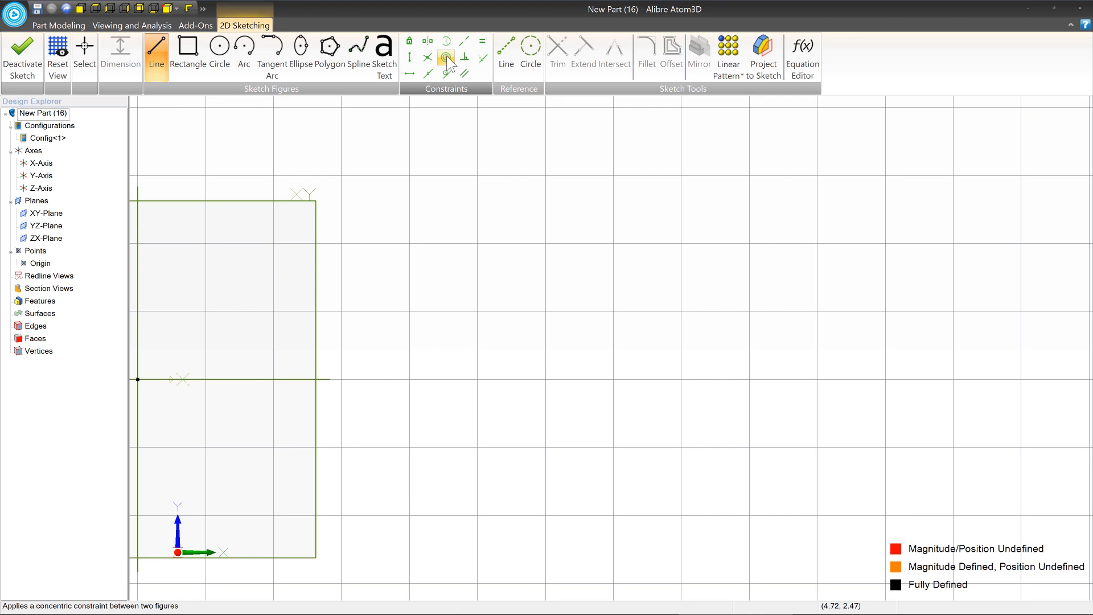
pyautogui.moveTo(464, 58)
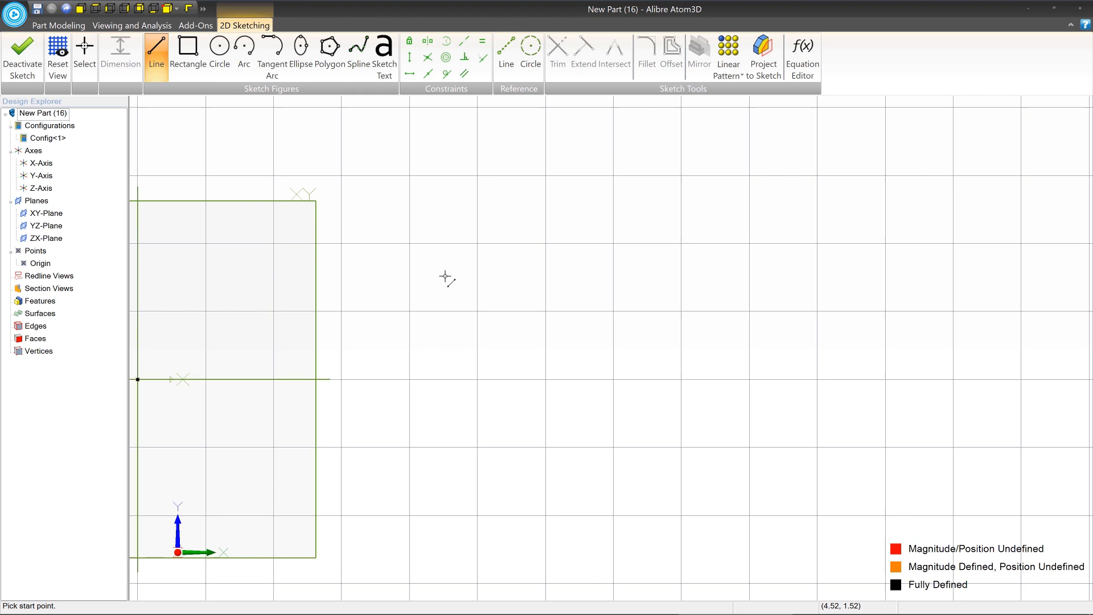
pyautogui.moveTo(473, 266)
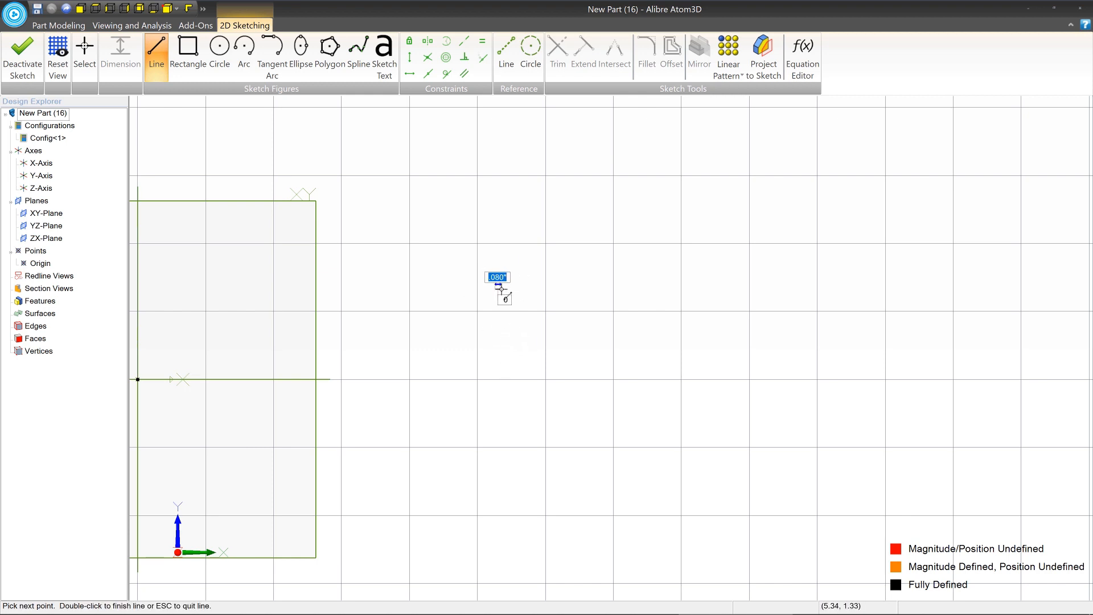
pyautogui.moveTo(677, 288)
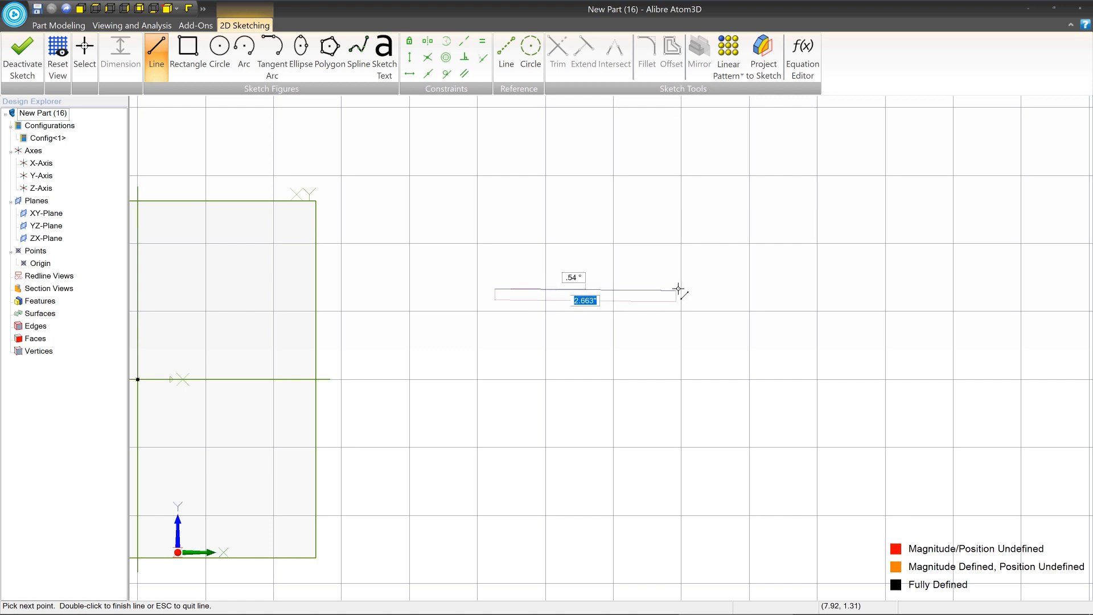
pyautogui.moveTo(691, 337)
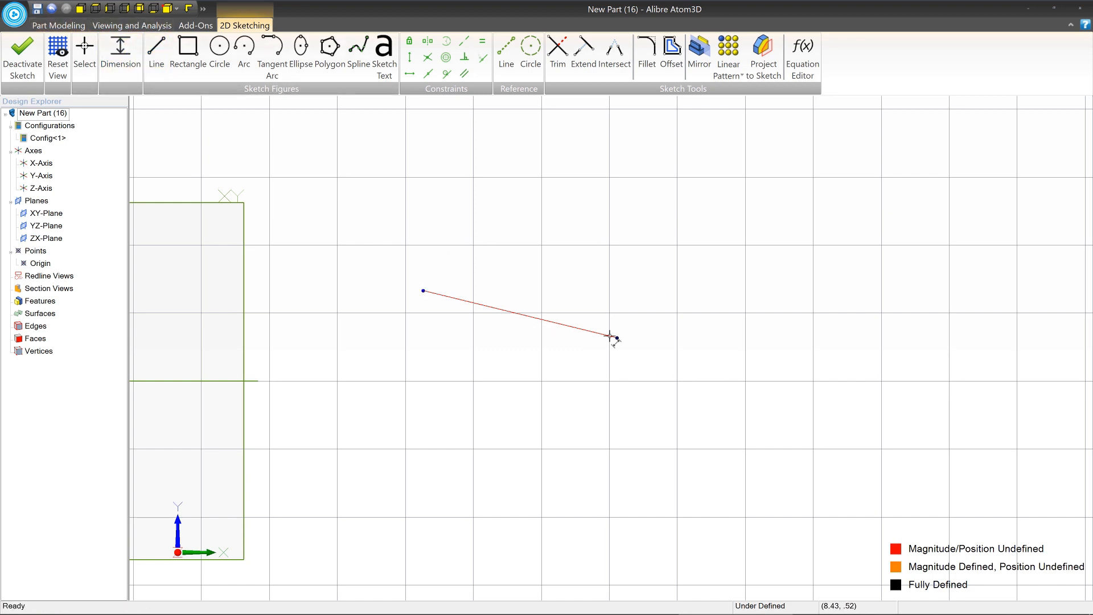
# - Reshape the sketched line by dragging its endpoints with the Select tool
pyautogui.click(83, 48)
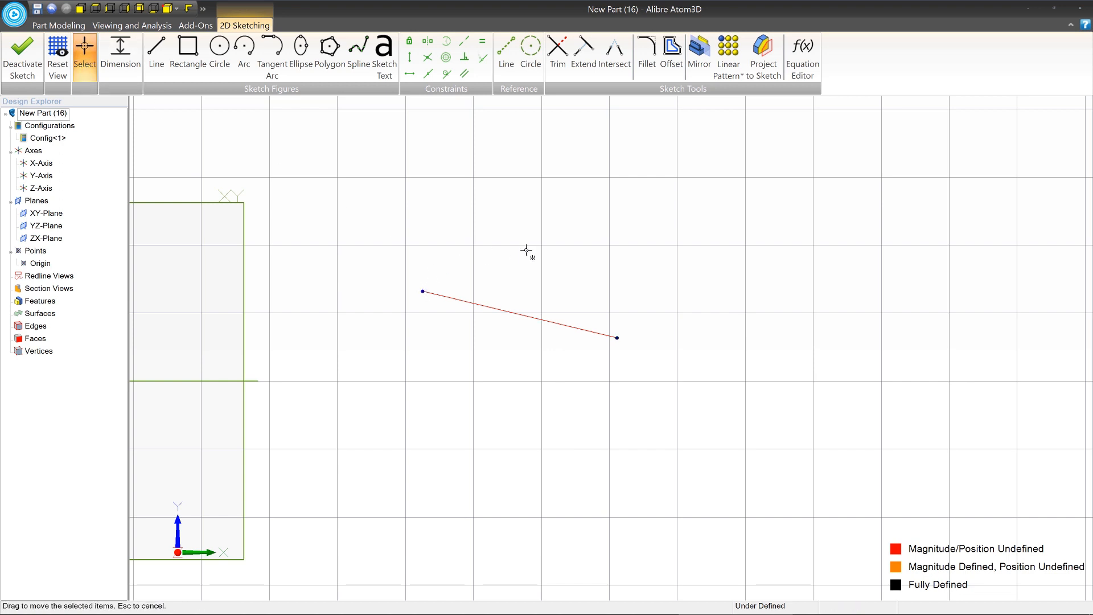
pyautogui.moveTo(421, 292); pyautogui.dragTo(502, 272)
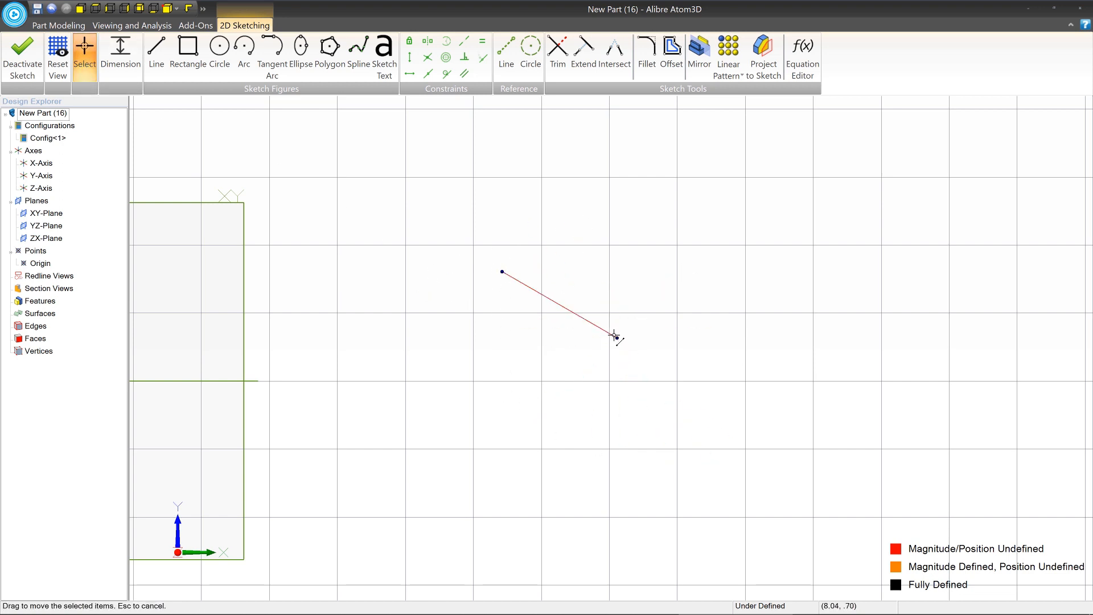
pyautogui.moveTo(614, 336); pyautogui.dragTo(643, 219)
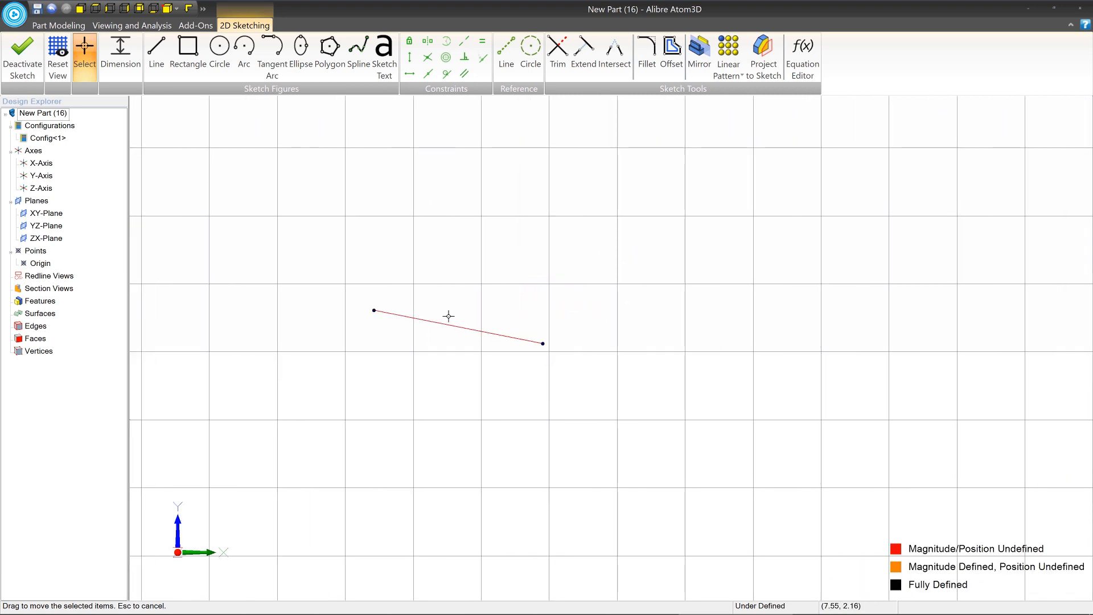
pyautogui.moveTo(399, 21)
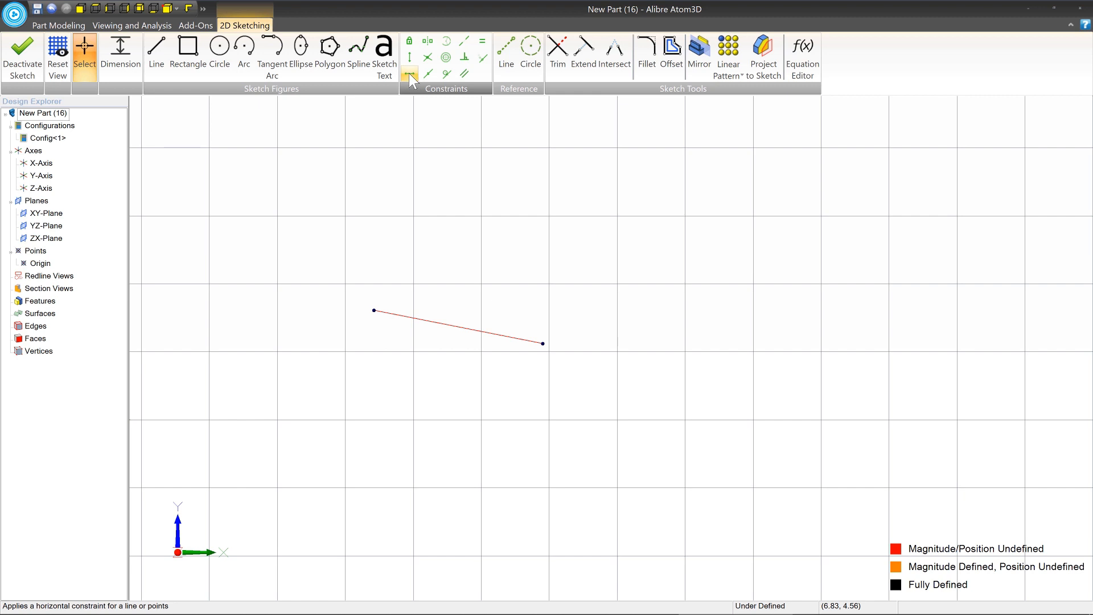
# - Constrain the line horizontal and stretch it longer to the right
pyautogui.click(410, 76)
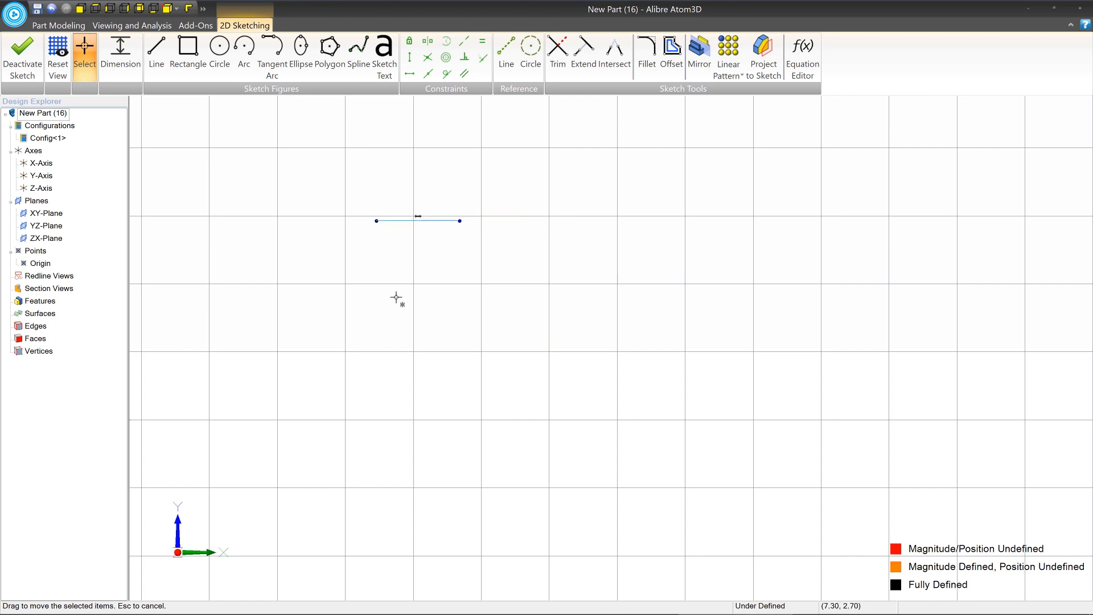
pyautogui.moveTo(418, 221); pyautogui.dragTo(529, 328)
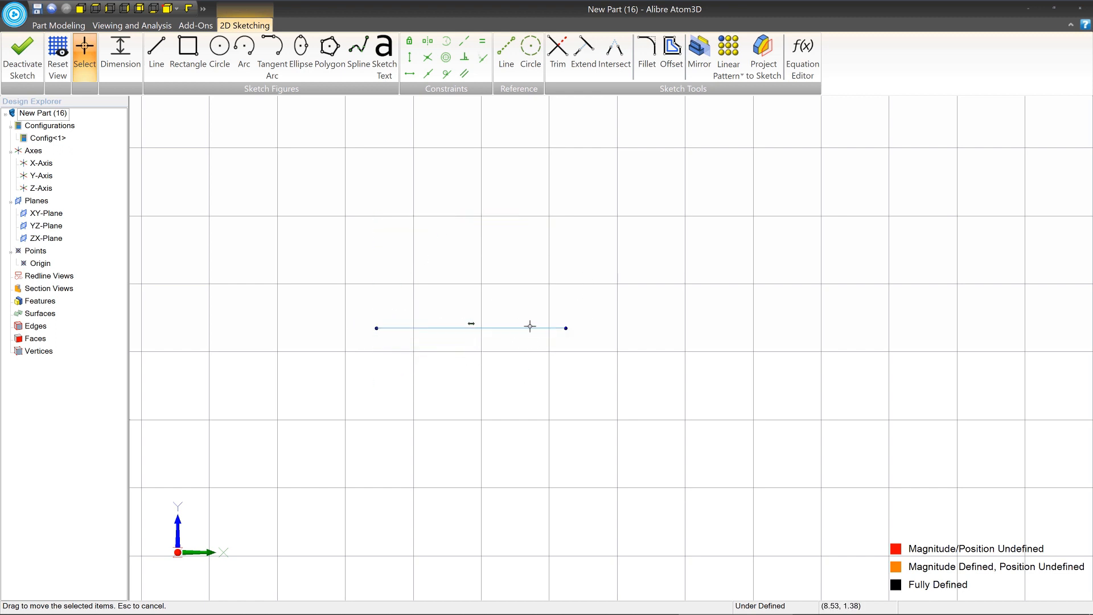
pyautogui.moveTo(548, 294)
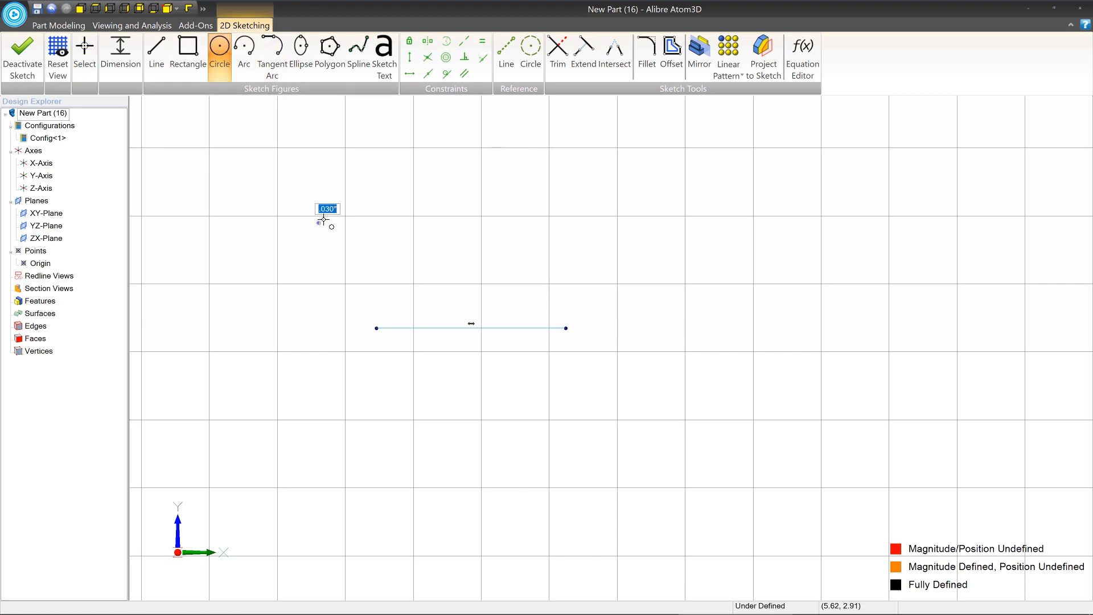
# - Draw two equal trial circles above the line, then return to Select
pyautogui.click(319, 223)
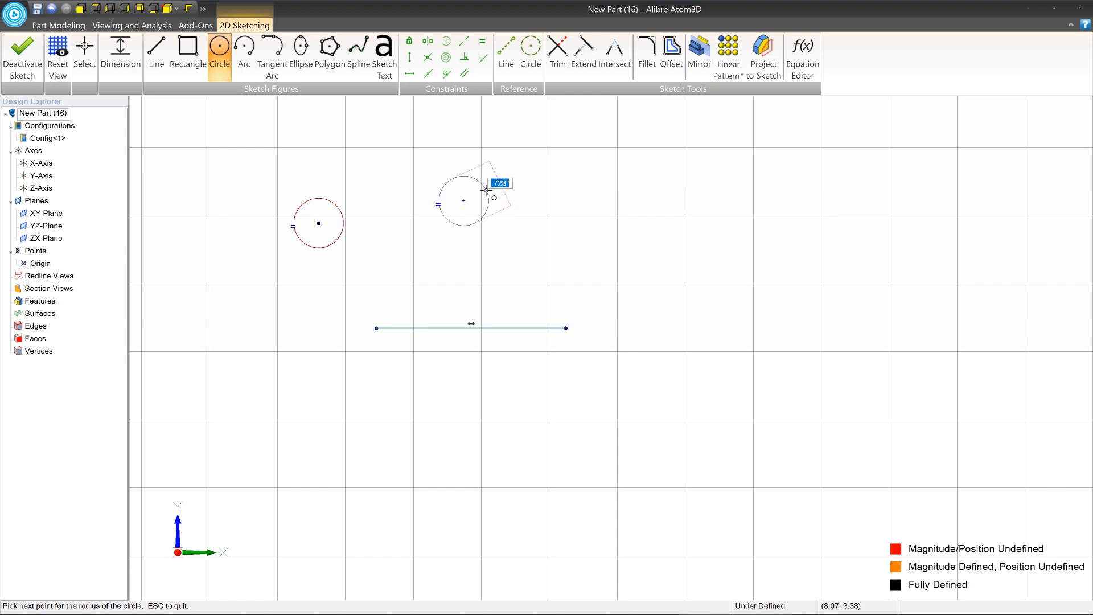
pyautogui.moveTo(484, 188)
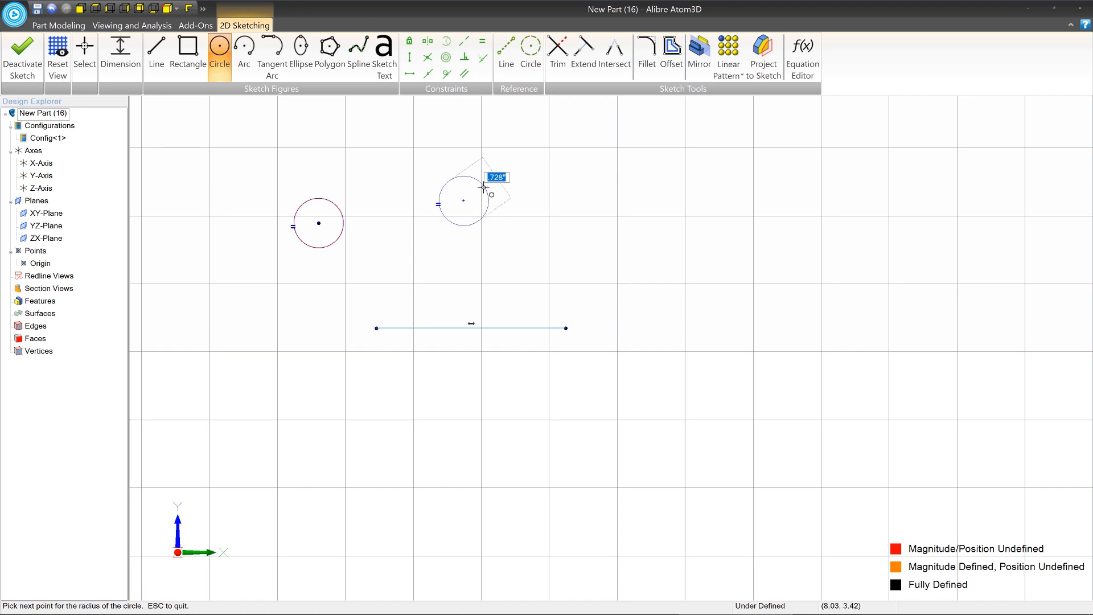
pyautogui.click(485, 186)
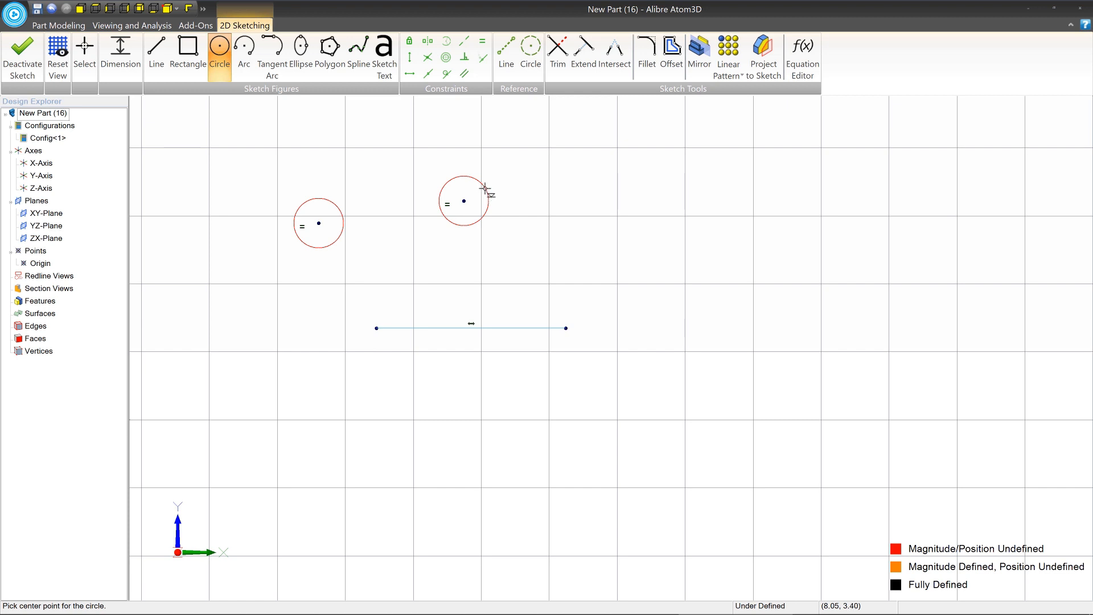
pyautogui.click(83, 52)
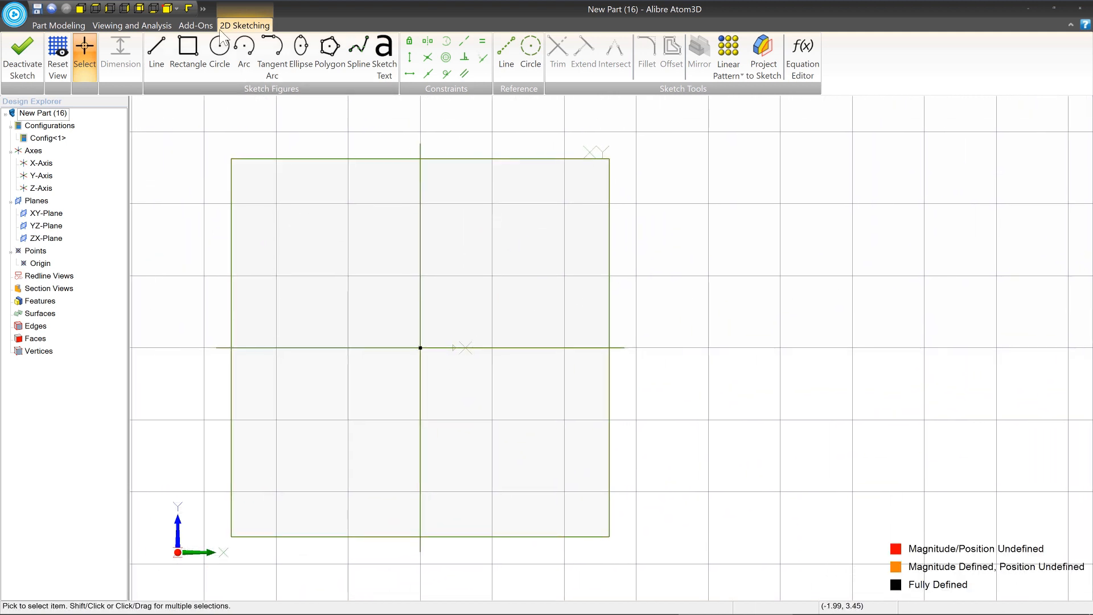
# - Start the L-shaped bracket outline at the origin with the Line tool
pyautogui.click(156, 53)
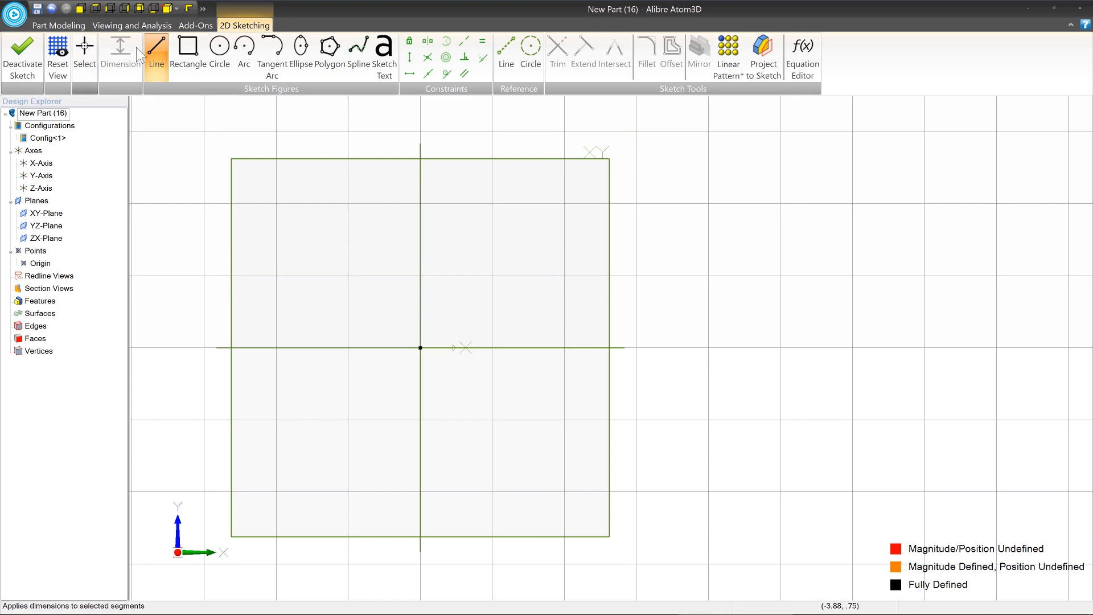
pyautogui.click(156, 45)
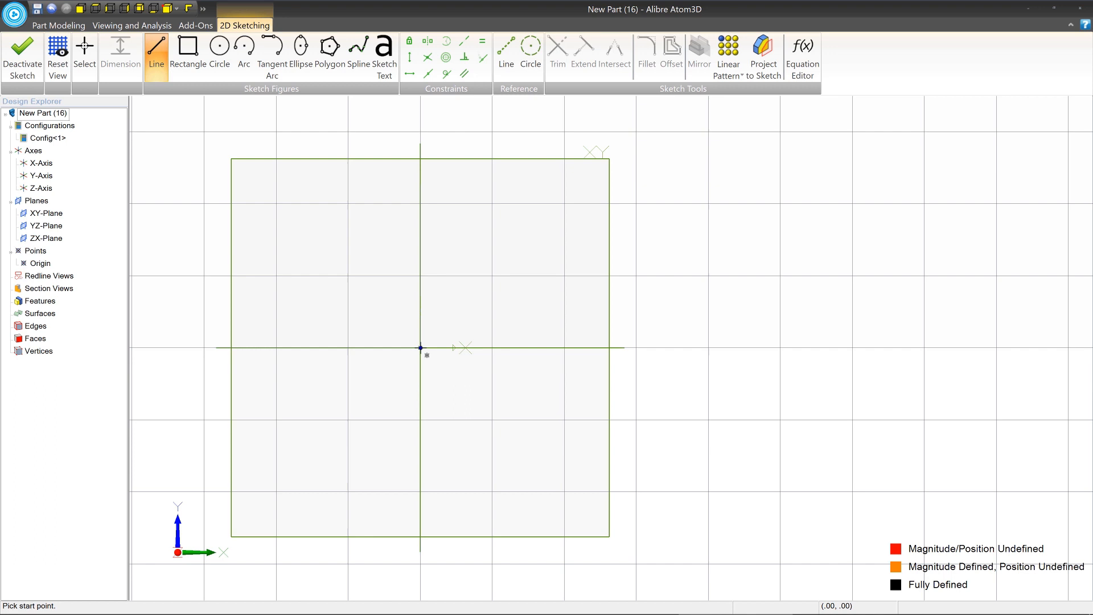
pyautogui.click(420, 349)
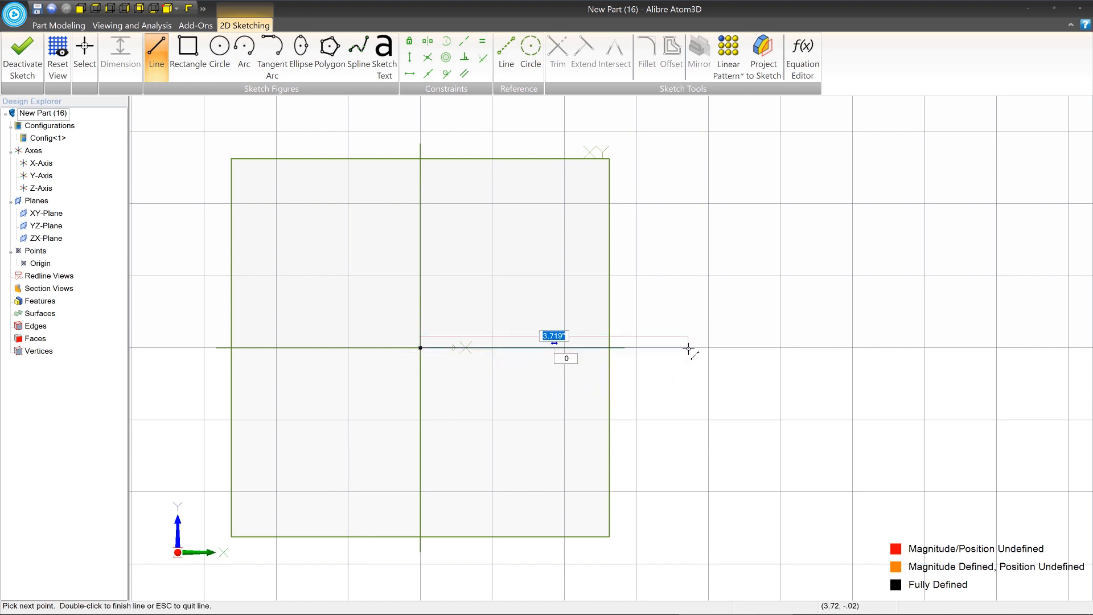
pyautogui.moveTo(689, 347)
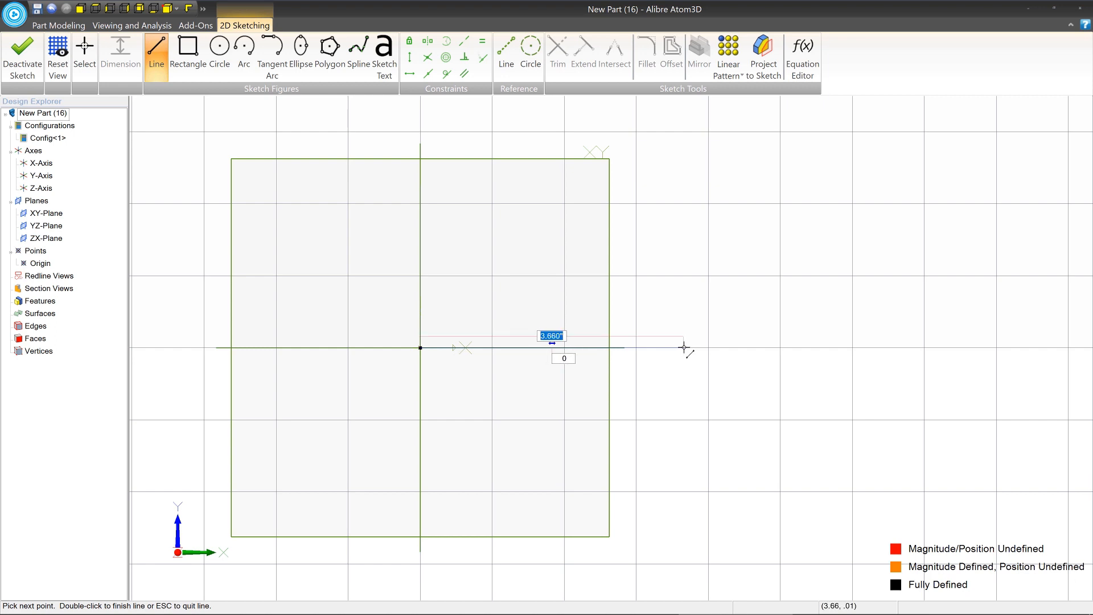
pyautogui.moveTo(674, 348)
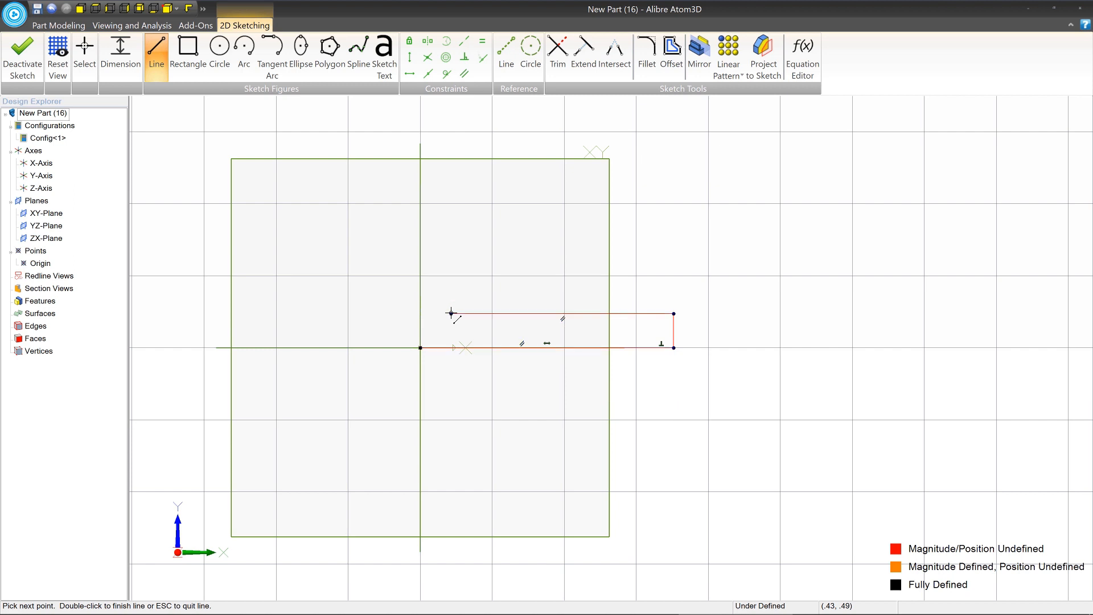
pyautogui.moveTo(460, 148)
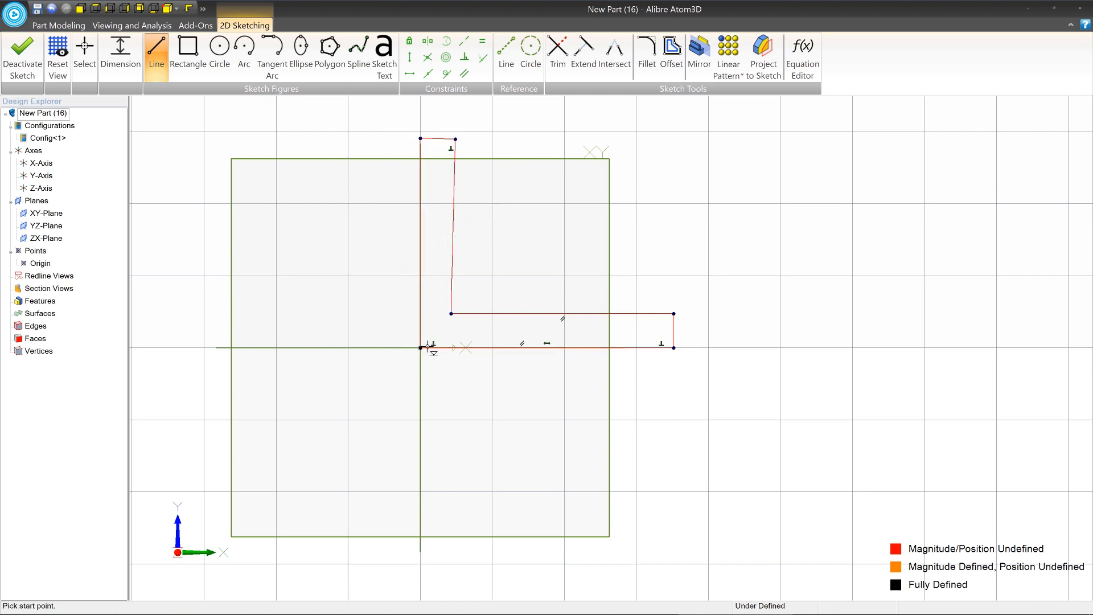
pyautogui.moveTo(727, 217)
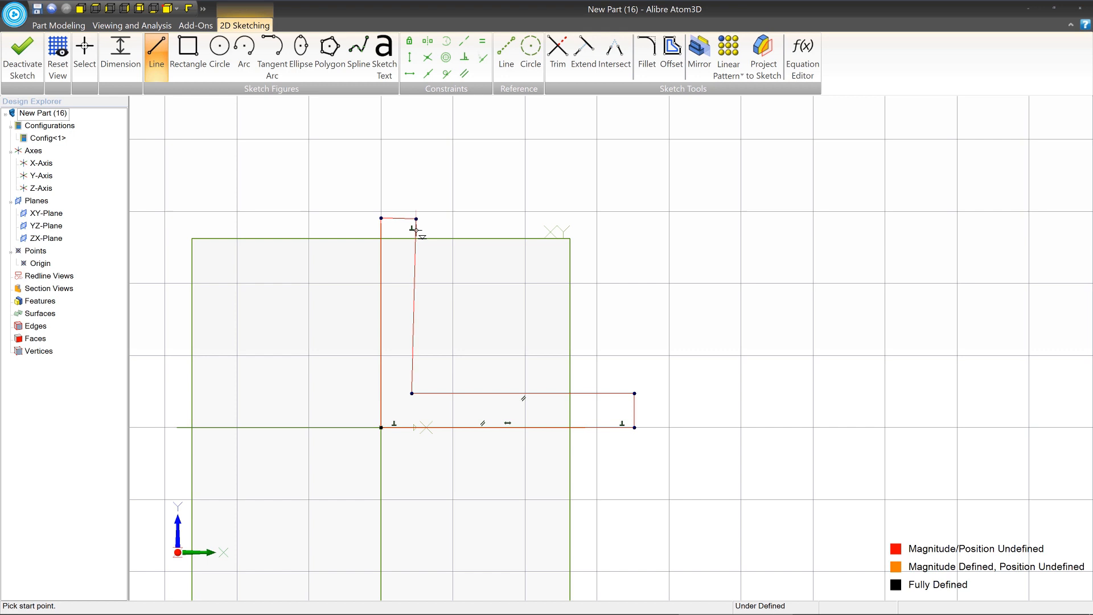
pyautogui.moveTo(417, 321)
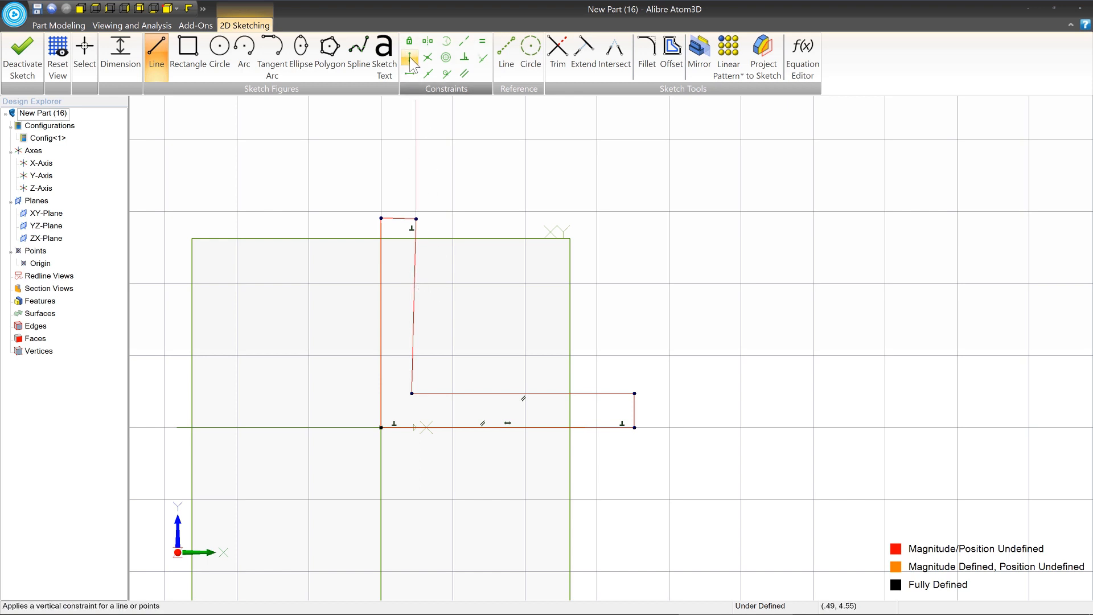
# - Make the inner upright edge vertical and drag the lower leg's corner to thicken and lengthen it
pyautogui.click(410, 57)
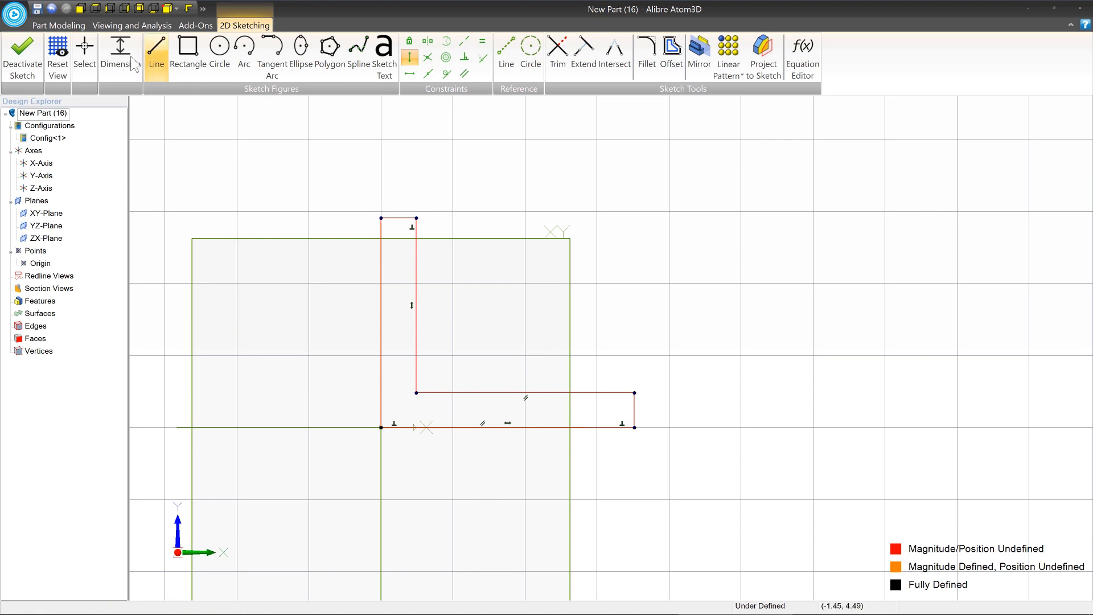
pyautogui.click(85, 52)
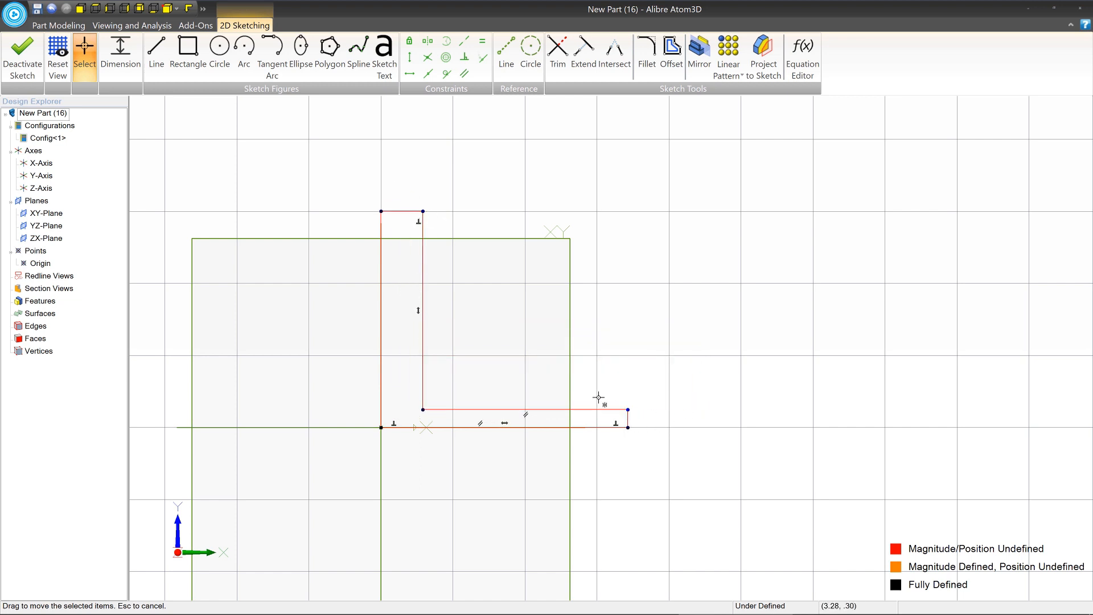
pyautogui.moveTo(627, 411); pyautogui.dragTo(601, 387)
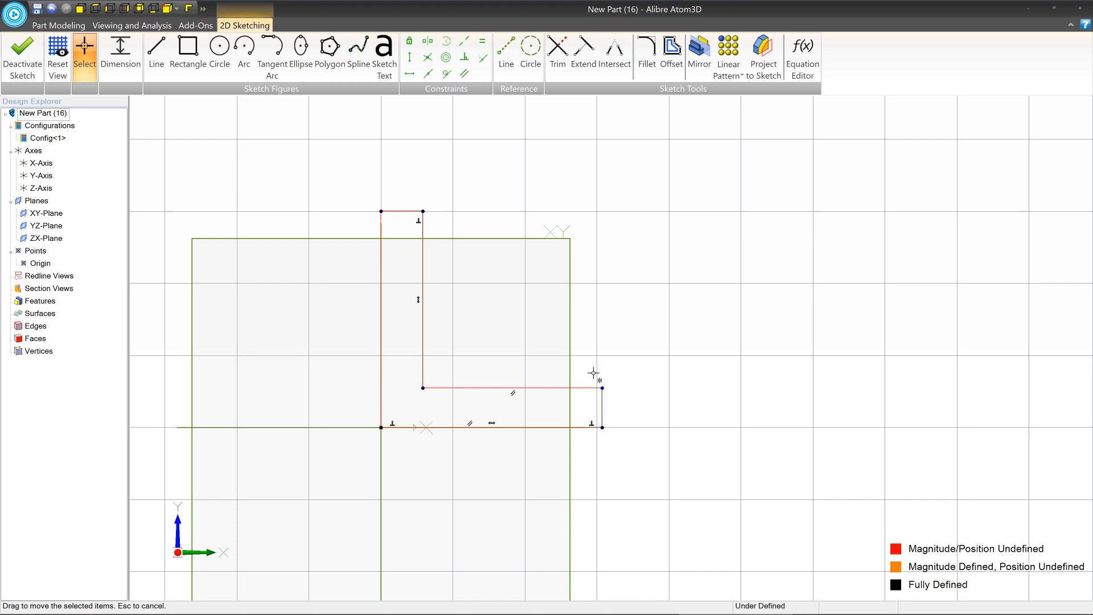
pyautogui.moveTo(601, 388); pyautogui.dragTo(663, 395)
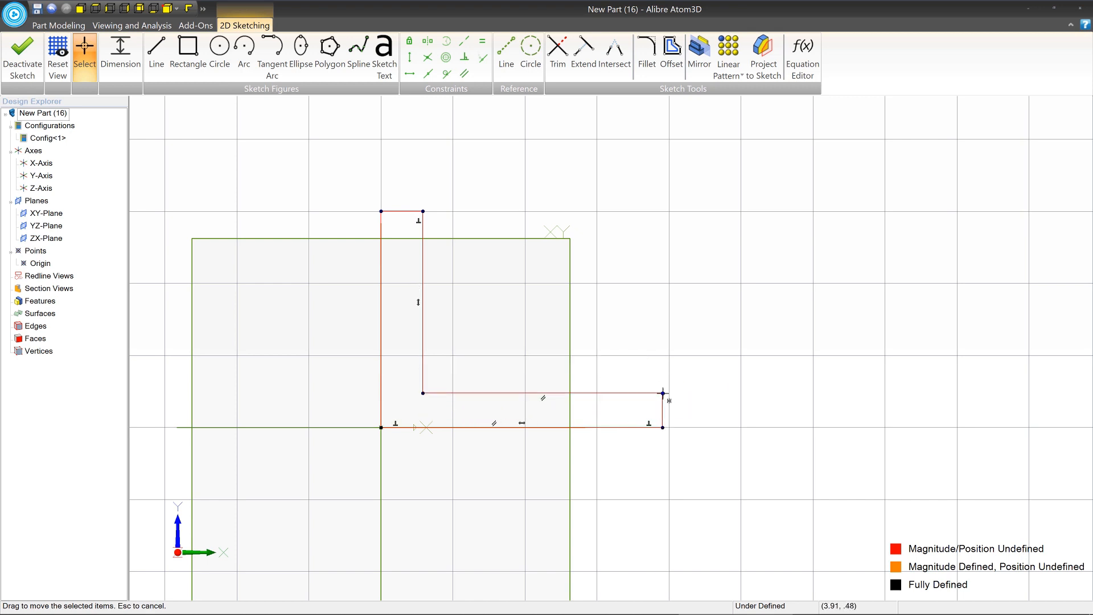
pyautogui.moveTo(663, 393); pyautogui.dragTo(624, 345)
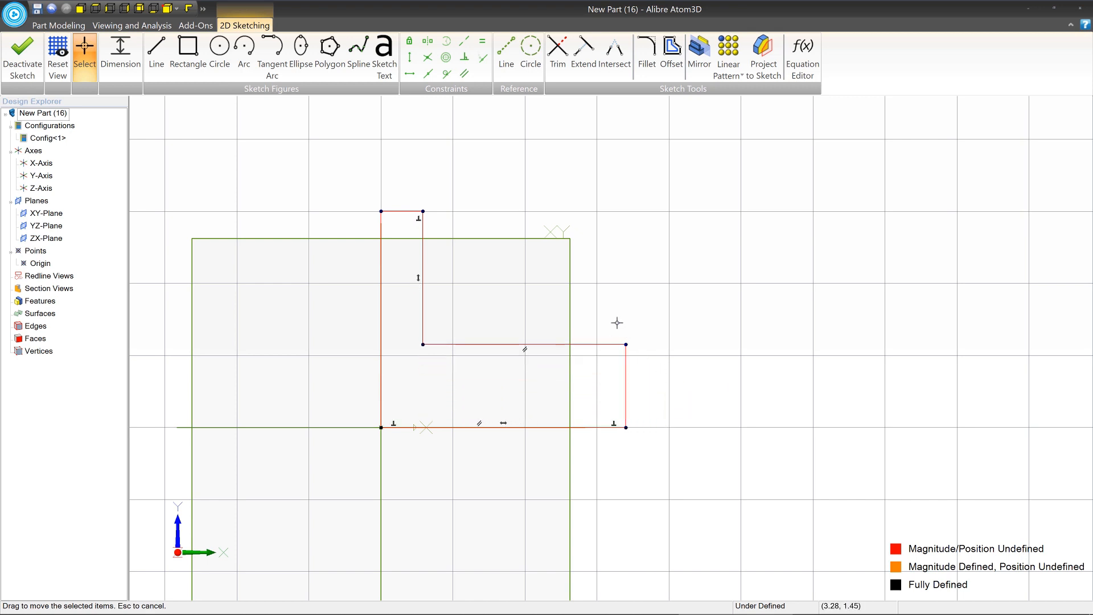
pyautogui.moveTo(558, 319)
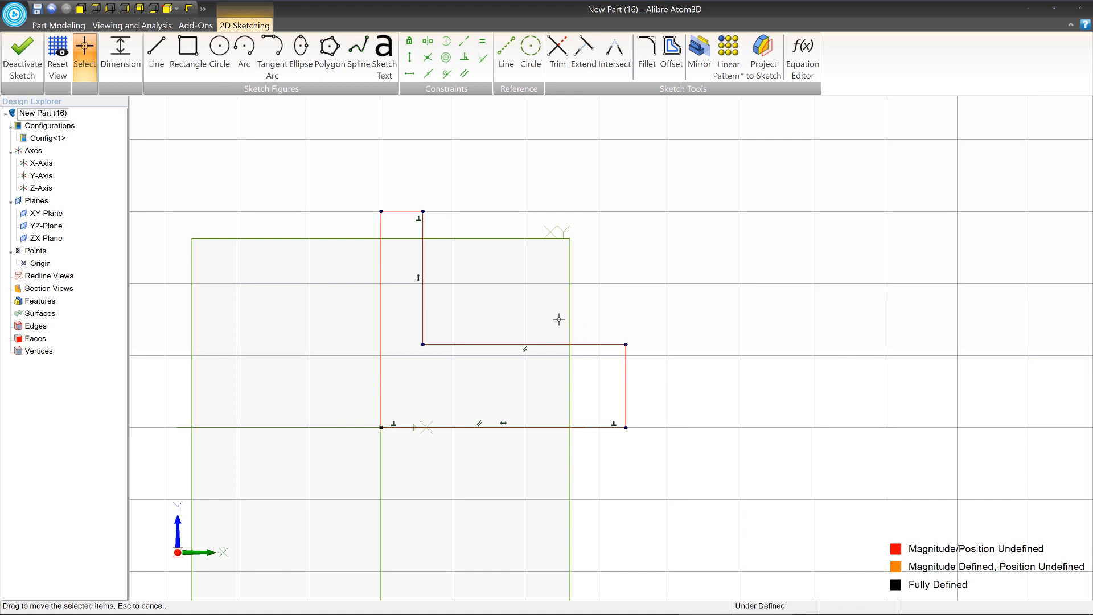
pyautogui.moveTo(497, 252)
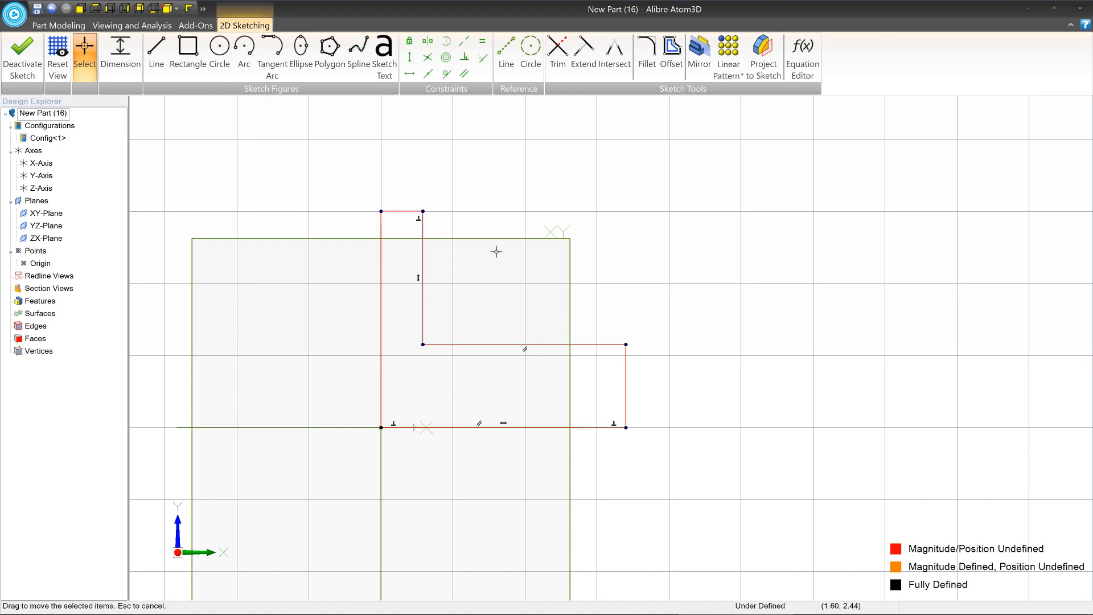
pyautogui.moveTo(377, 438)
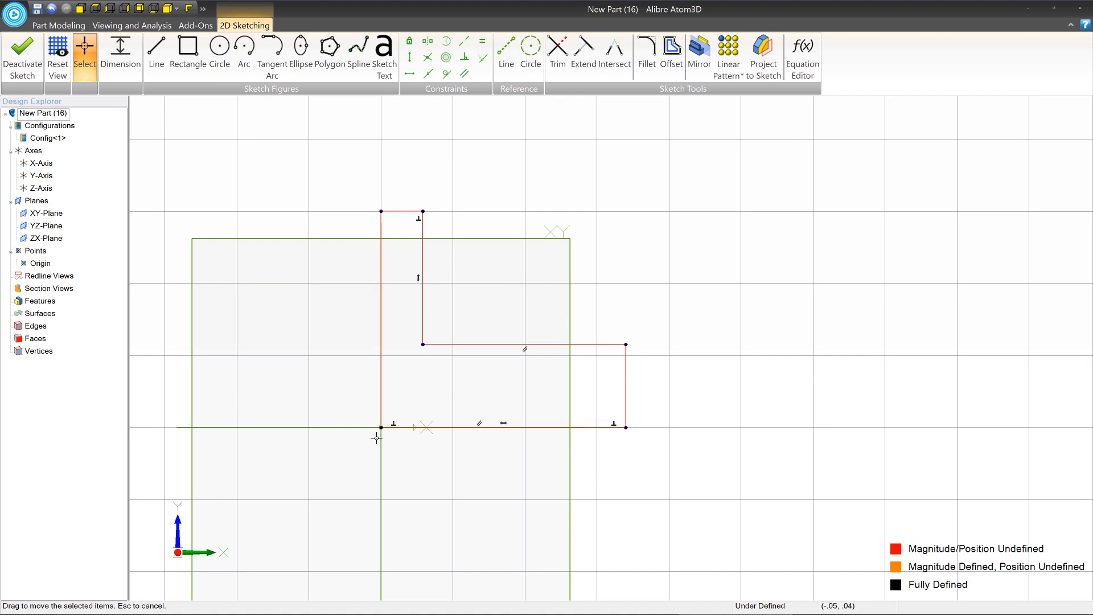
pyautogui.moveTo(526, 431)
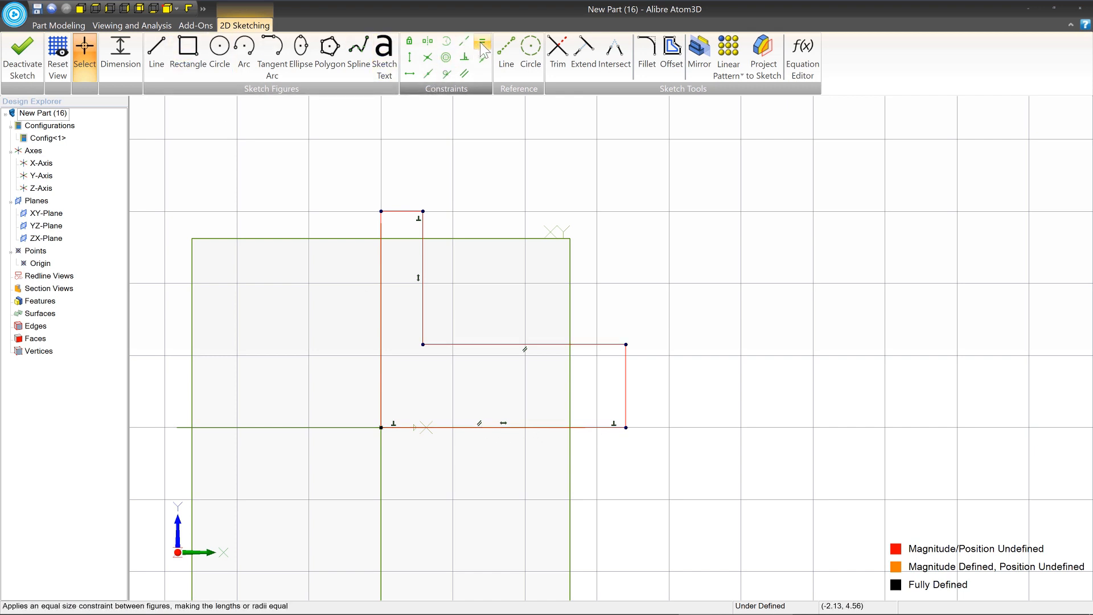
# - Constrain the bottom outer edge equal in length to the upright outer edge
pyautogui.click(483, 41)
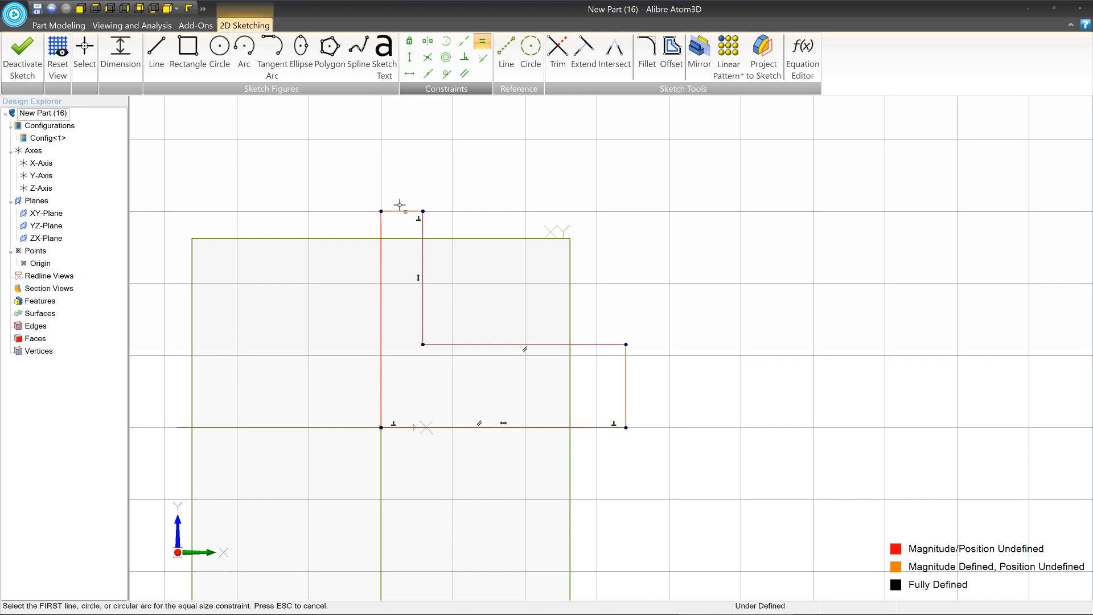
pyautogui.moveTo(379, 228)
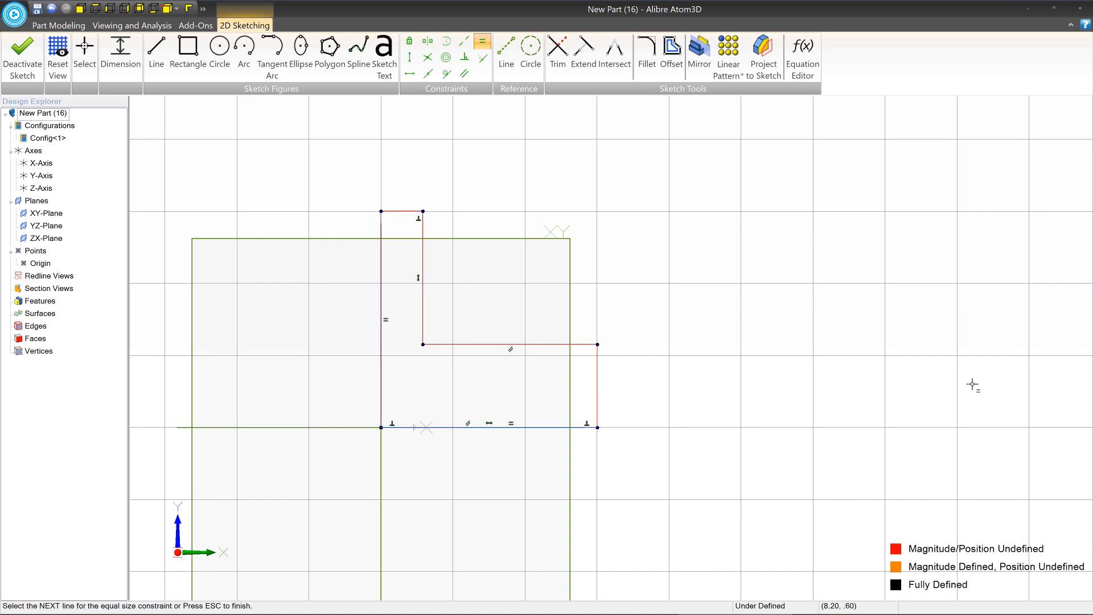
pyautogui.click(83, 49)
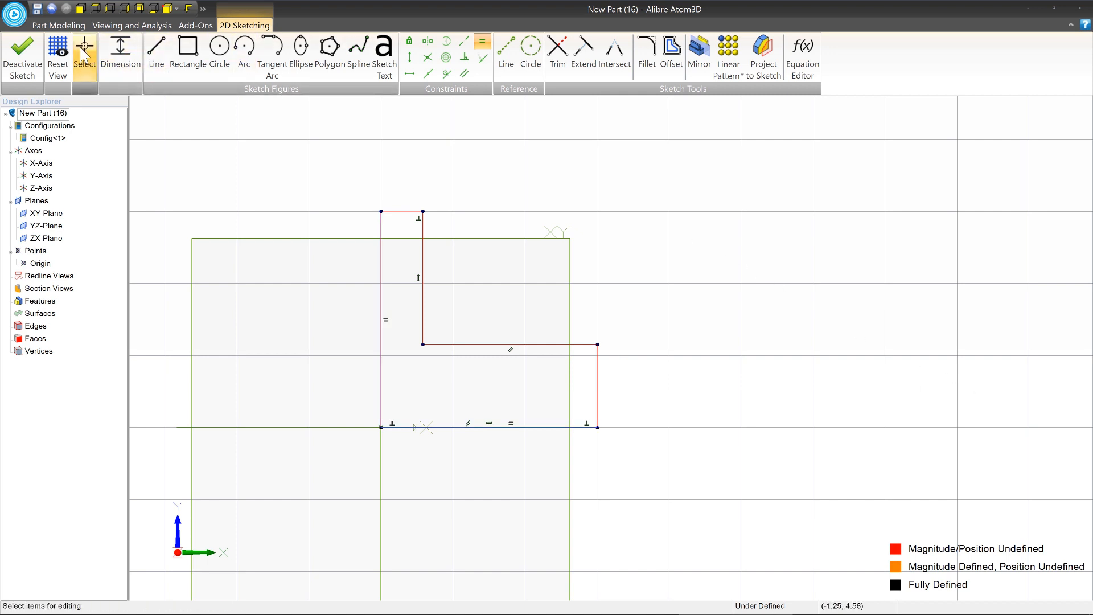
pyautogui.click(84, 53)
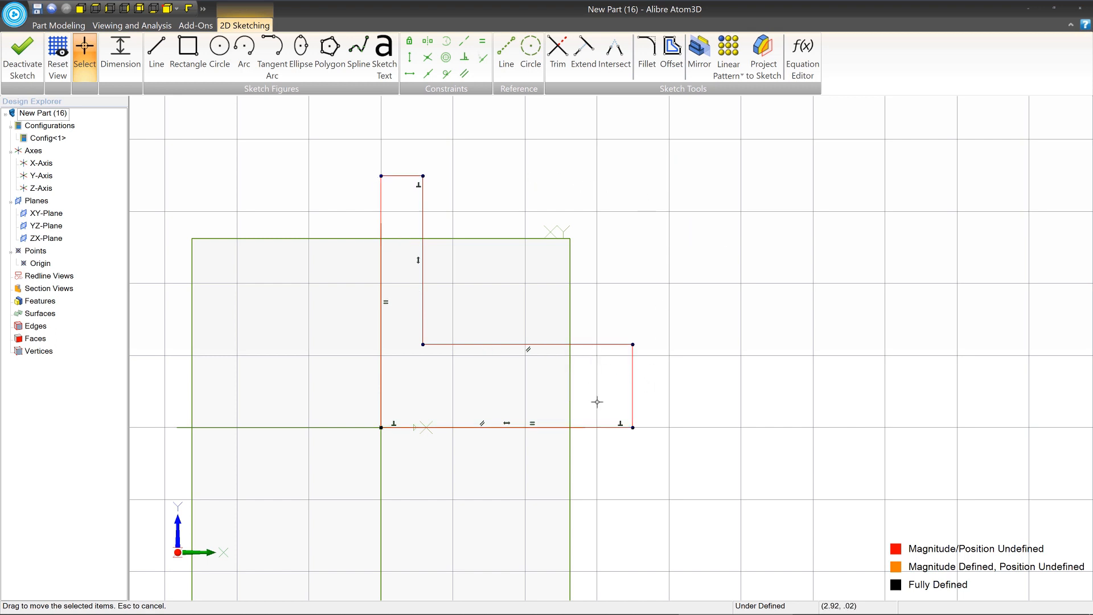
pyautogui.moveTo(368, 199)
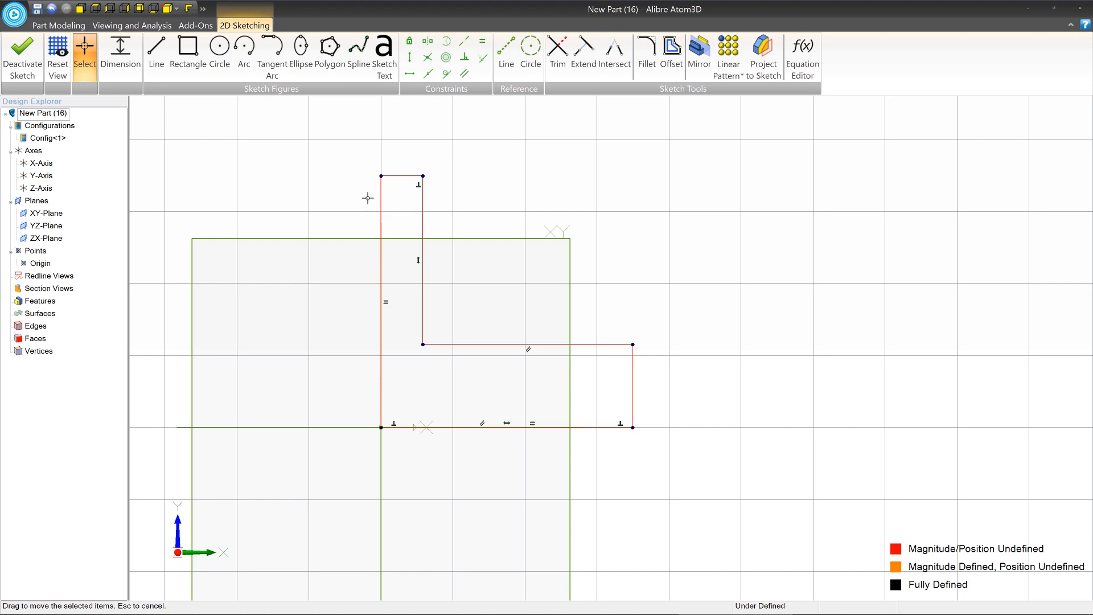
pyautogui.moveTo(482, 41)
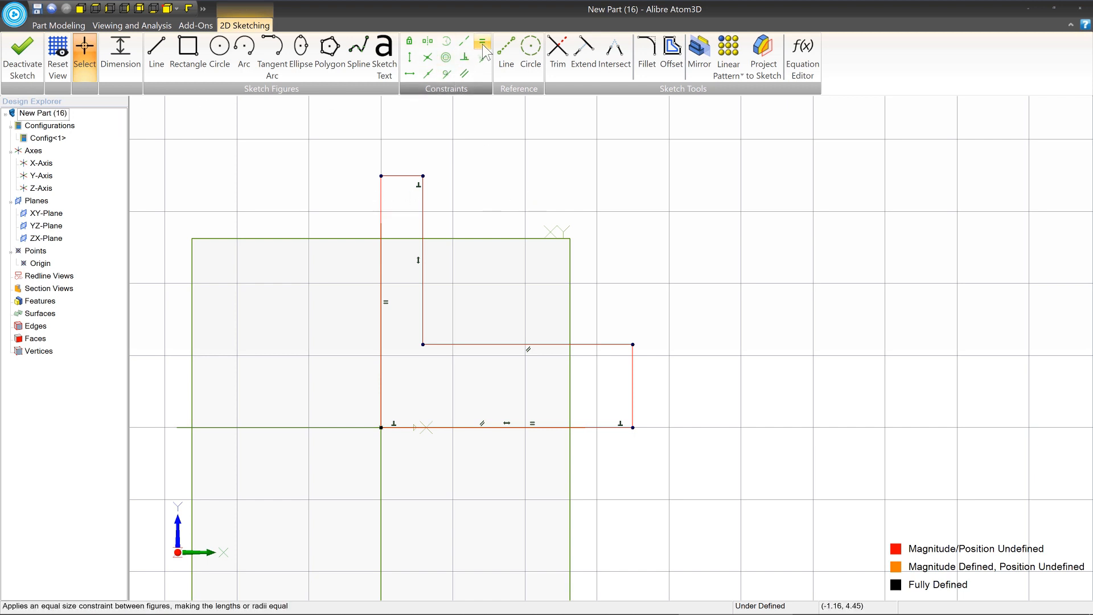
# - Constrain both leg ends to equal thickness and drag a corner to resize the profile
pyautogui.click(482, 41)
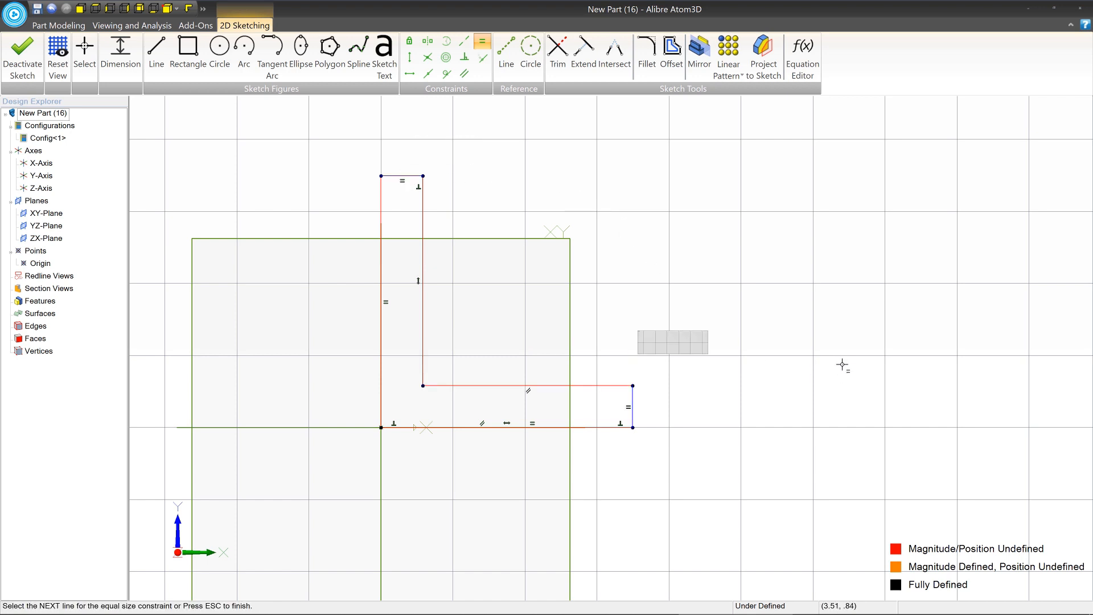
pyautogui.click(84, 49)
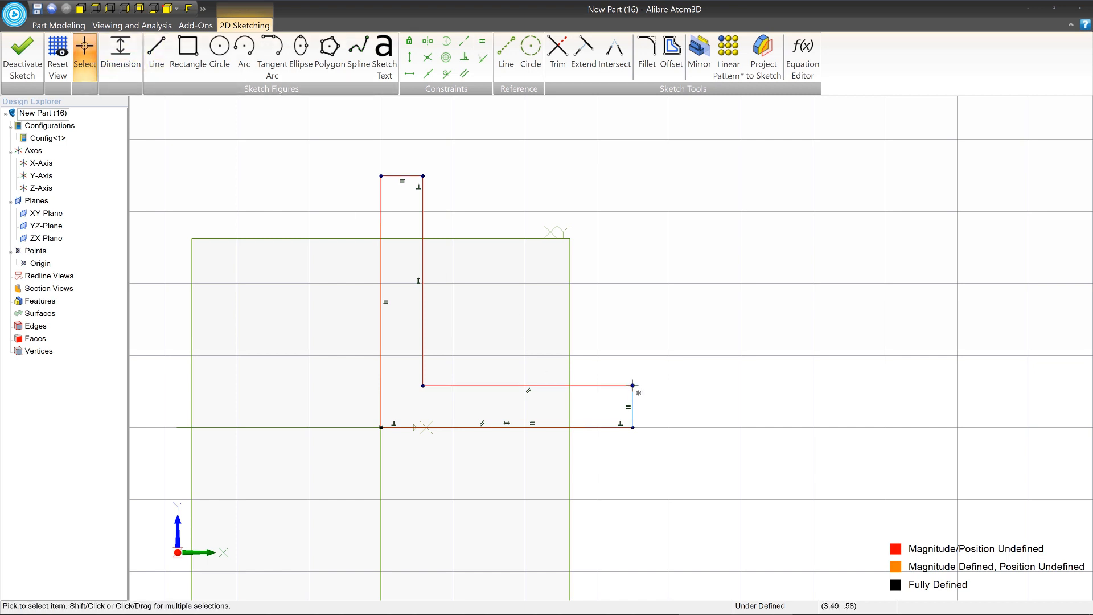
pyautogui.moveTo(631, 386); pyautogui.dragTo(814, 375)
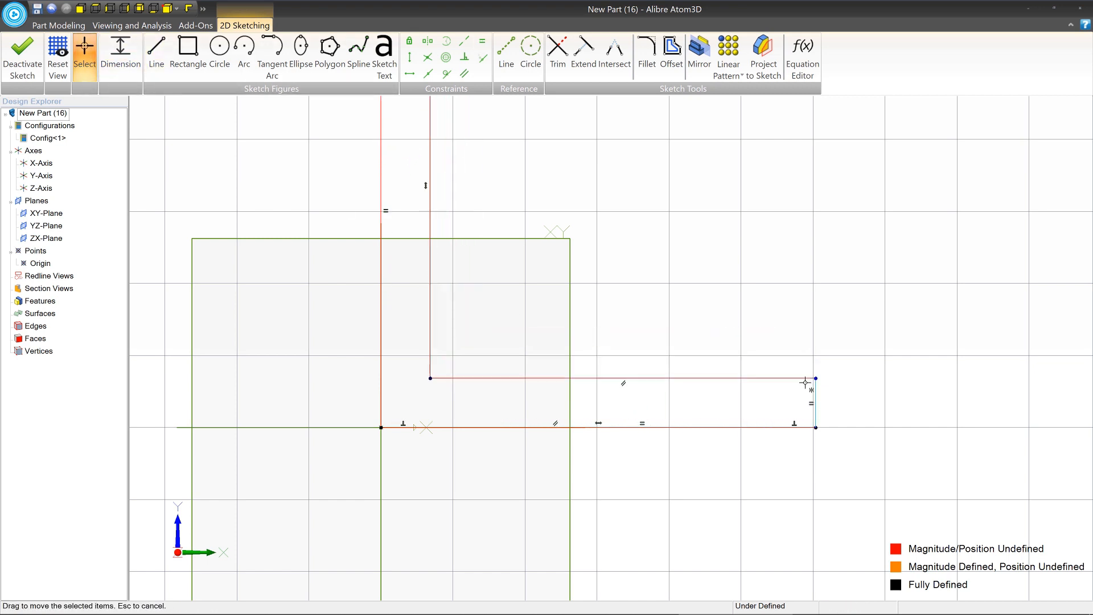
pyautogui.moveTo(815, 378); pyautogui.dragTo(513, 364)
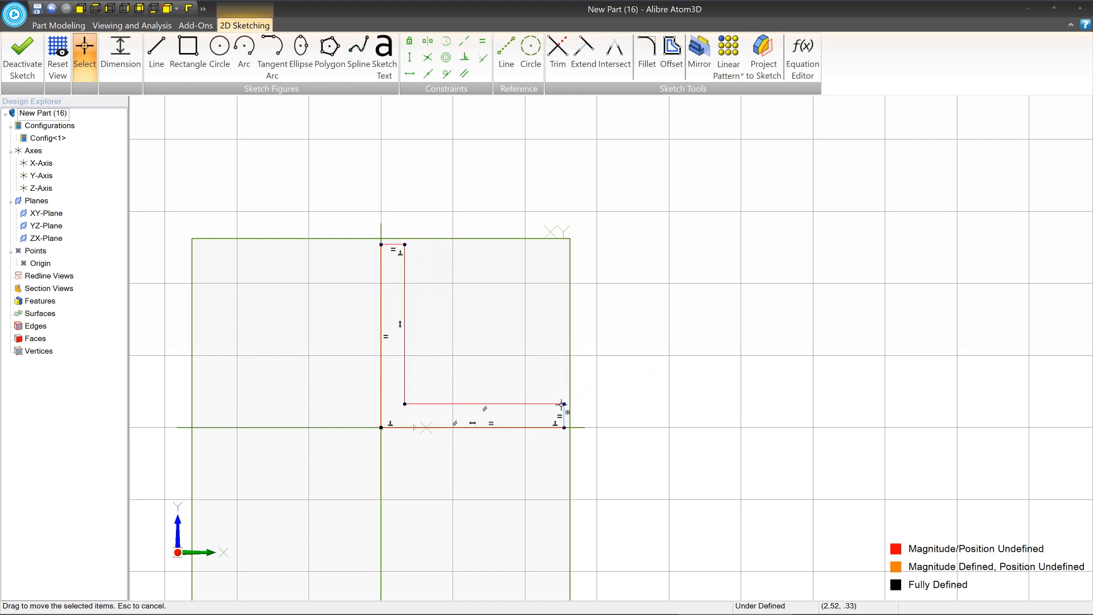
pyautogui.moveTo(562, 404); pyautogui.dragTo(592, 404)
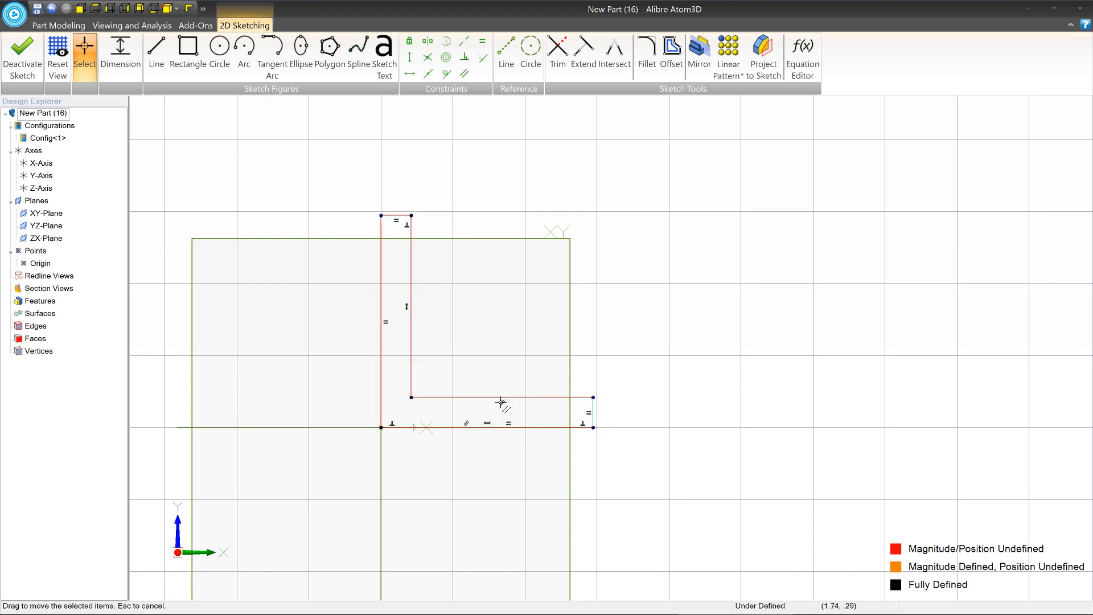
pyautogui.moveTo(471, 227)
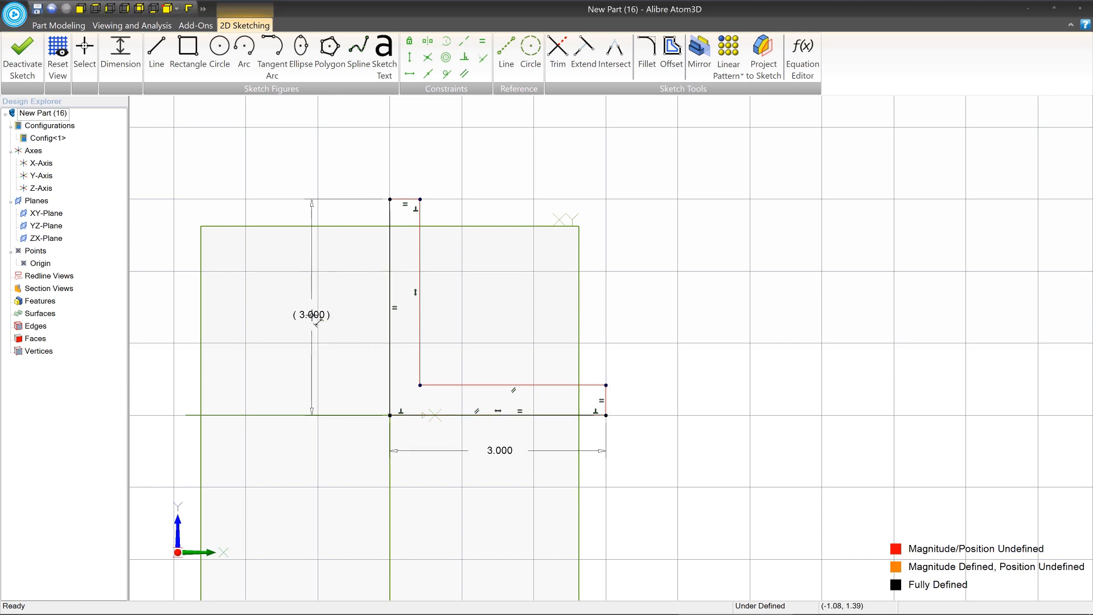
pyautogui.moveTo(457, 175)
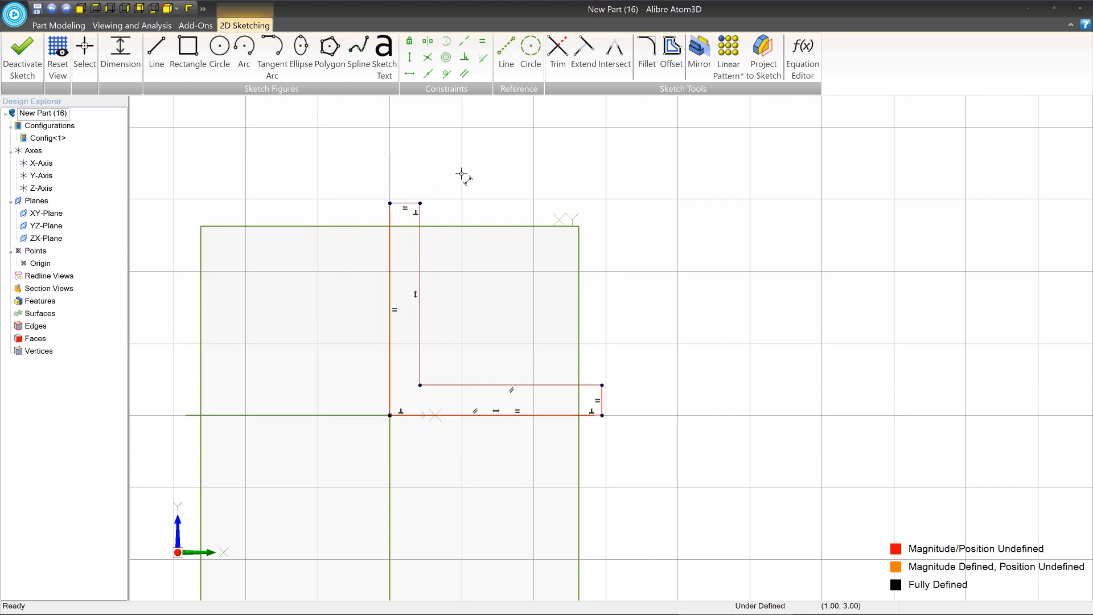
pyautogui.moveTo(403, 210)
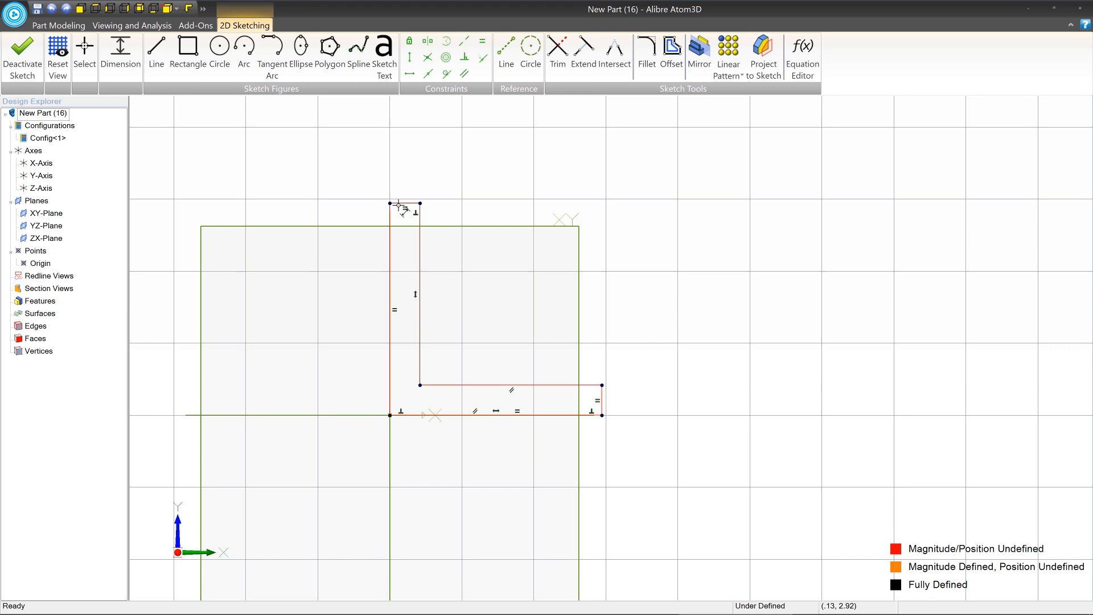
pyautogui.moveTo(404, 213)
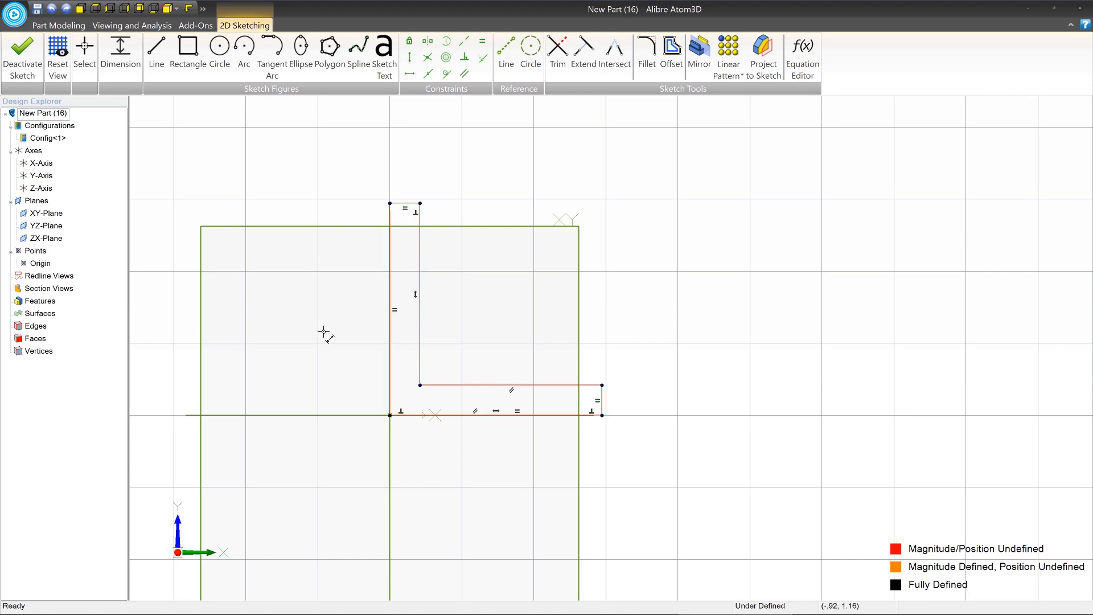
pyautogui.moveTo(330, 305)
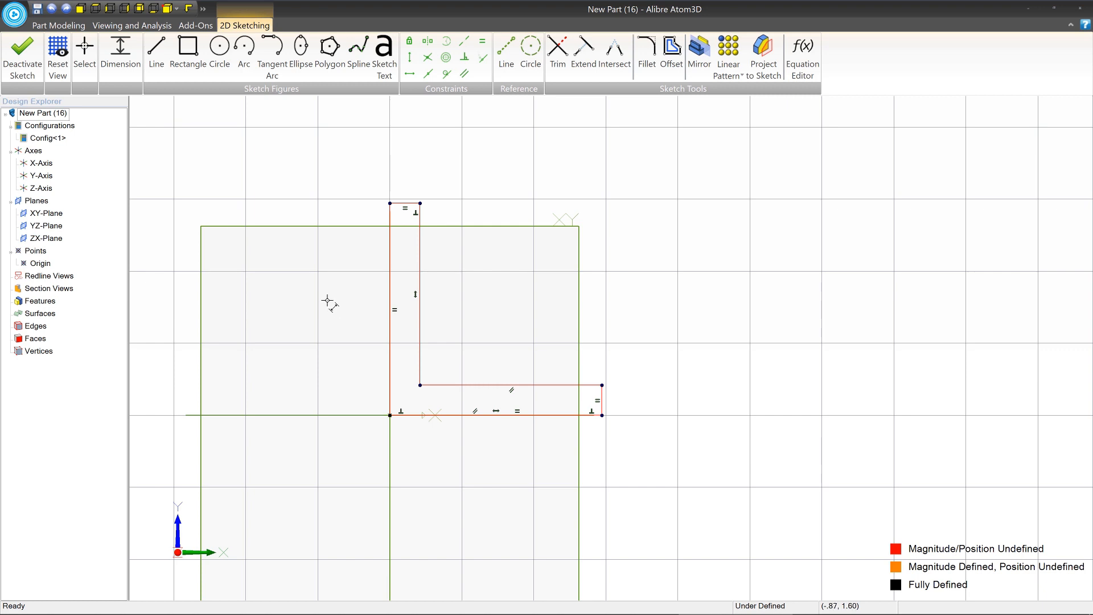
pyautogui.moveTo(322, 288)
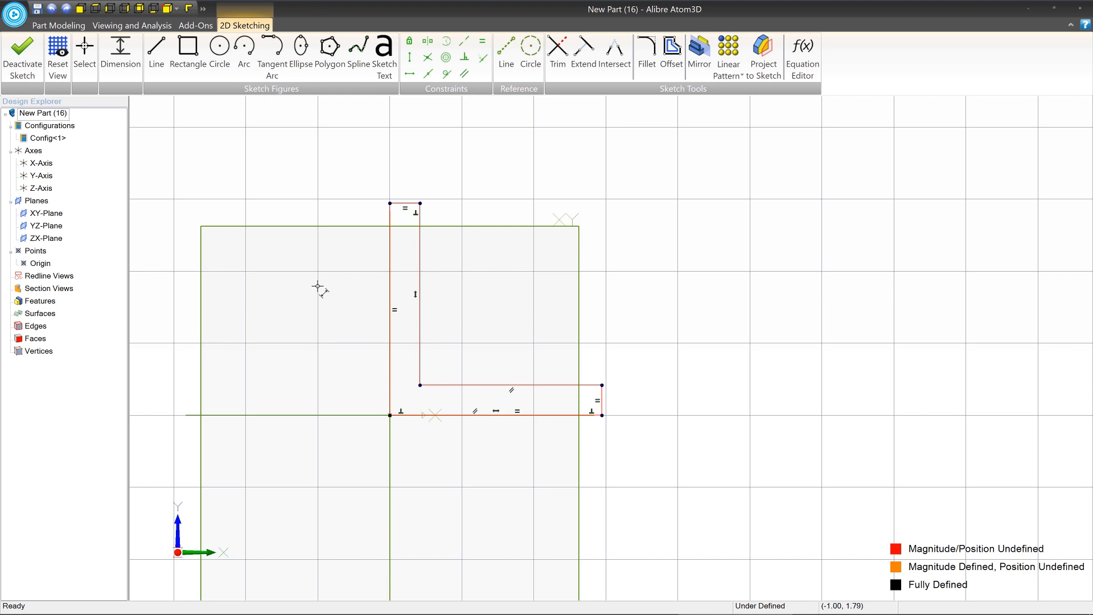
pyautogui.moveTo(677, 415)
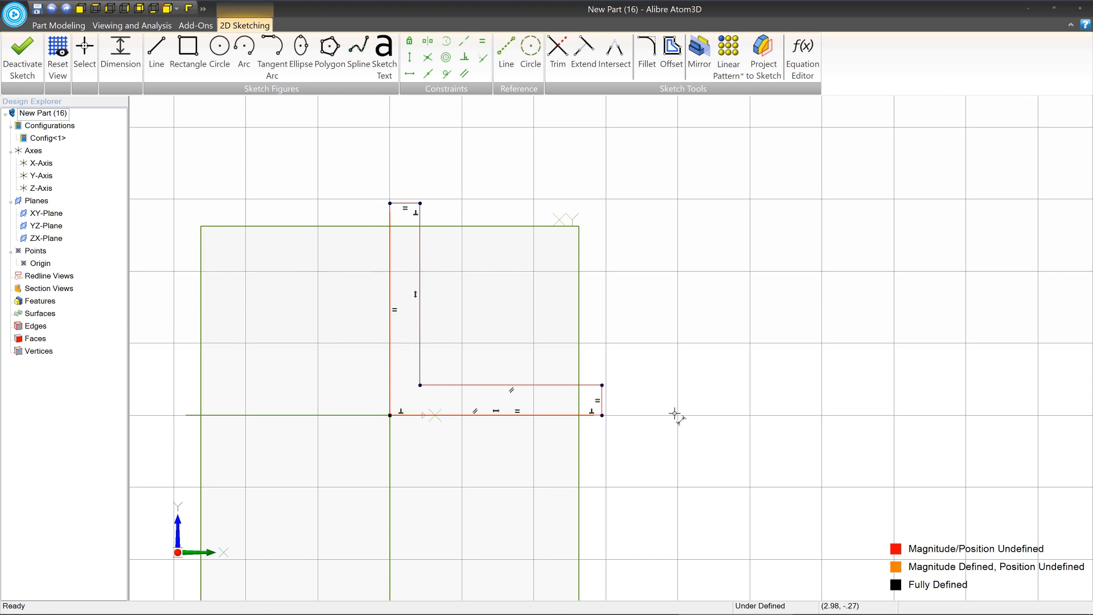
pyautogui.moveTo(456, 213)
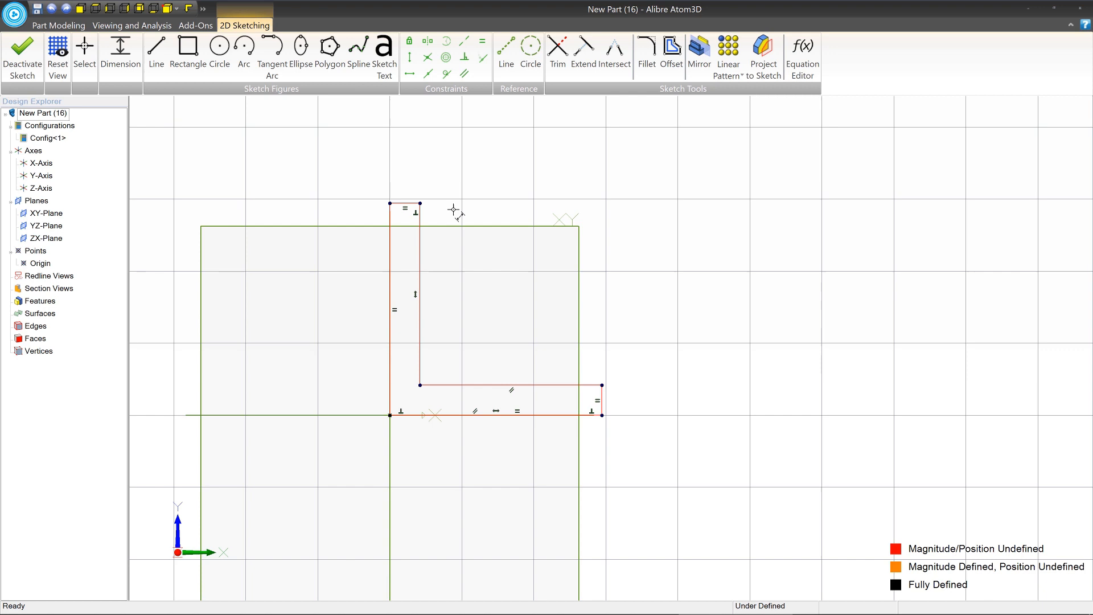
pyautogui.moveTo(523, 413)
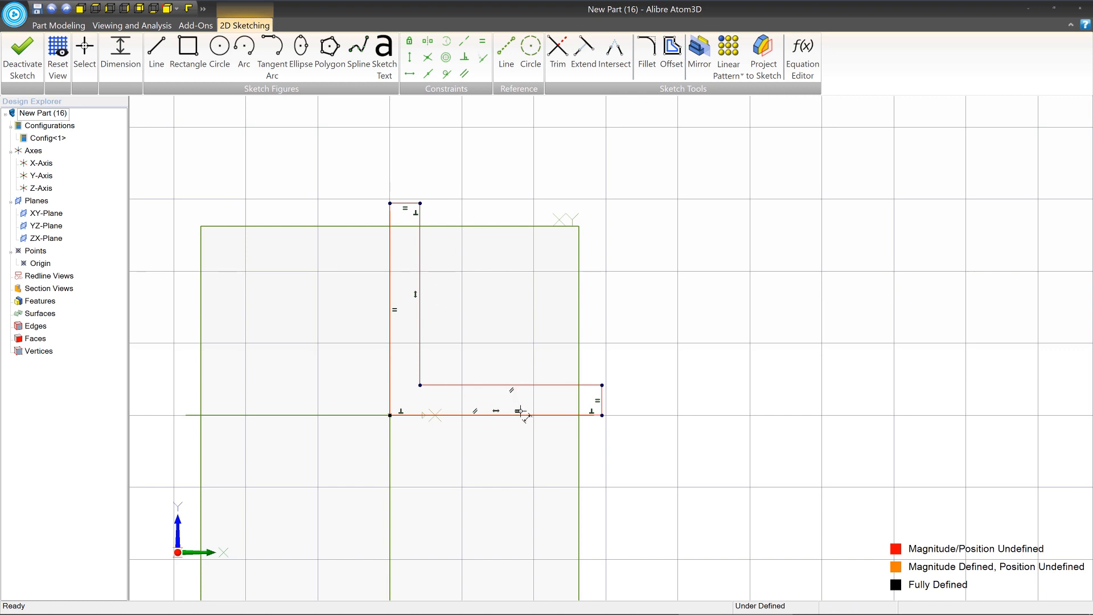
pyautogui.moveTo(606, 331)
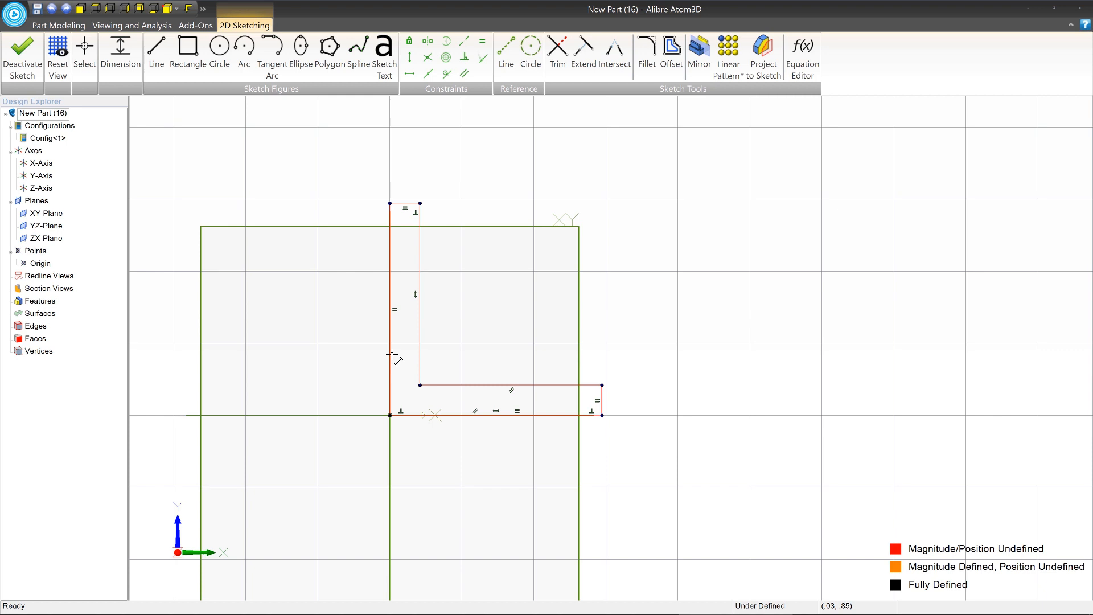
pyautogui.moveTo(417, 293)
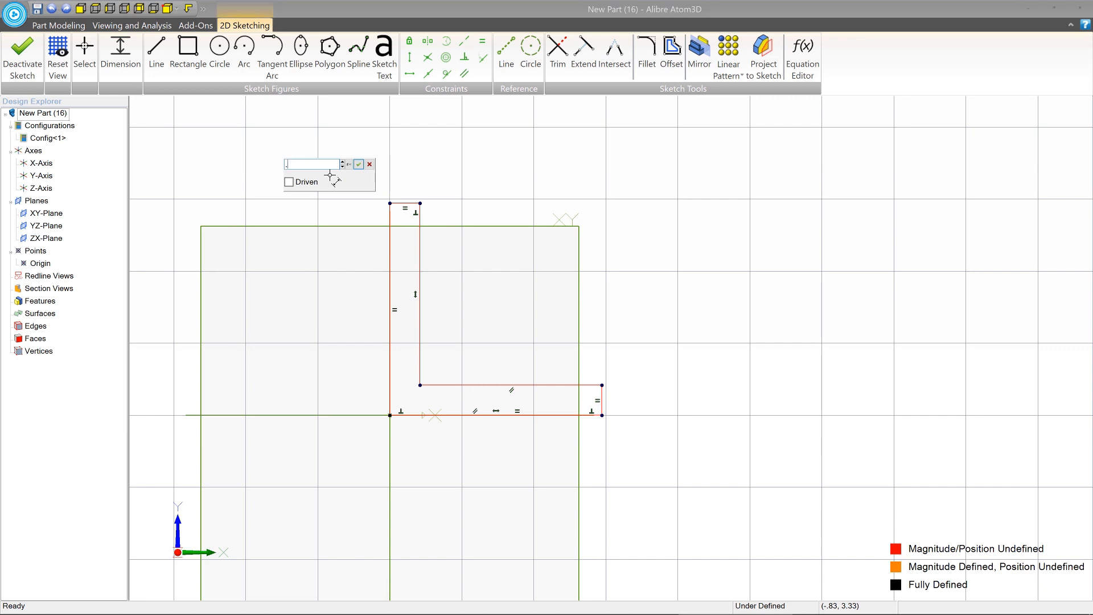
# - Set the flange thickness dimension to .2 so the sketch becomes fully defined
pyautogui.write('.2')
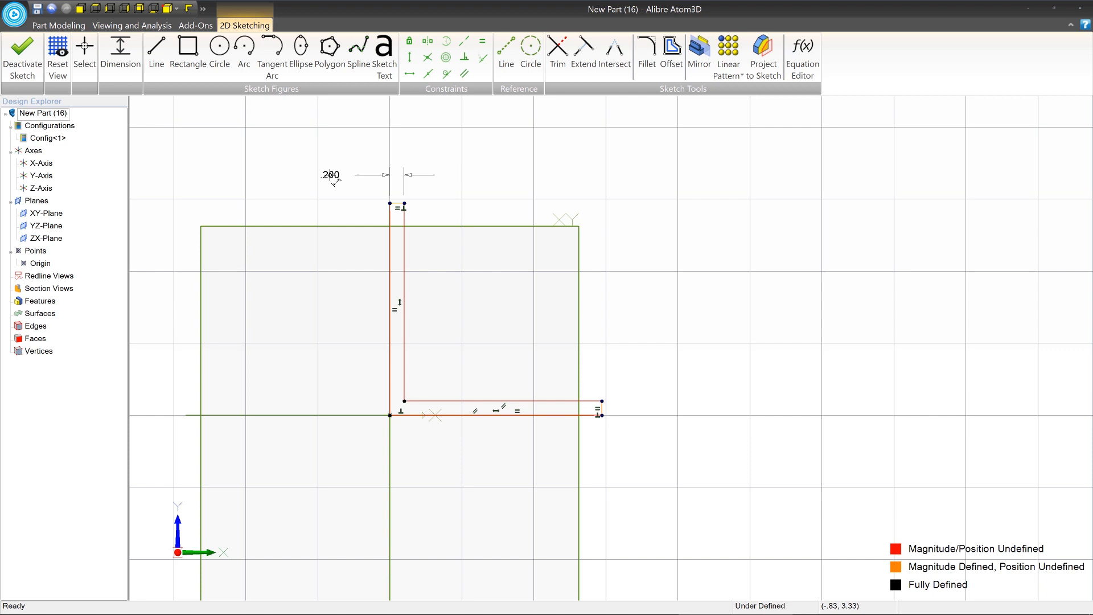
pyautogui.moveTo(591, 390)
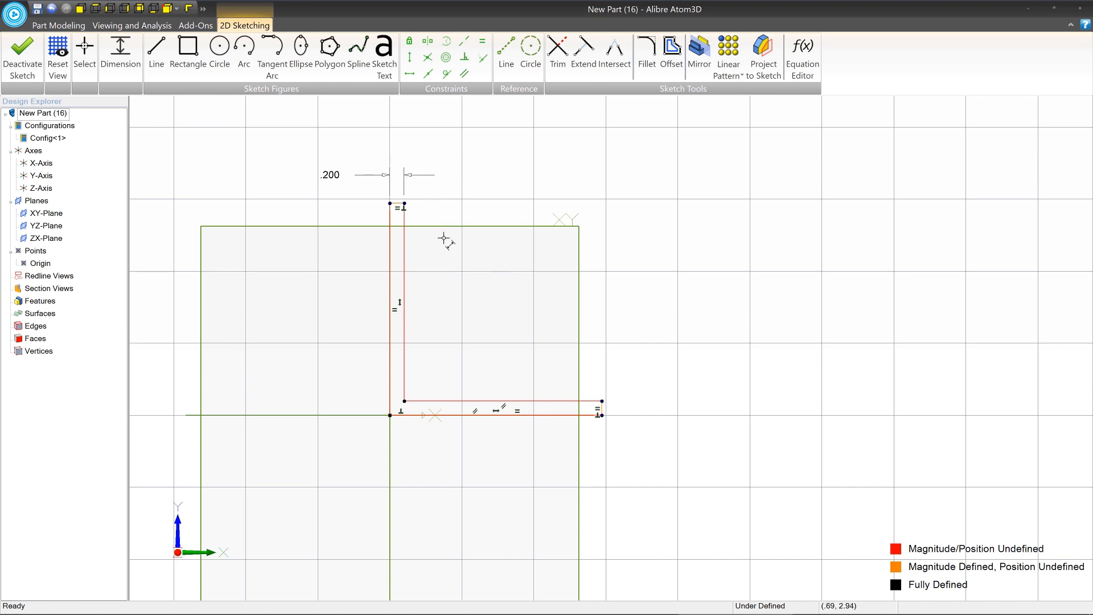
pyautogui.moveTo(391, 397)
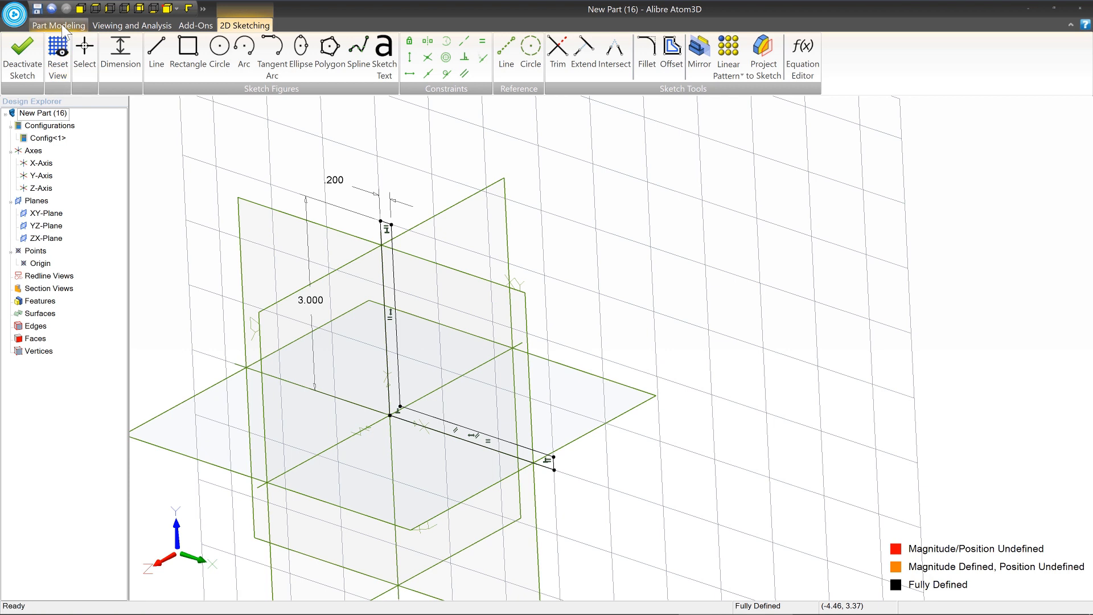
# - Extrude the L-profile sketch into a solid bracket, creating Extrusion<1>
pyautogui.click(58, 26)
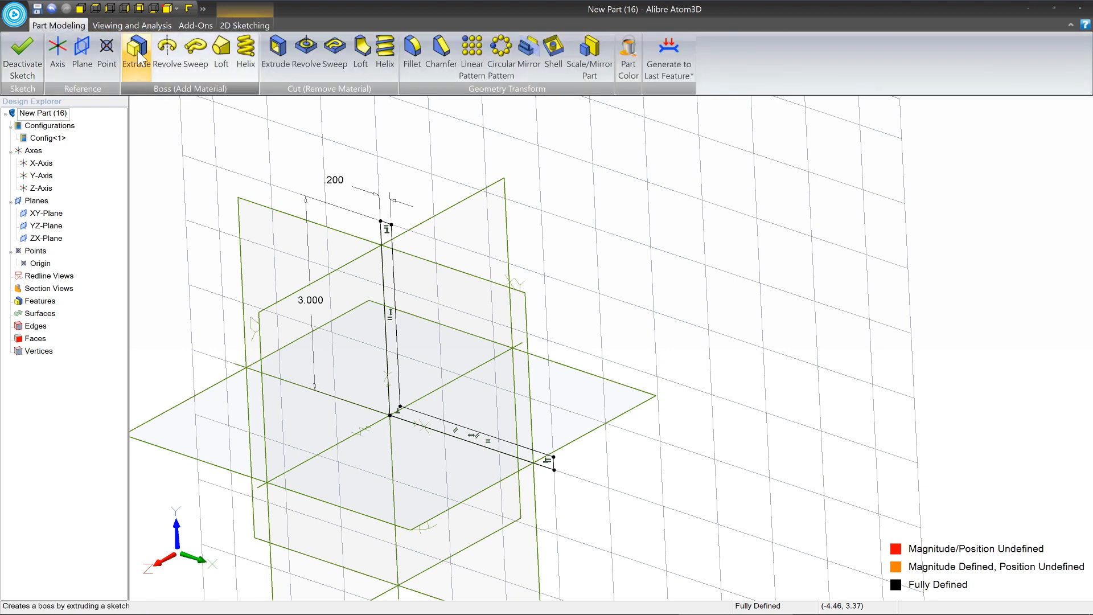
pyautogui.click(136, 49)
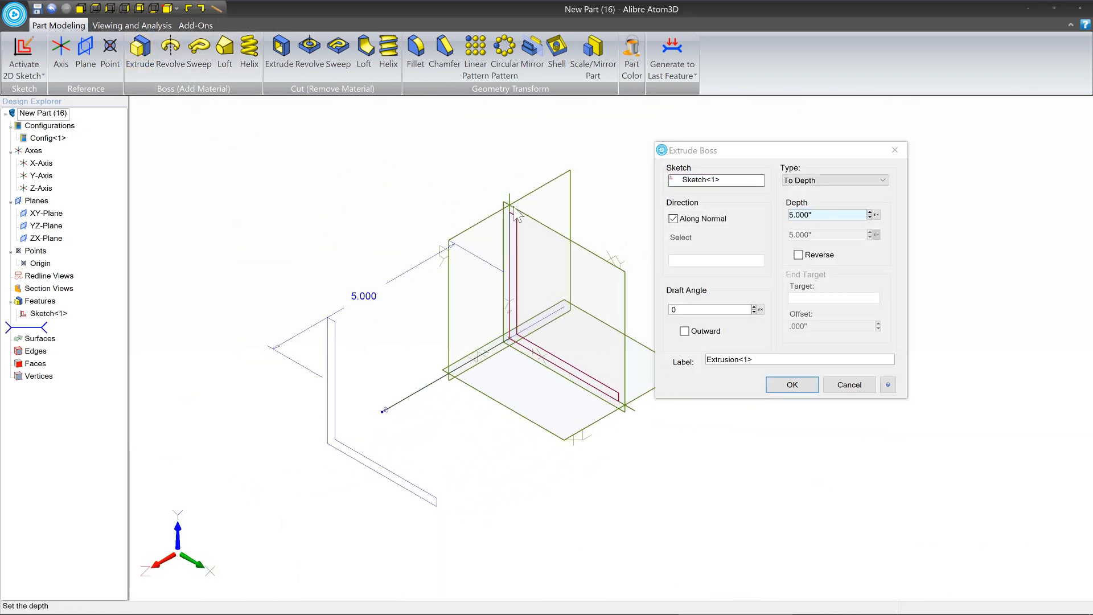
pyautogui.click(828, 214)
pyautogui.write('4.5')
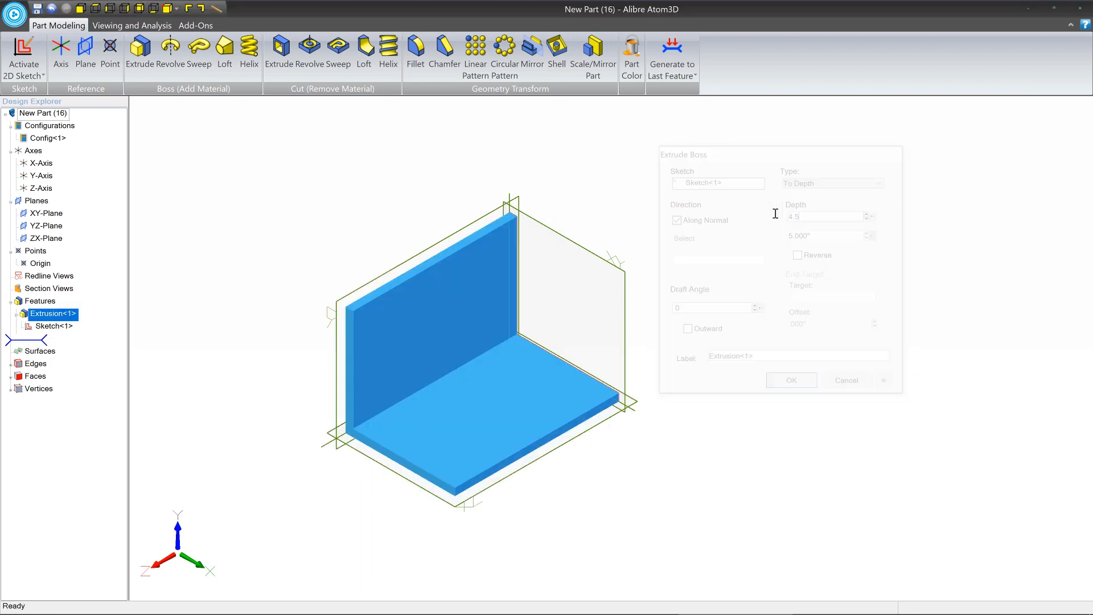
pyautogui.click(790, 381)
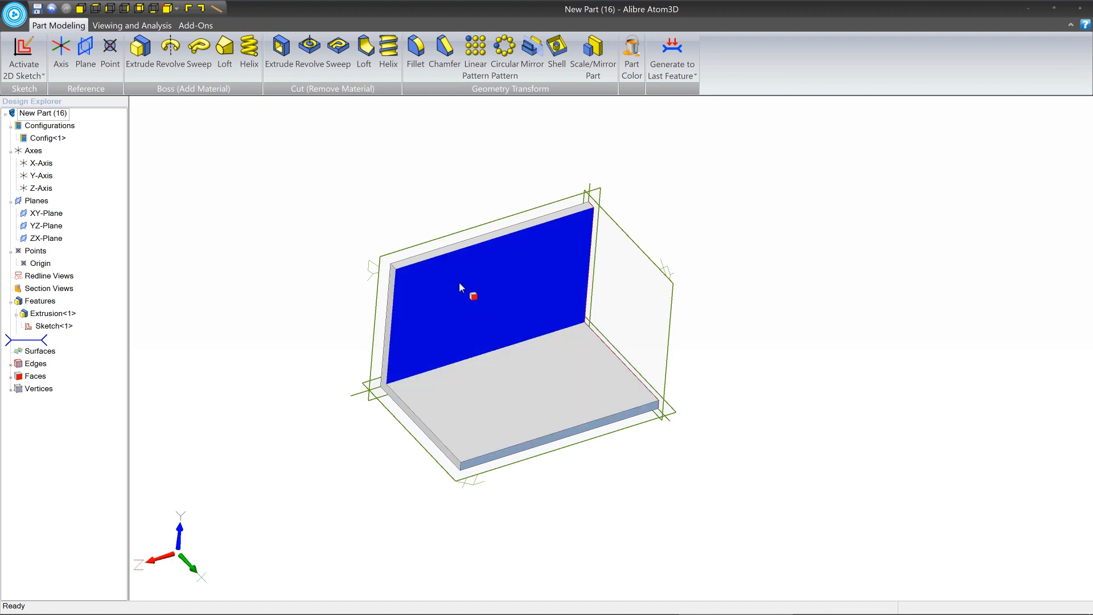
pyautogui.moveTo(474, 294)
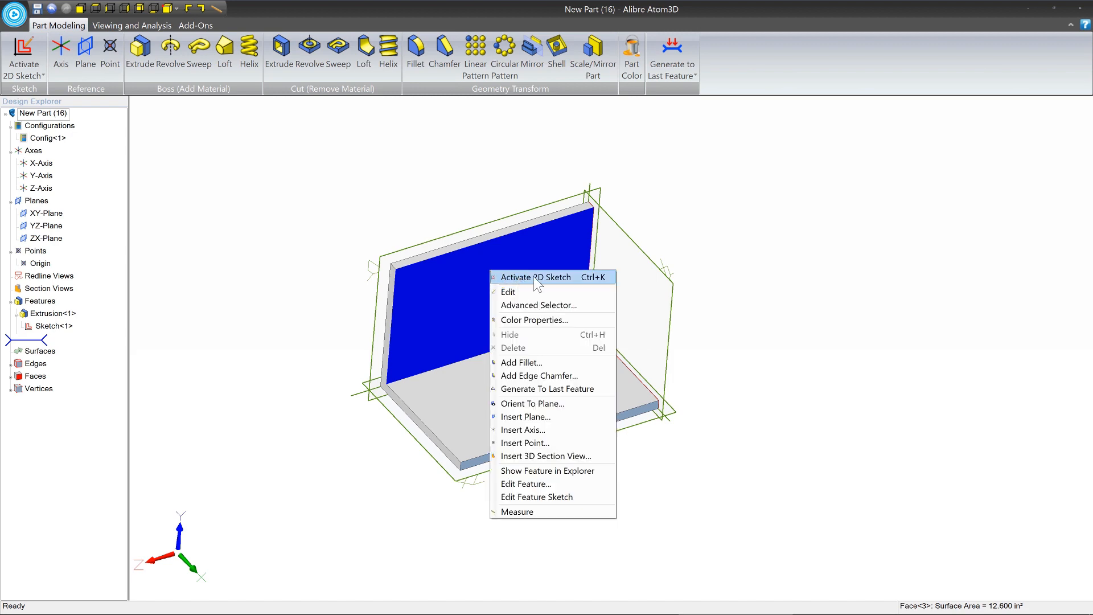
# - Start a sketch on the upright flange face and draw the first hole circle near the top left
pyautogui.click(535, 276)
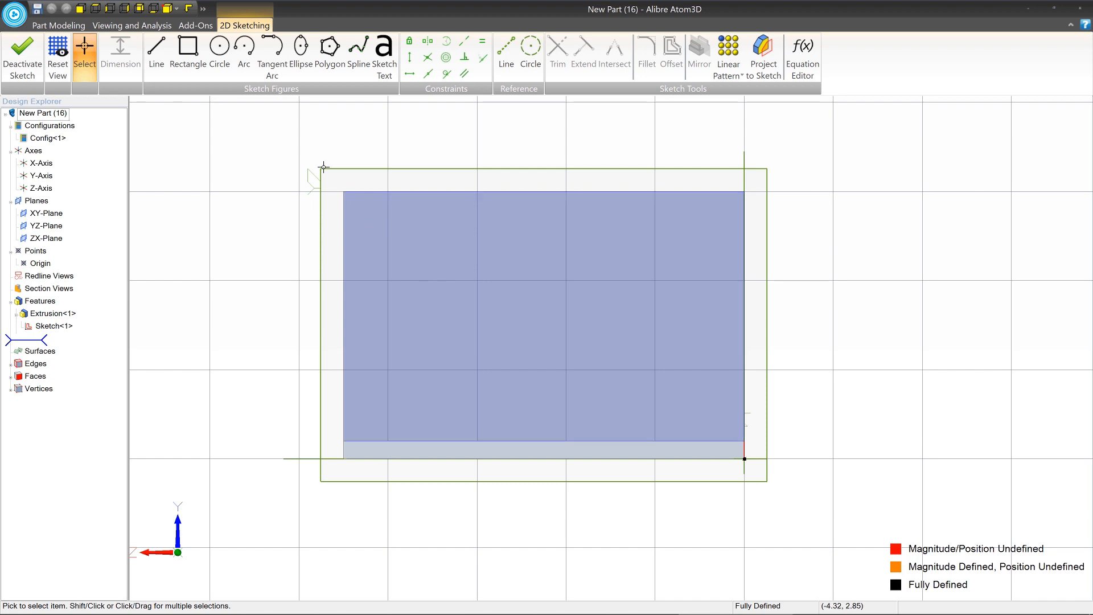
pyautogui.click(218, 49)
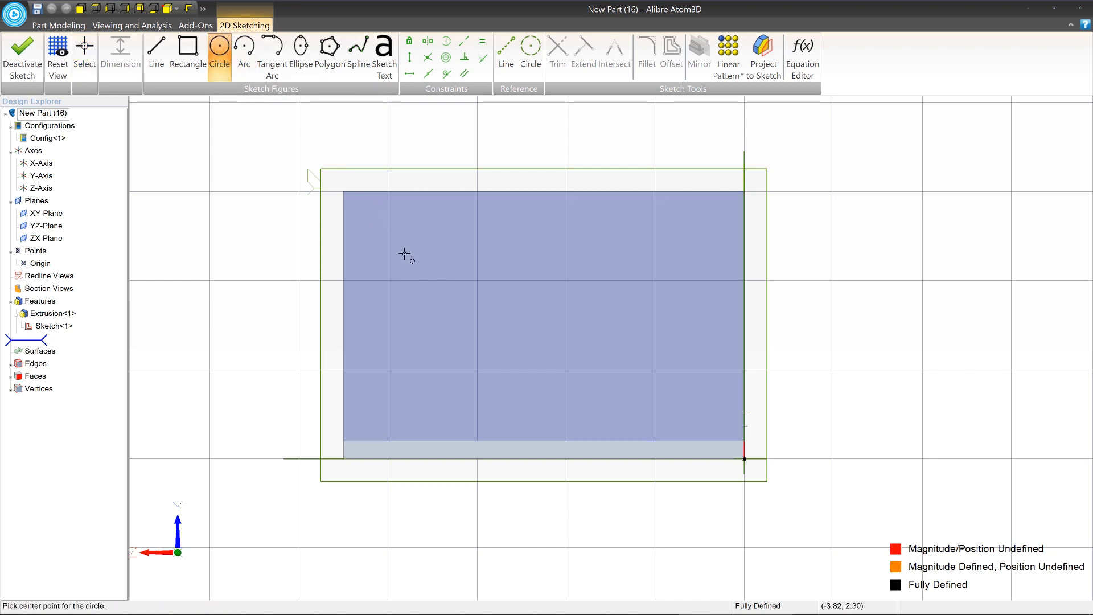
pyautogui.click(404, 253)
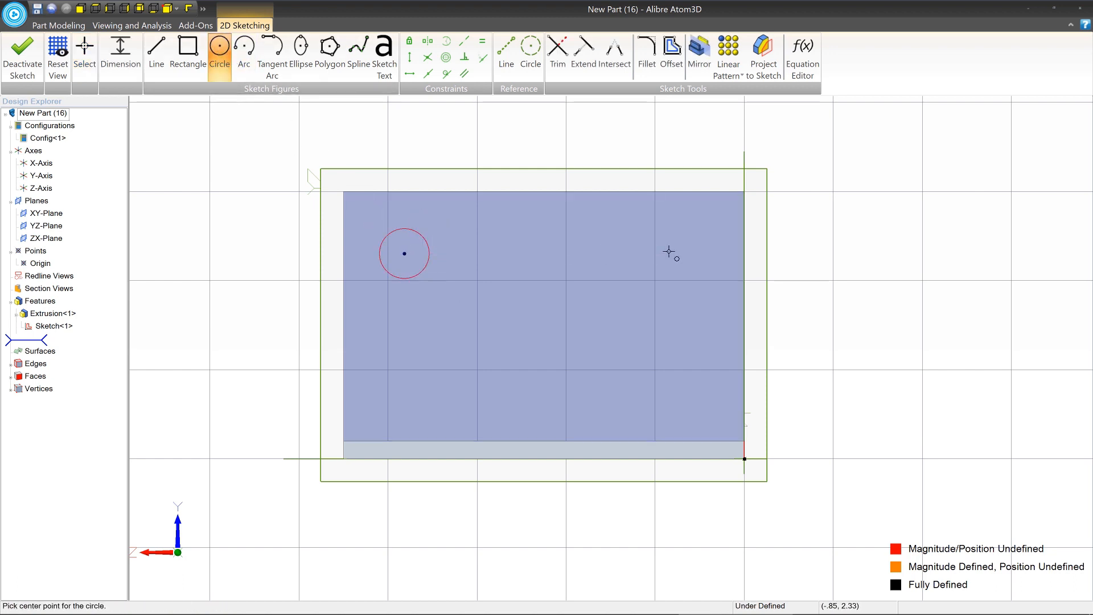
pyautogui.click(666, 250)
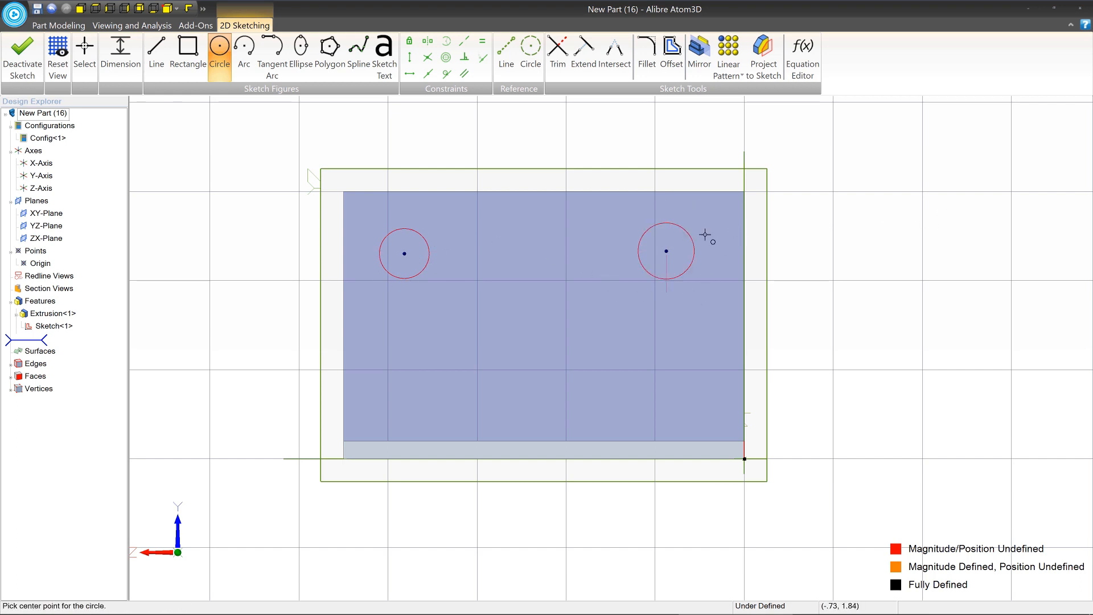
pyautogui.moveTo(411, 249)
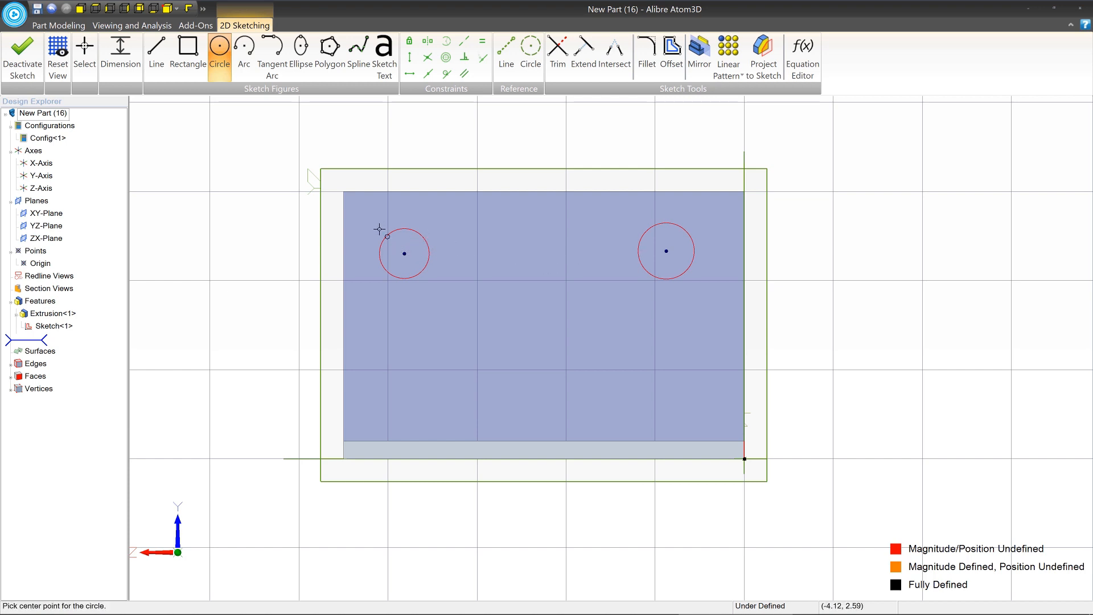
pyautogui.moveTo(546, 216)
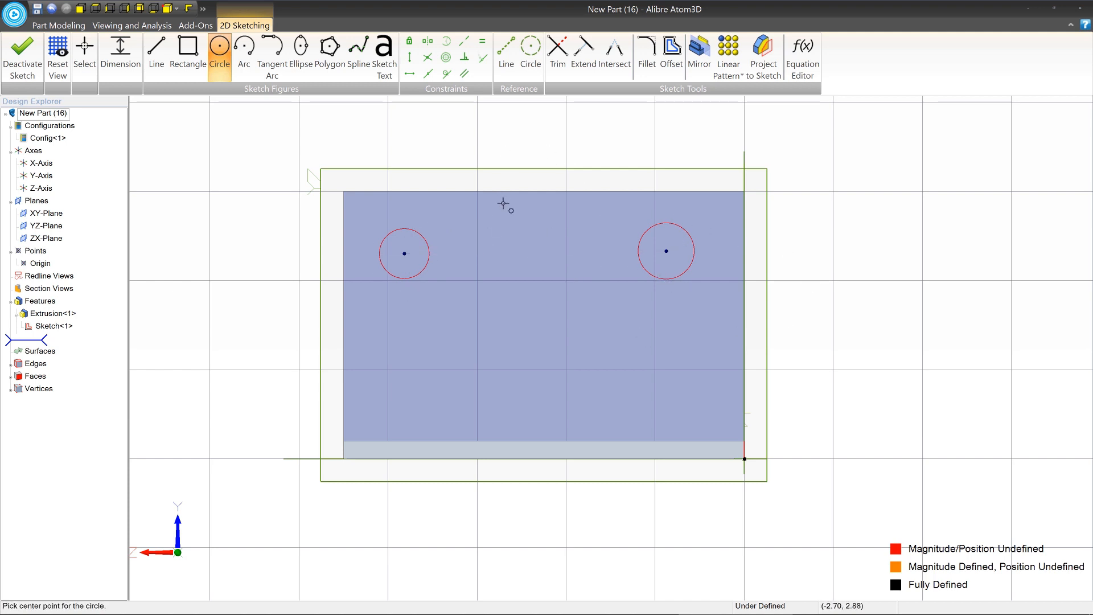
pyautogui.moveTo(503, 161)
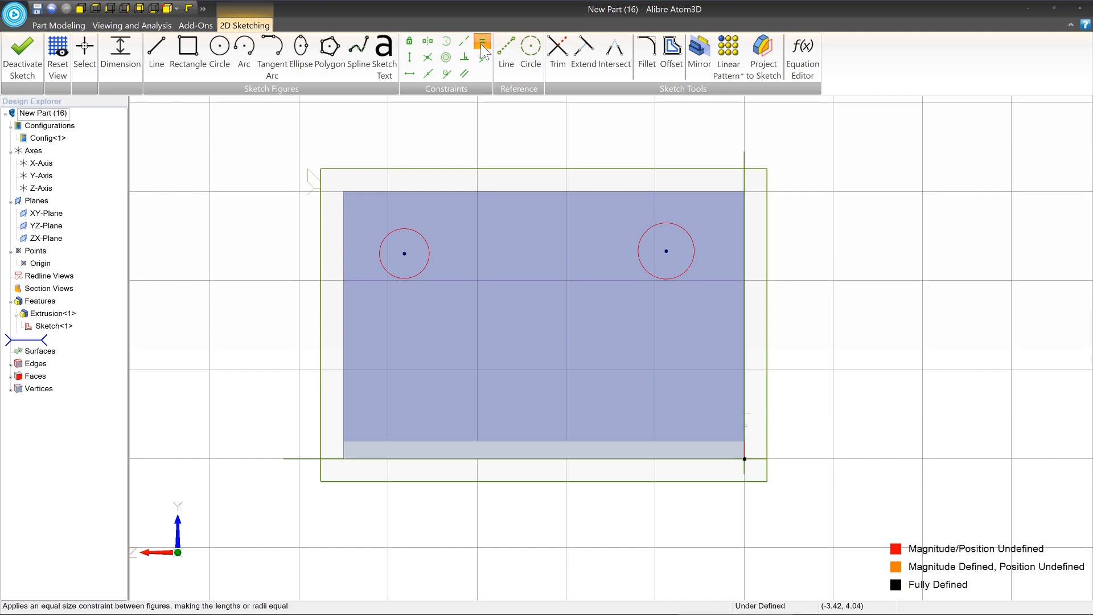
# - Constrain the two circles equal and dimension the left circle's diameter to .3
pyautogui.click(483, 41)
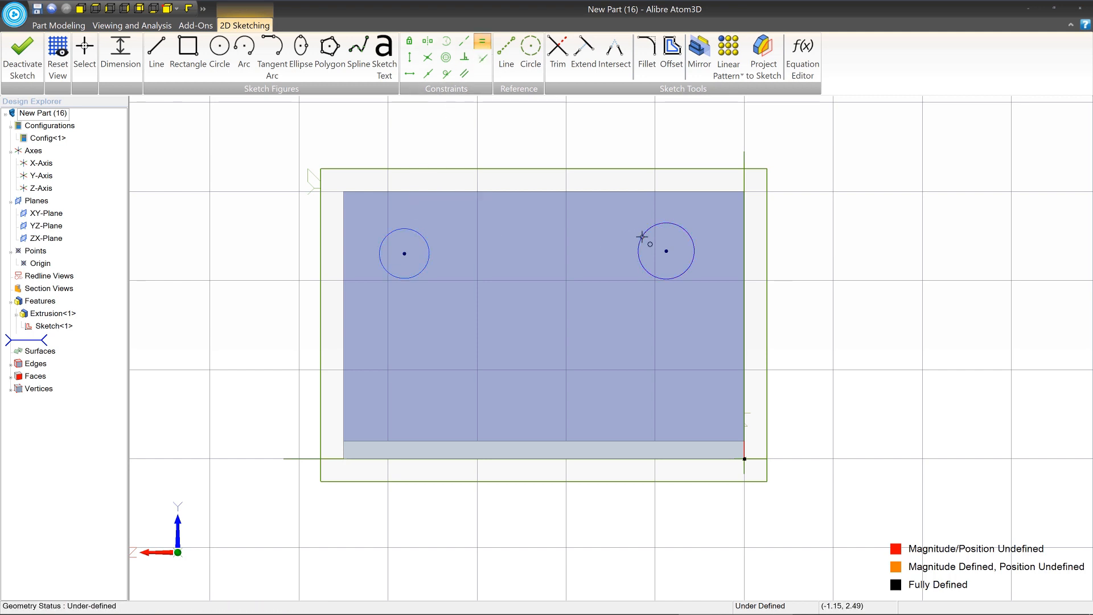
pyautogui.click(120, 49)
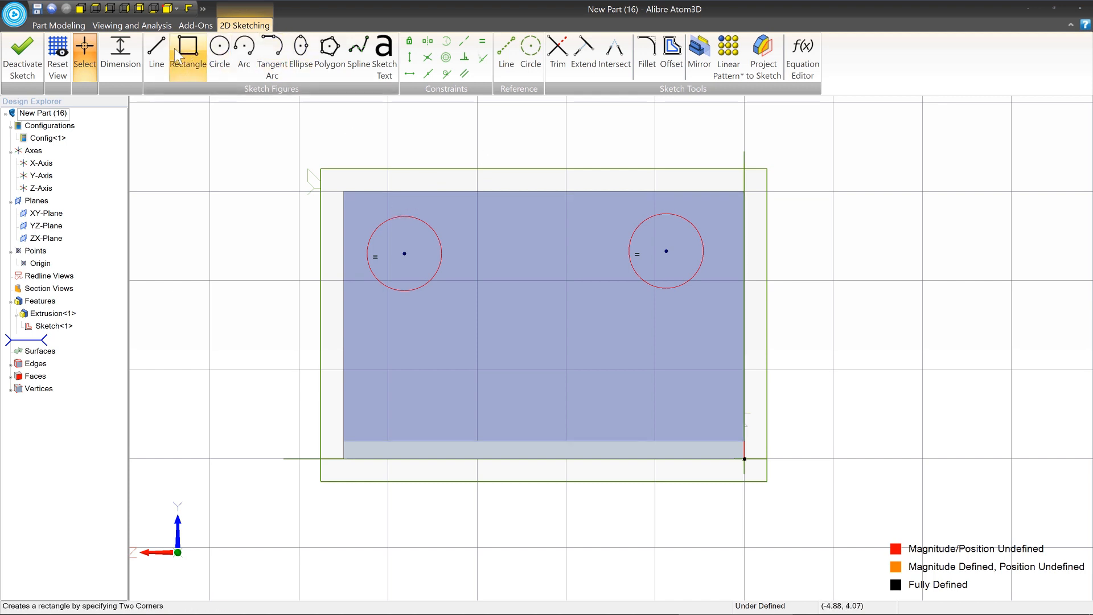
pyautogui.click(187, 46)
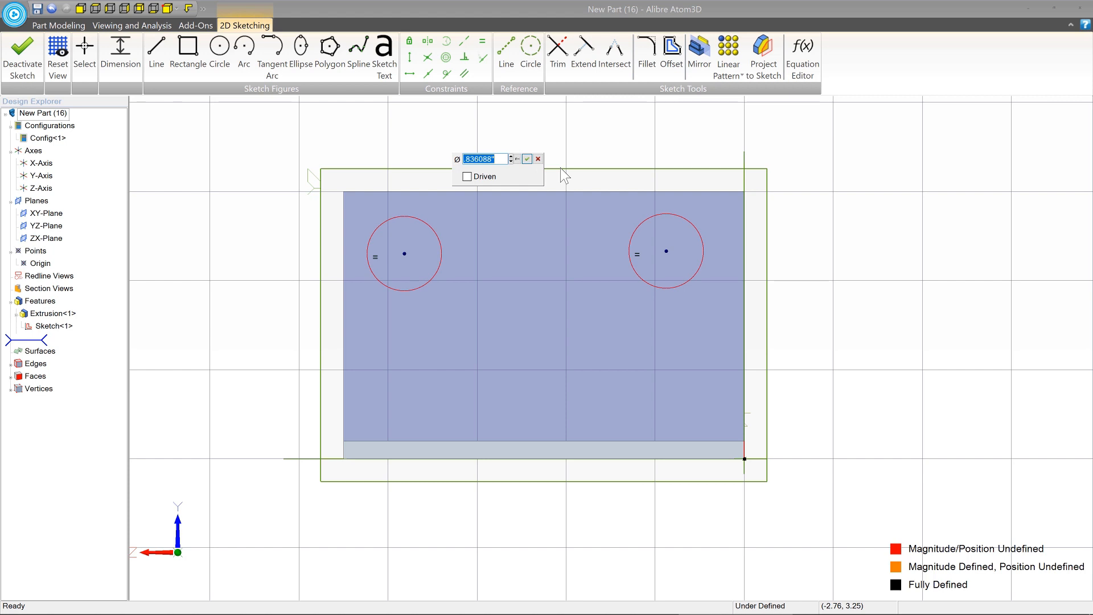
pyautogui.write('.3')
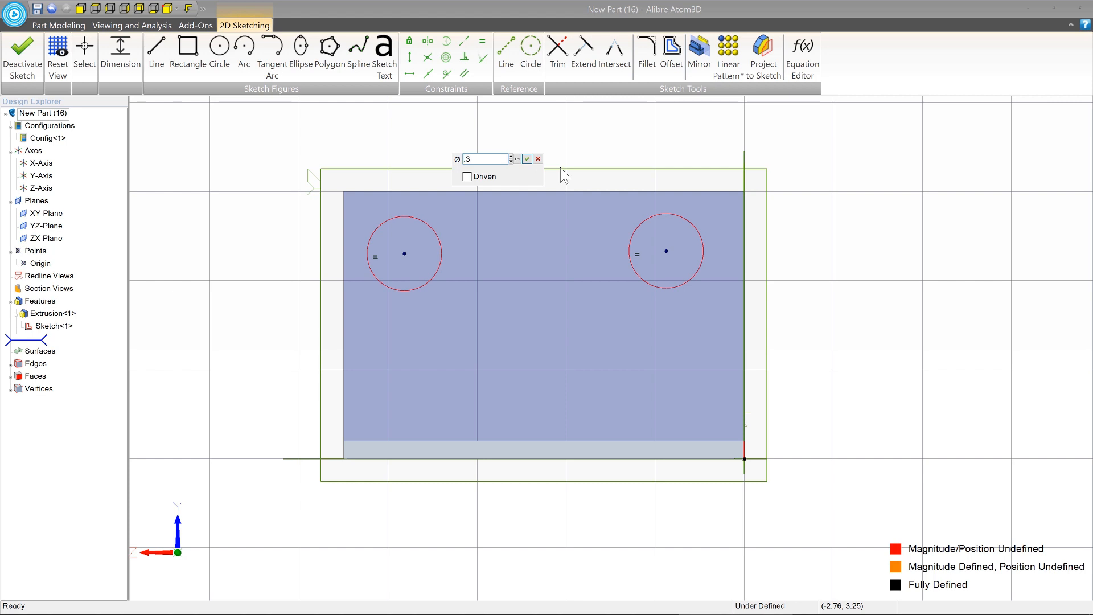
pyautogui.click(527, 158)
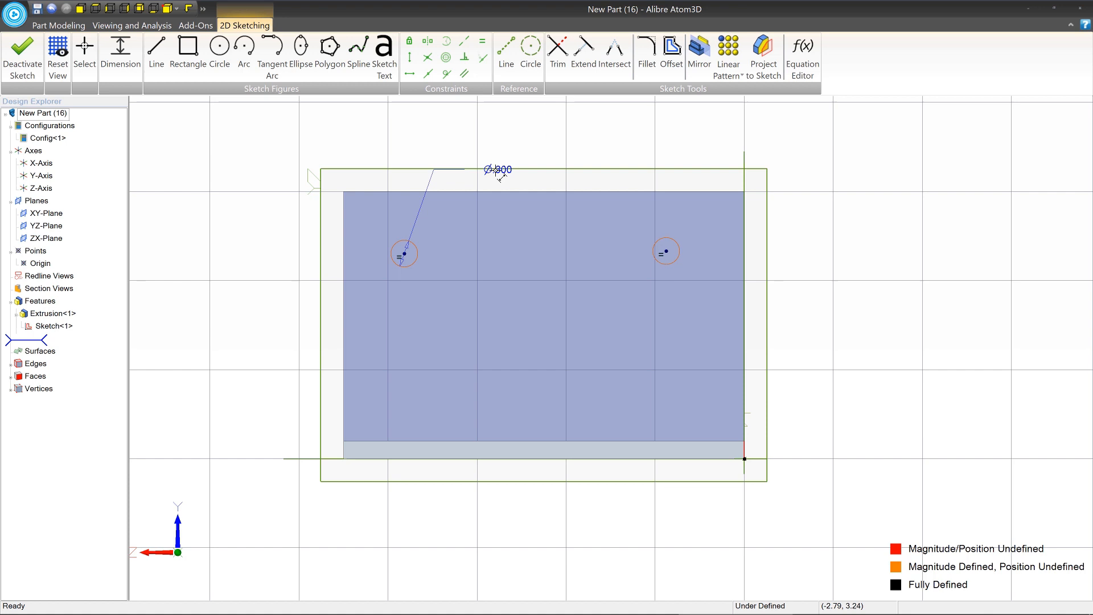
pyautogui.moveTo(703, 159)
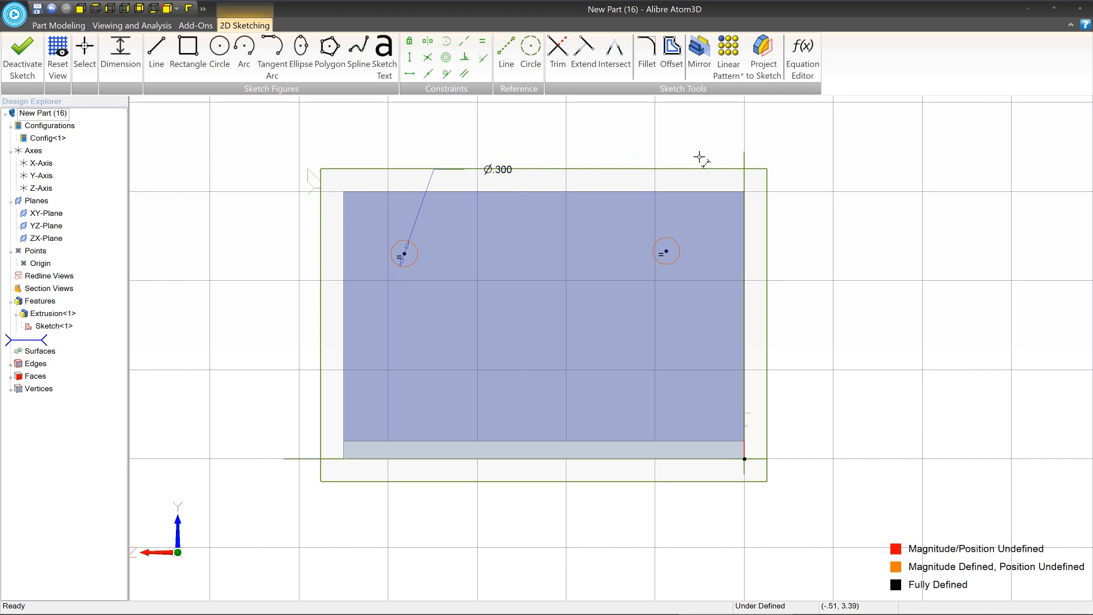
pyautogui.moveTo(676, 251)
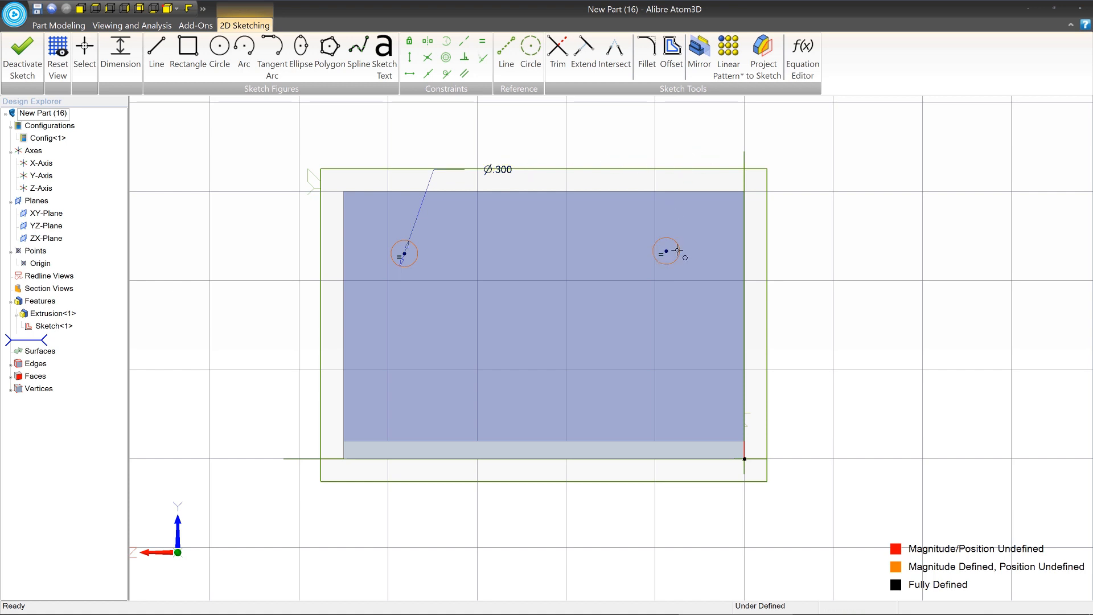
pyautogui.moveTo(678, 253)
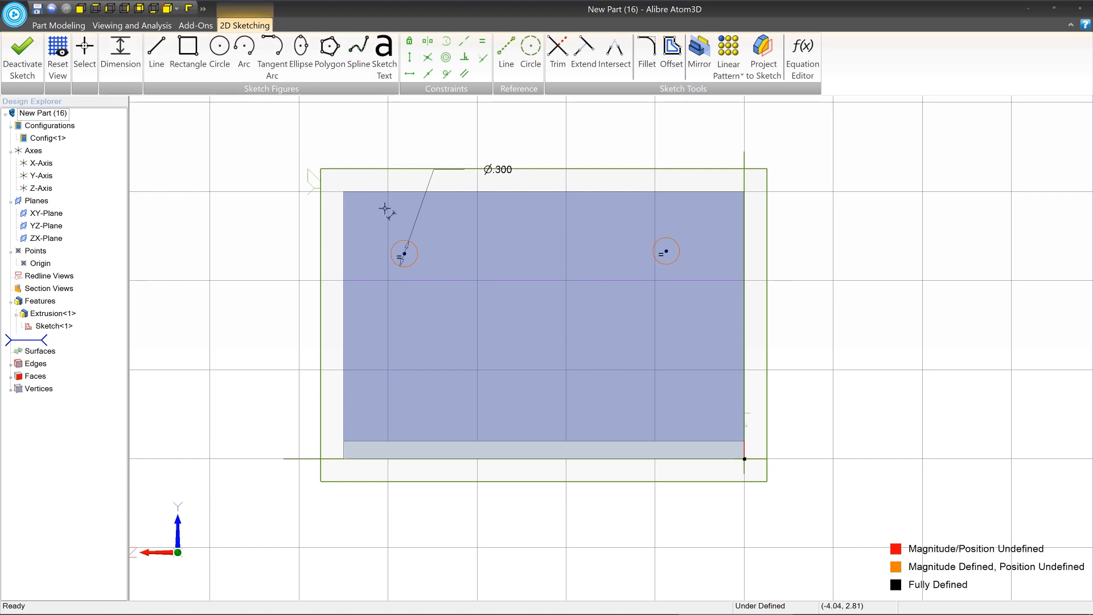
pyautogui.moveTo(417, 242)
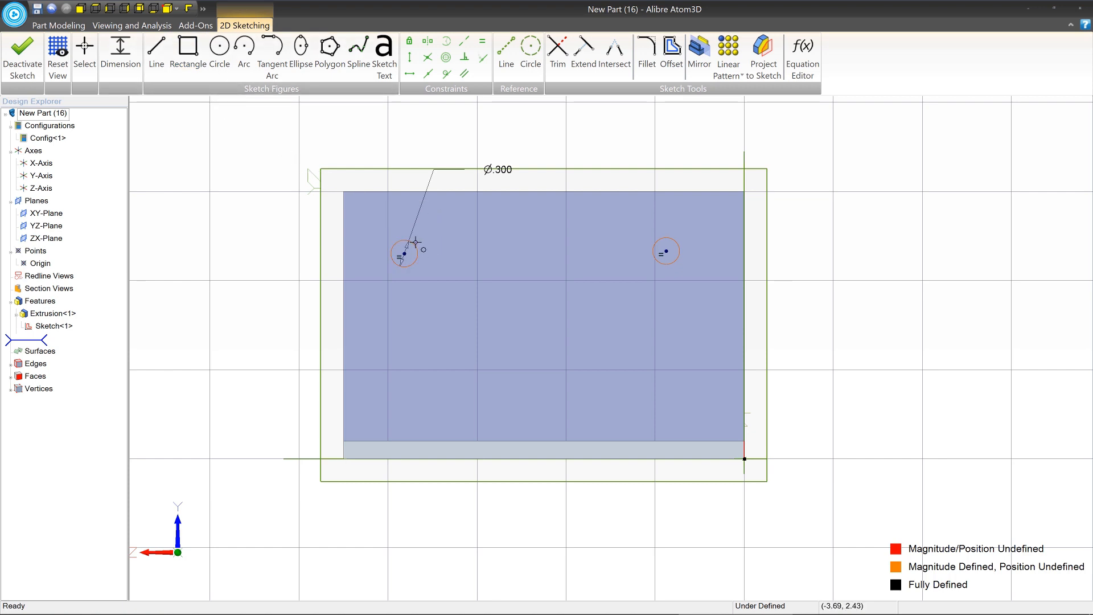
pyautogui.moveTo(428, 225)
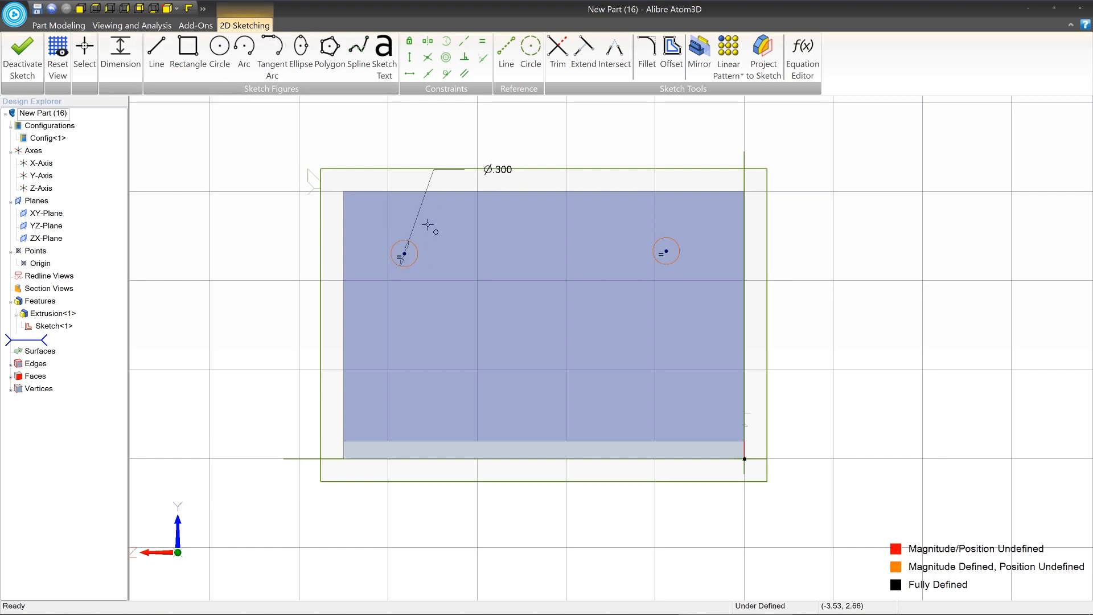
pyautogui.moveTo(455, 230)
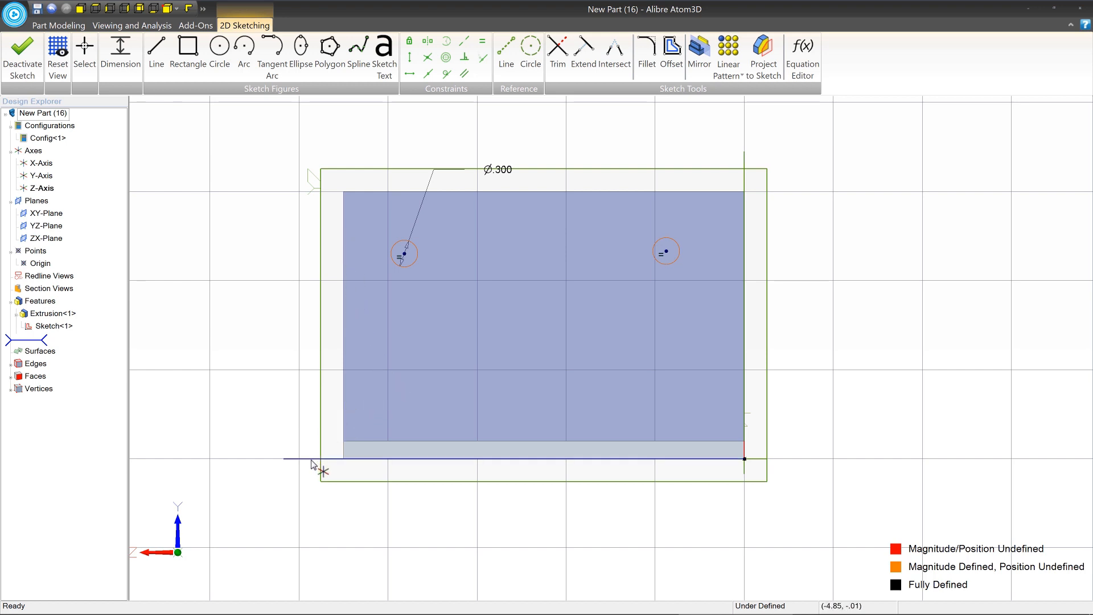
pyautogui.moveTo(624, 480)
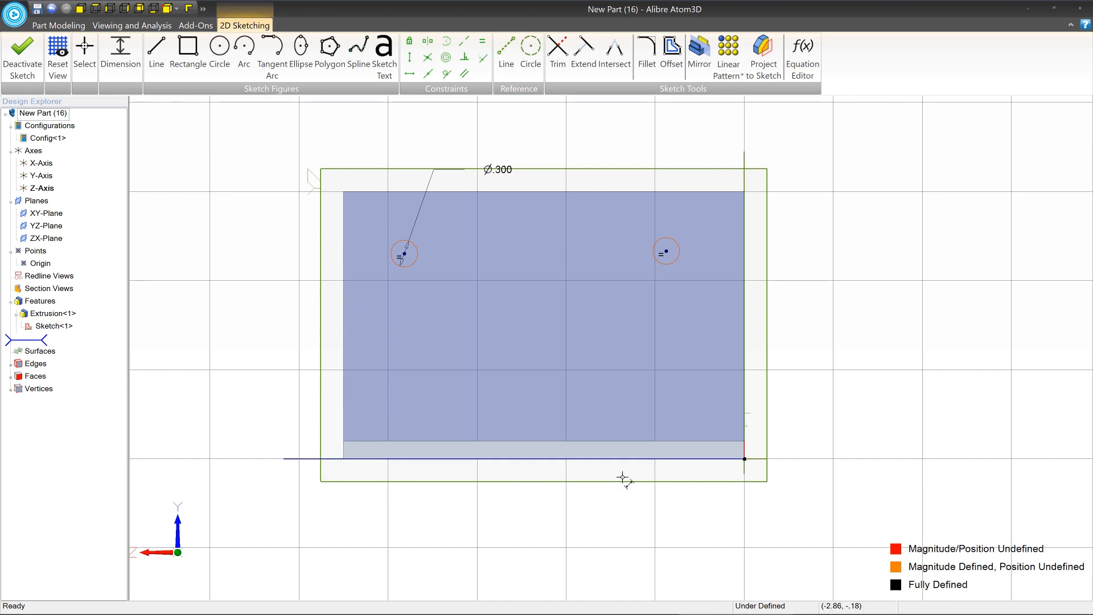
pyautogui.moveTo(373, 398)
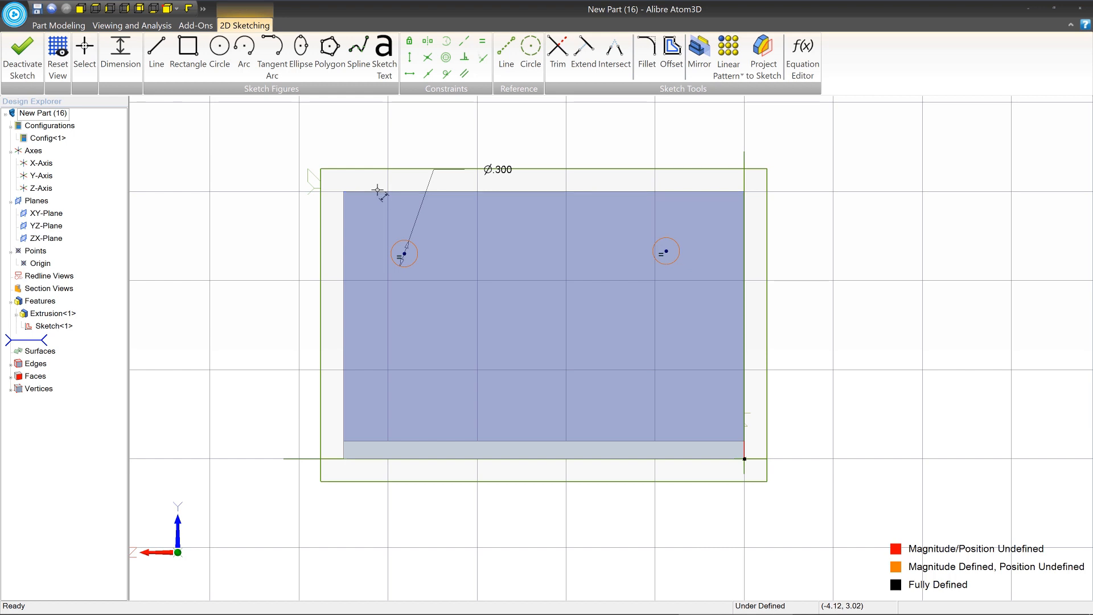
pyautogui.moveTo(378, 192)
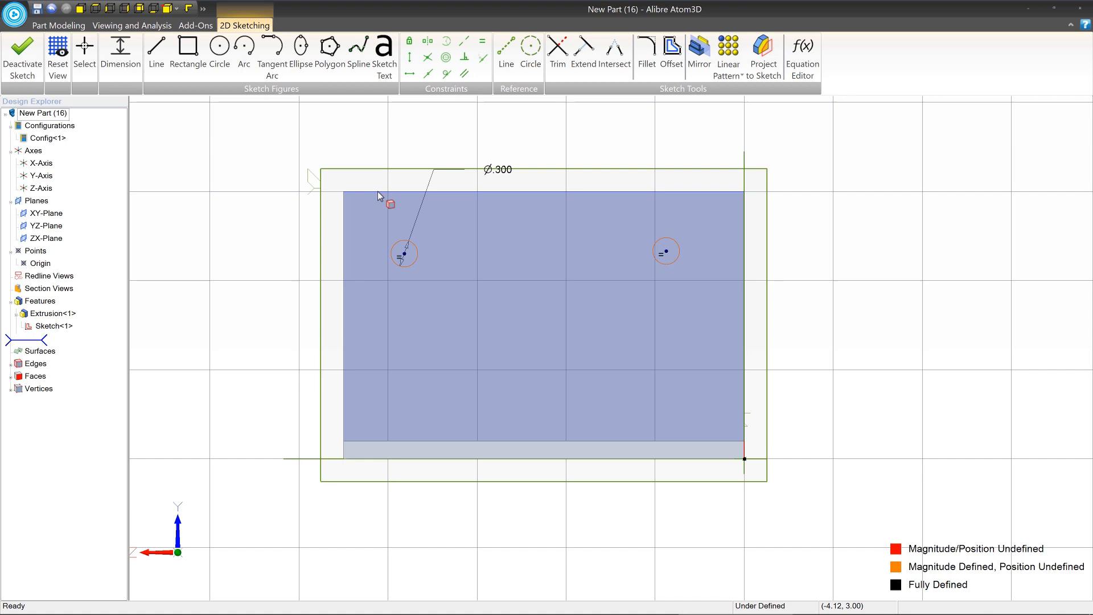
pyautogui.moveTo(392, 195)
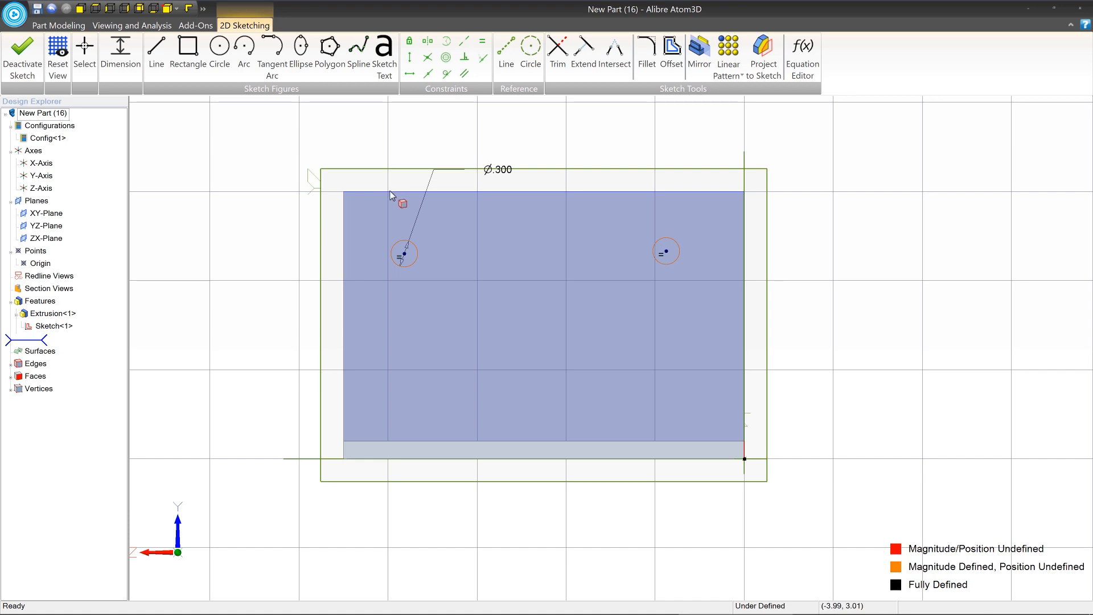
pyautogui.moveTo(379, 195)
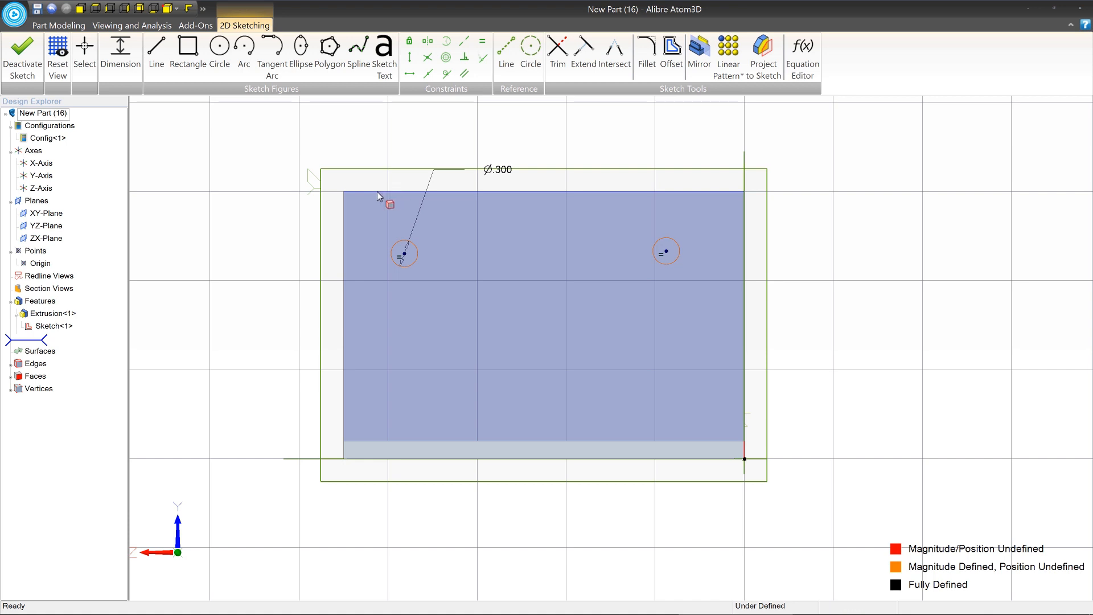
pyautogui.moveTo(187, 47)
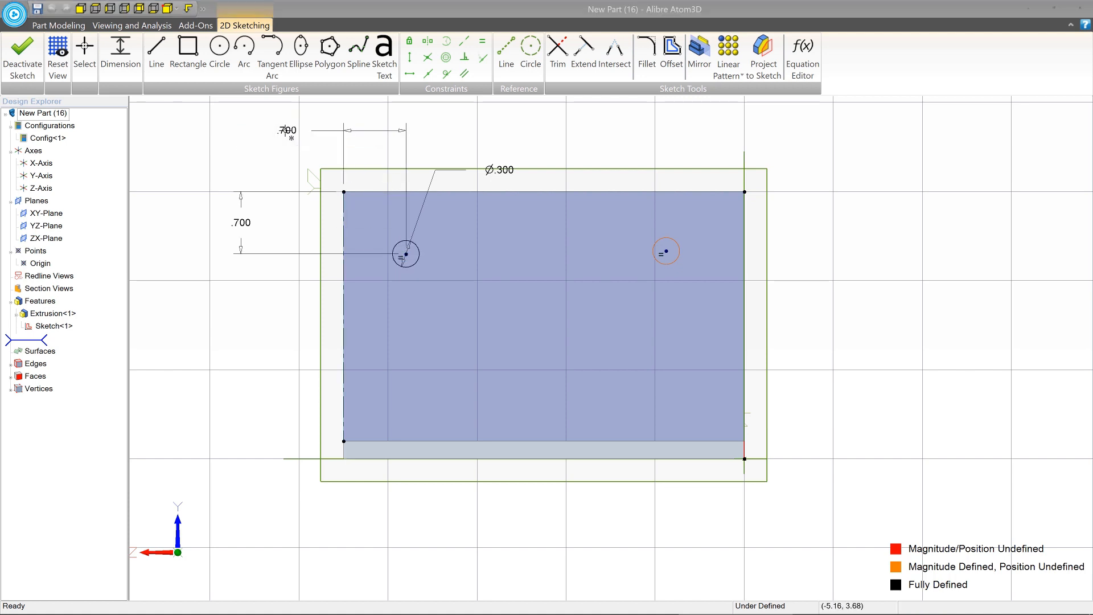
pyautogui.moveTo(732, 244)
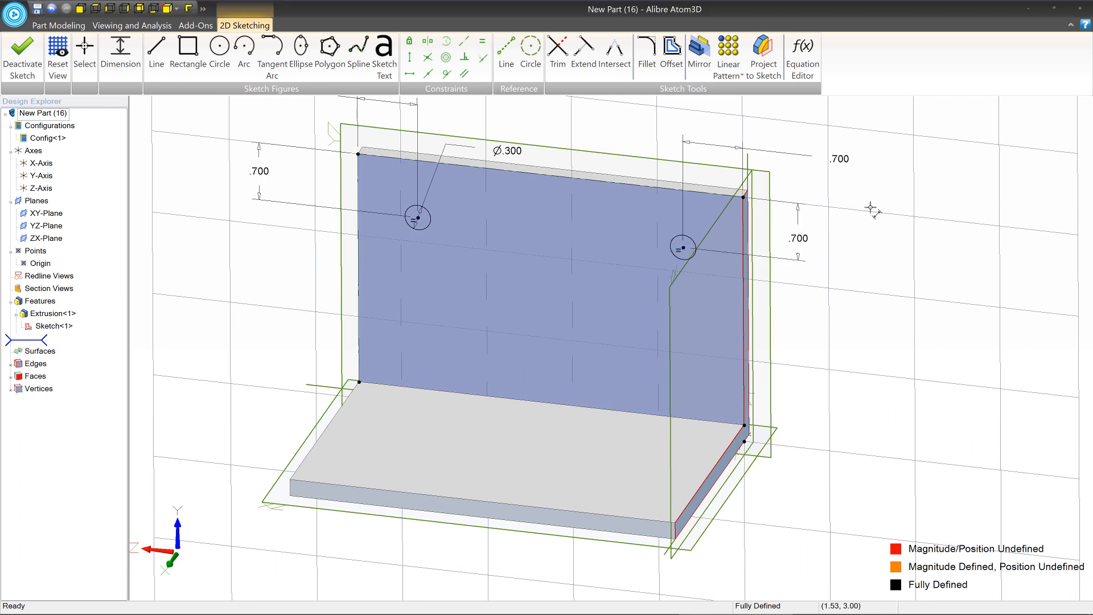
pyautogui.moveTo(356, 226)
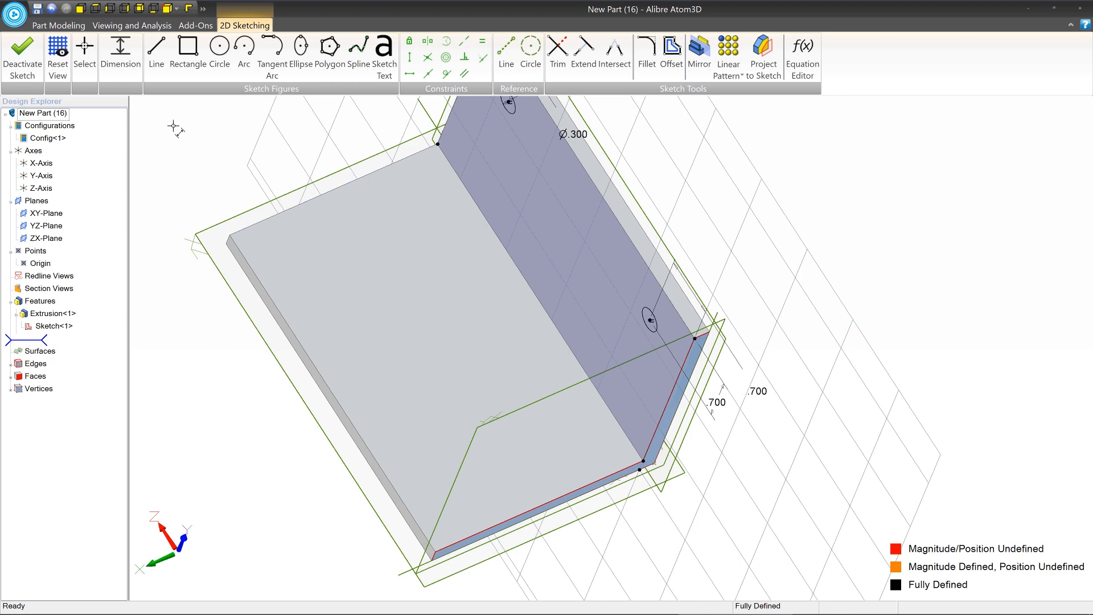
pyautogui.moveTo(57, 48)
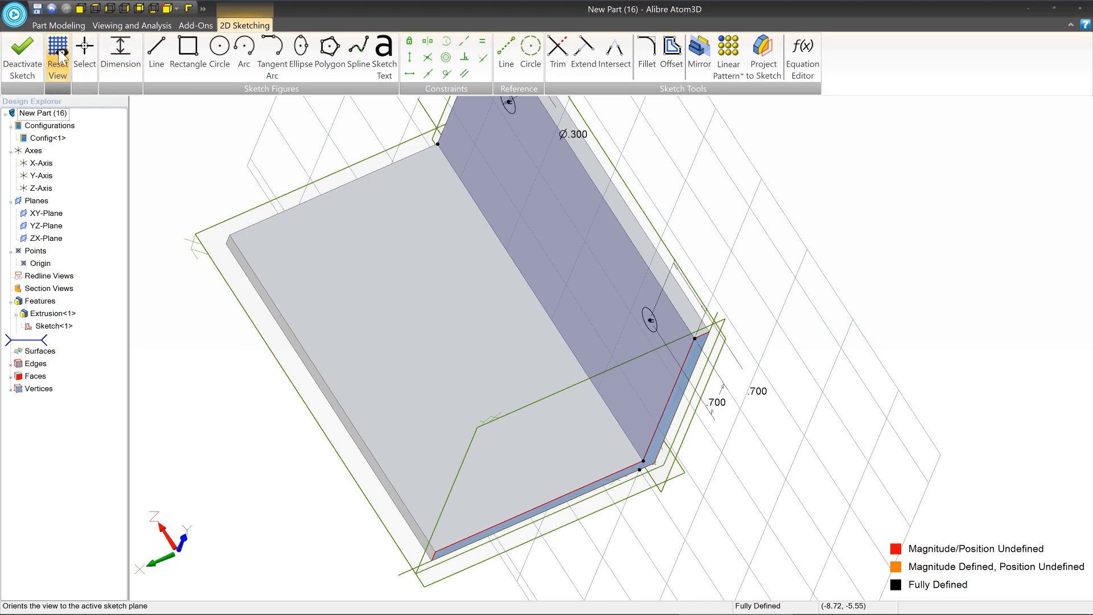
# - Reset the view and drag the right hole's upper .700 dimension label into a tidier position
pyautogui.click(57, 55)
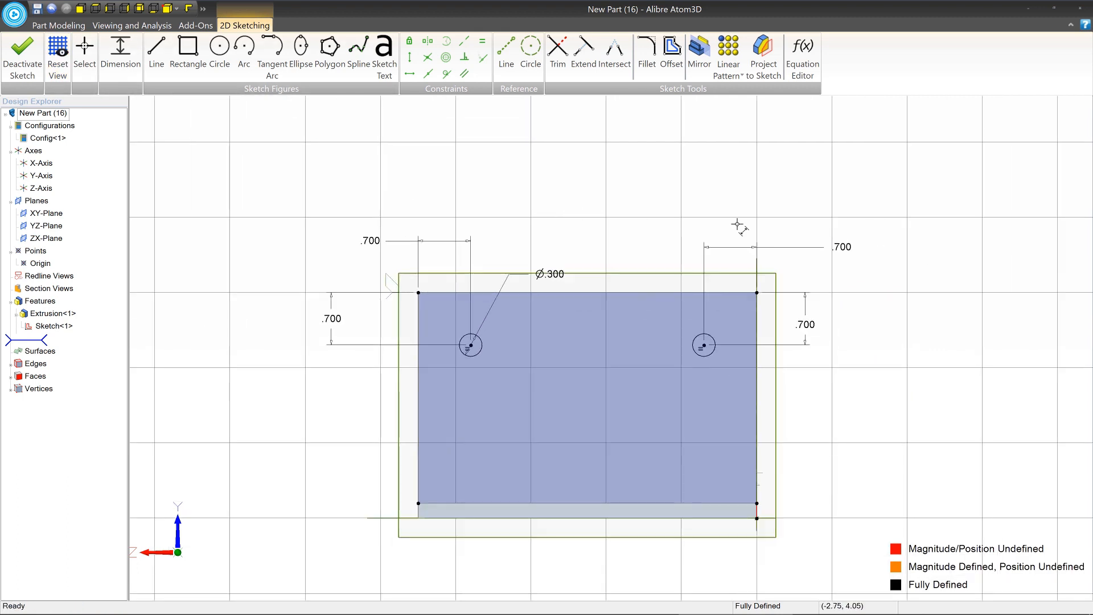
pyautogui.click(83, 48)
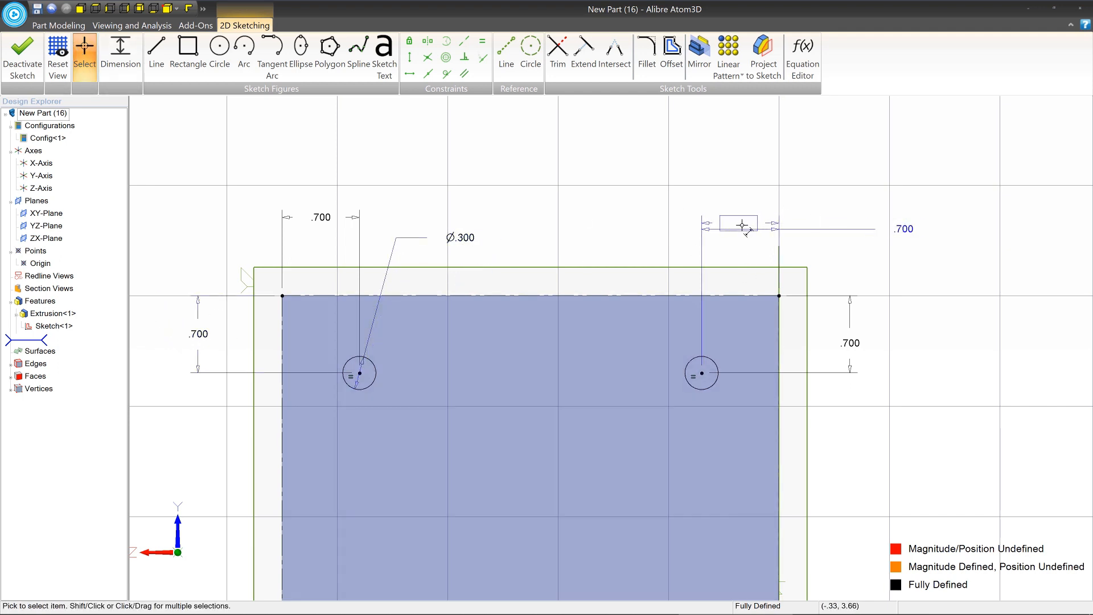
pyautogui.moveTo(739, 224); pyautogui.dragTo(844, 335)
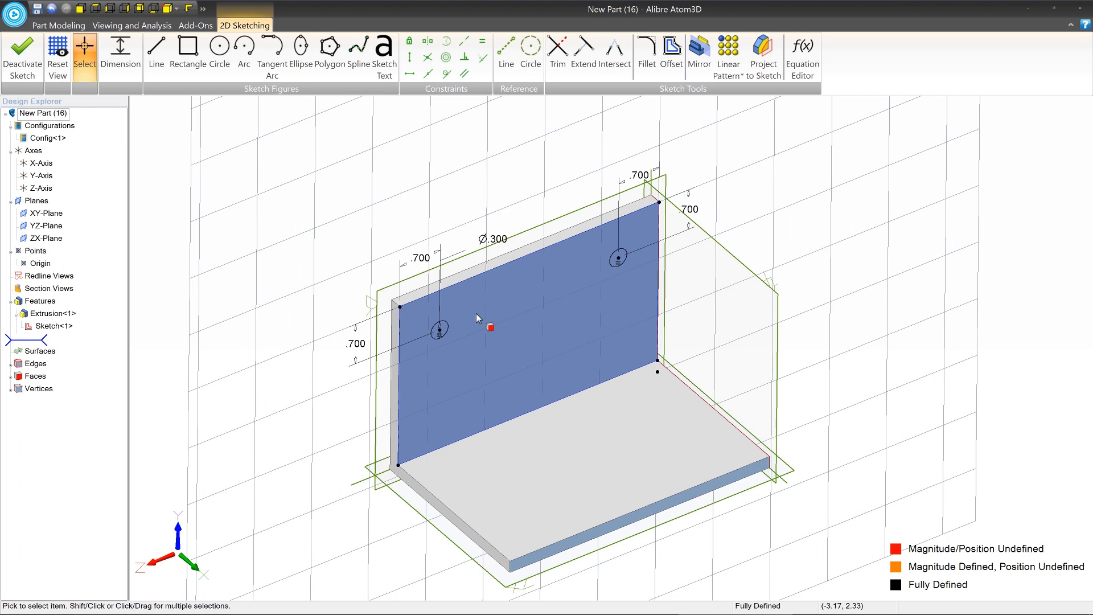
pyautogui.click(58, 26)
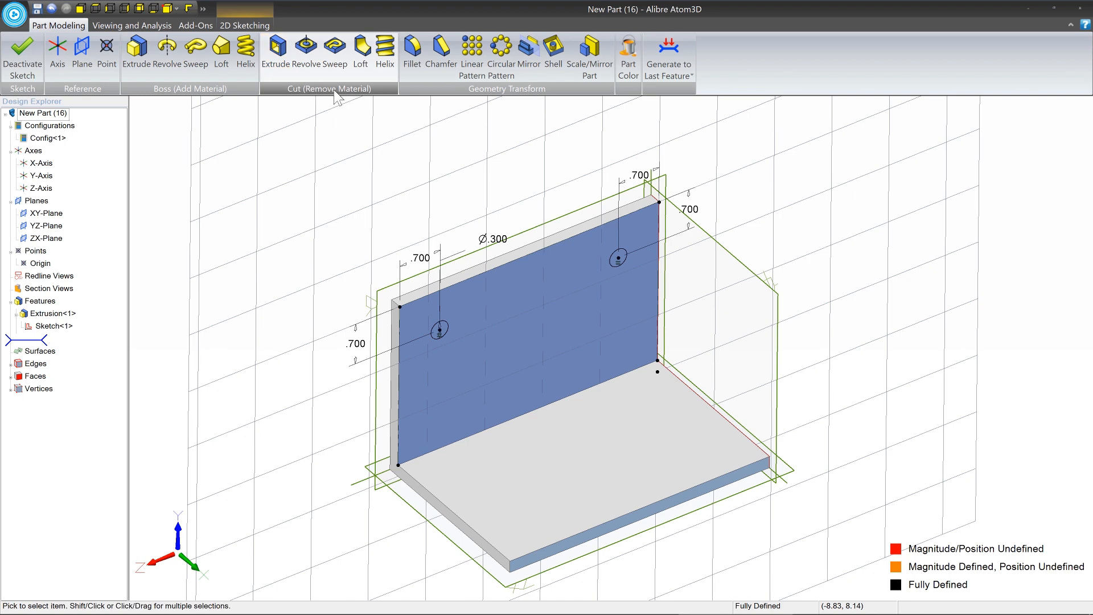
pyautogui.moveTo(275, 49)
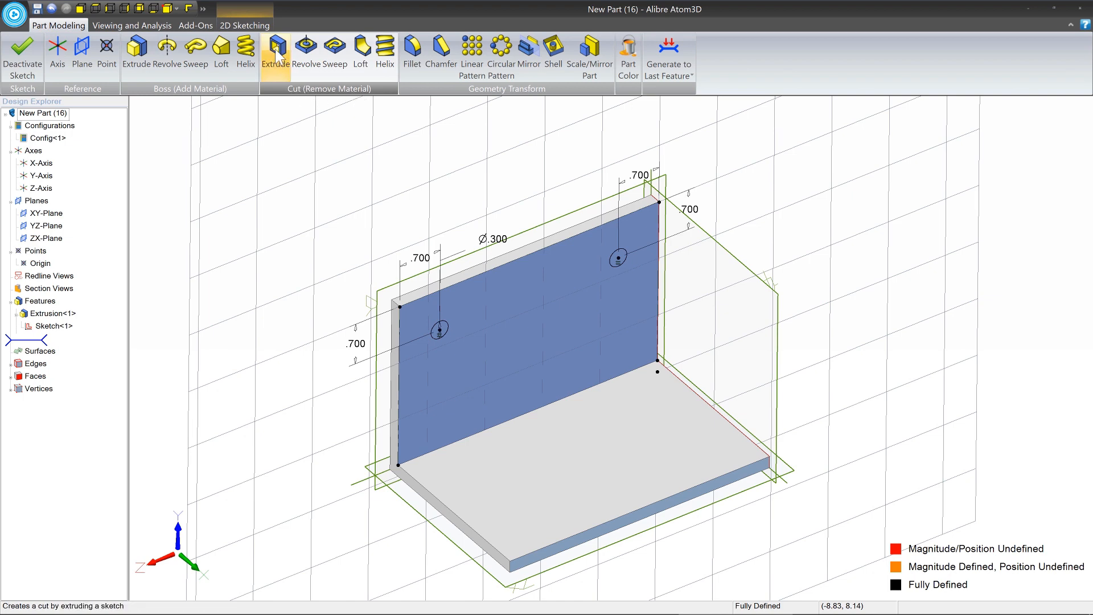
# - Cut-extrude the hole circles reversed through the flange at depth -3.200
pyautogui.click(276, 52)
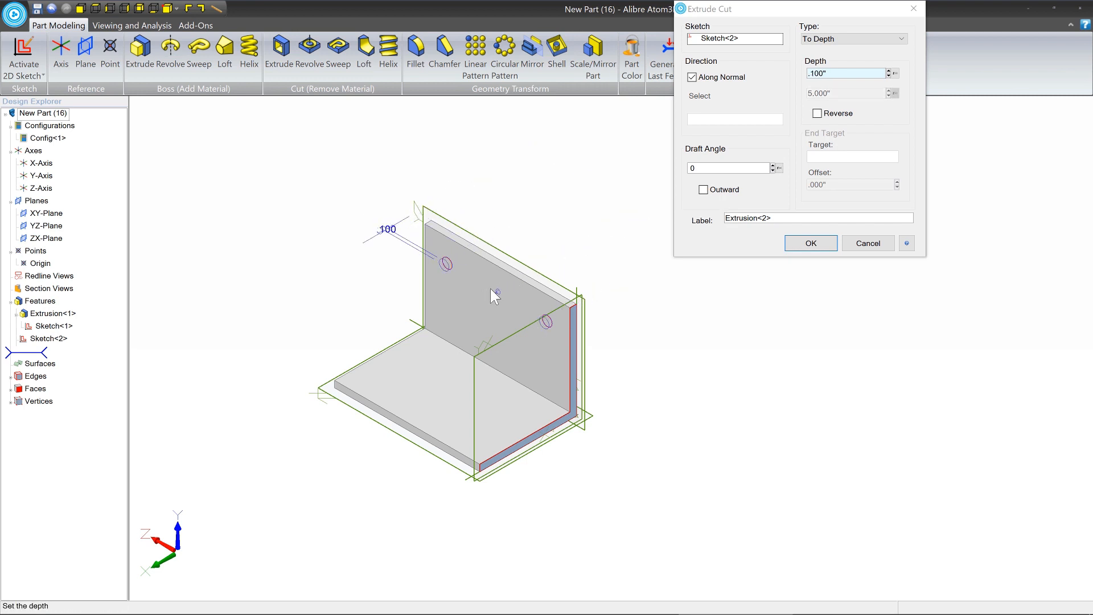
pyautogui.click(819, 113)
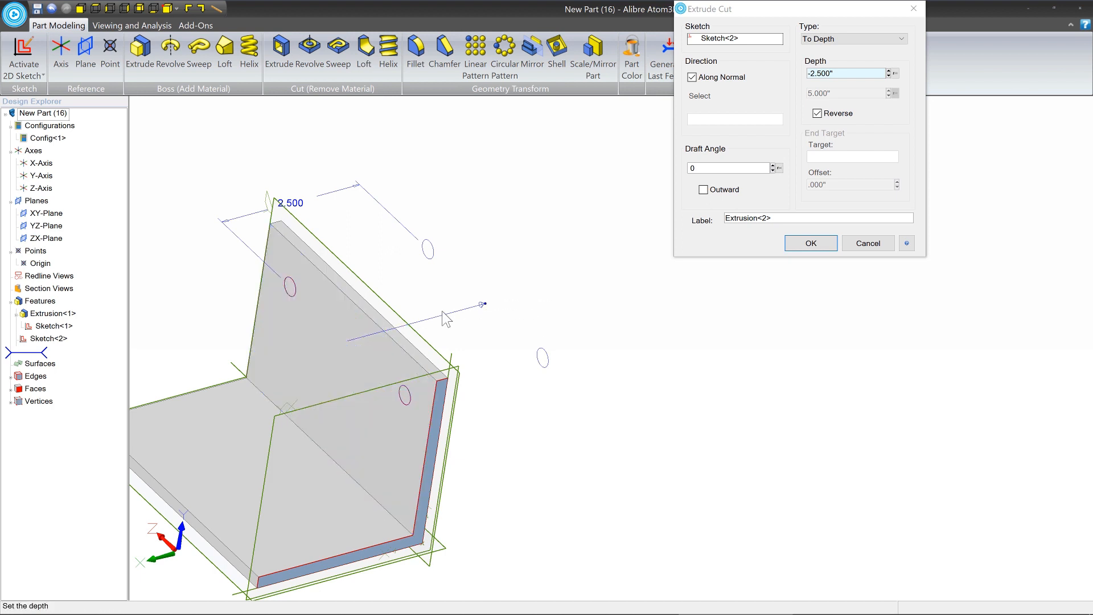
pyautogui.moveTo(477, 309)
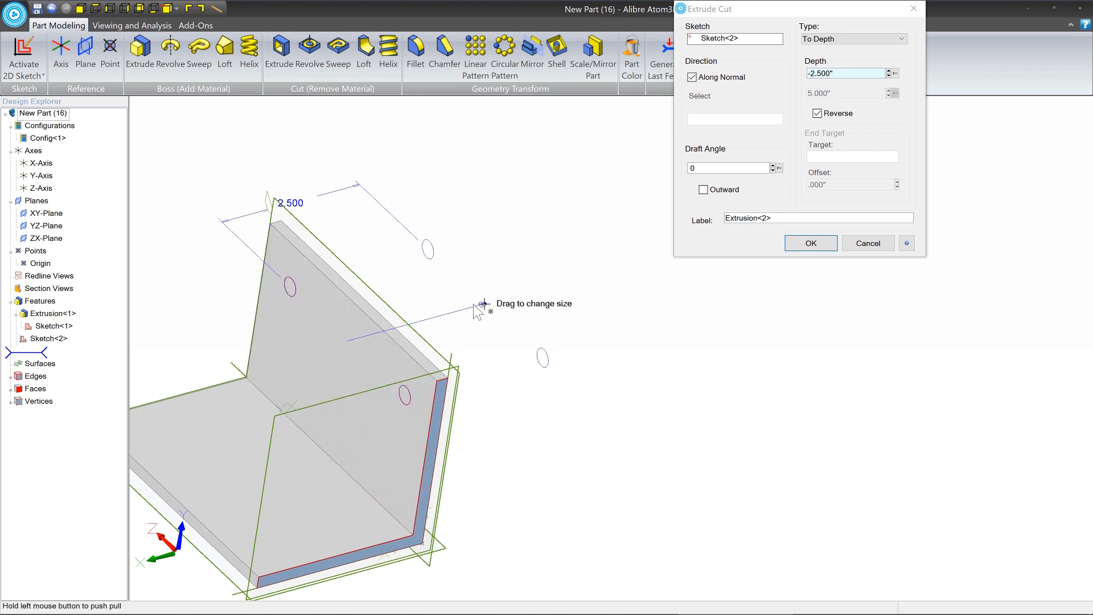
pyautogui.moveTo(480, 303); pyautogui.dragTo(351, 340)
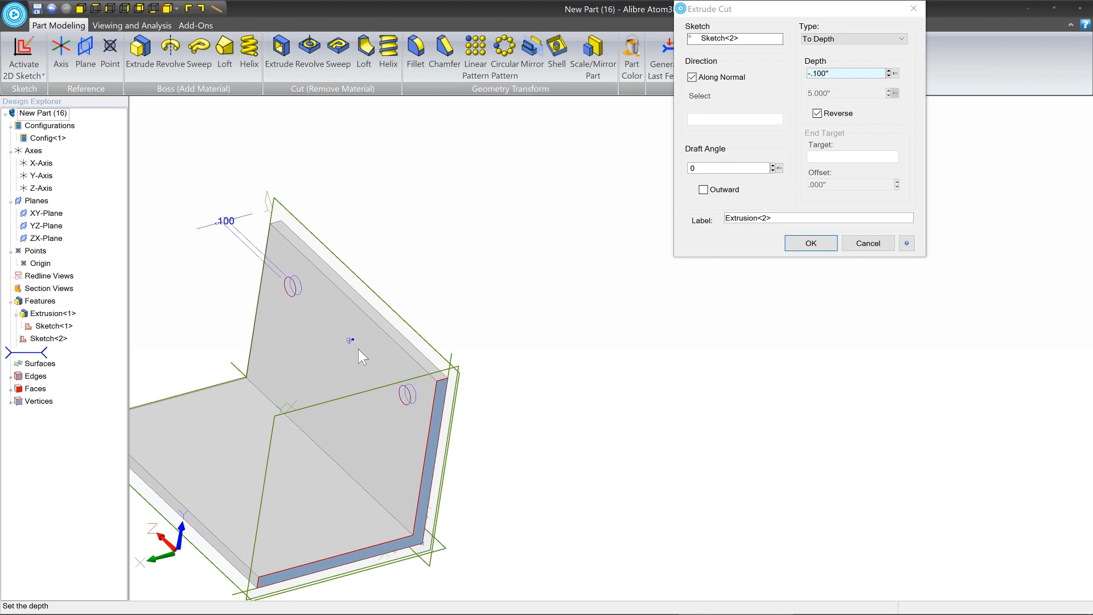
pyautogui.write('-3.200')
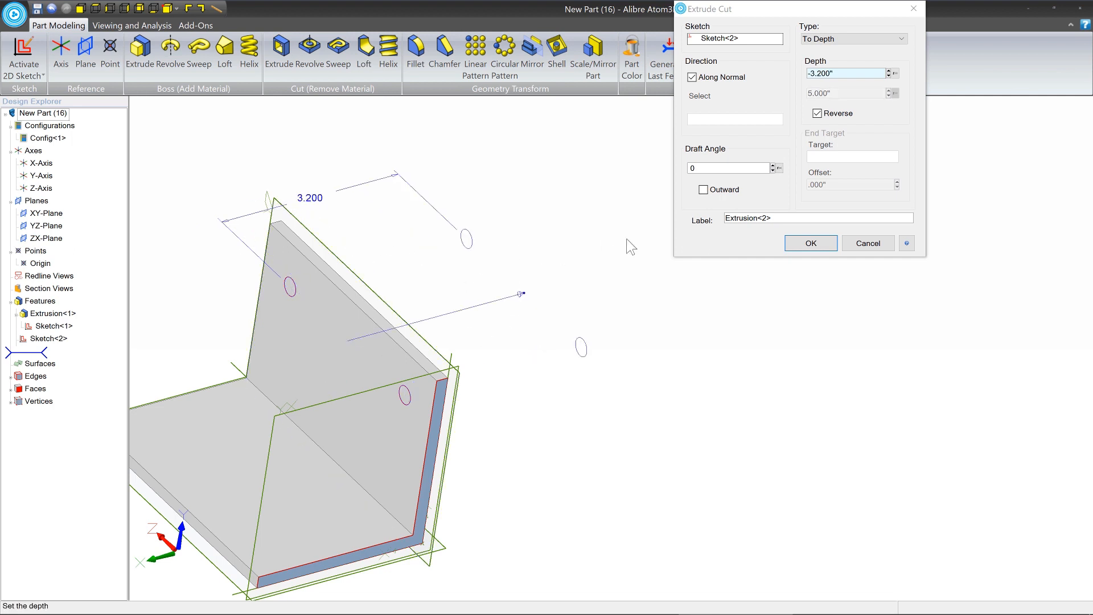
pyautogui.click(810, 242)
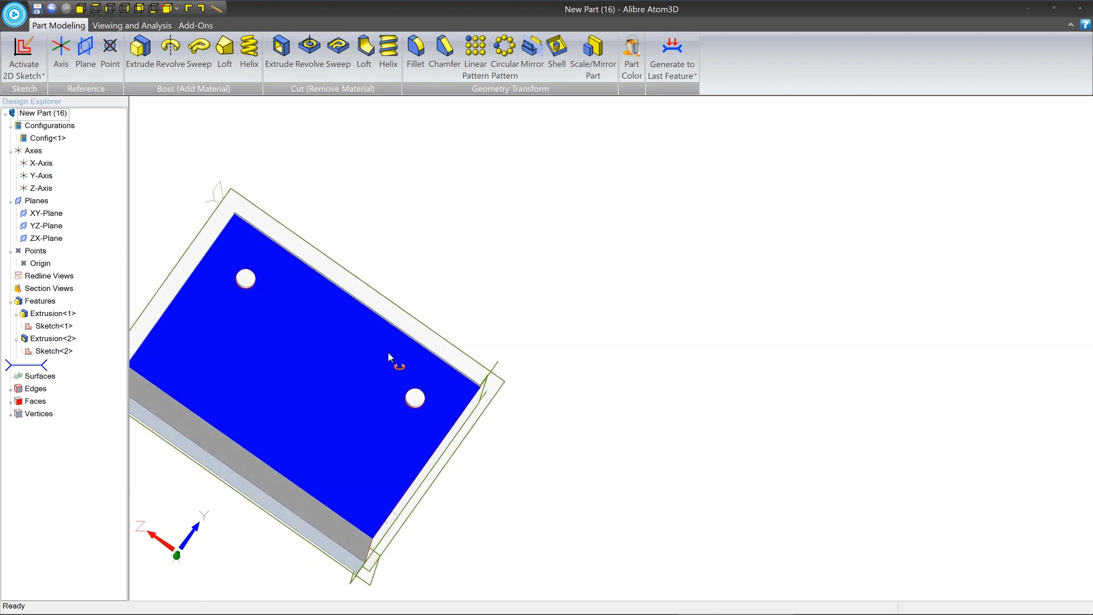
# - Orbit the bracket to view the holes and target the bottom flange face
pyautogui.moveTo(391, 355); pyautogui.dragTo(384, 362)
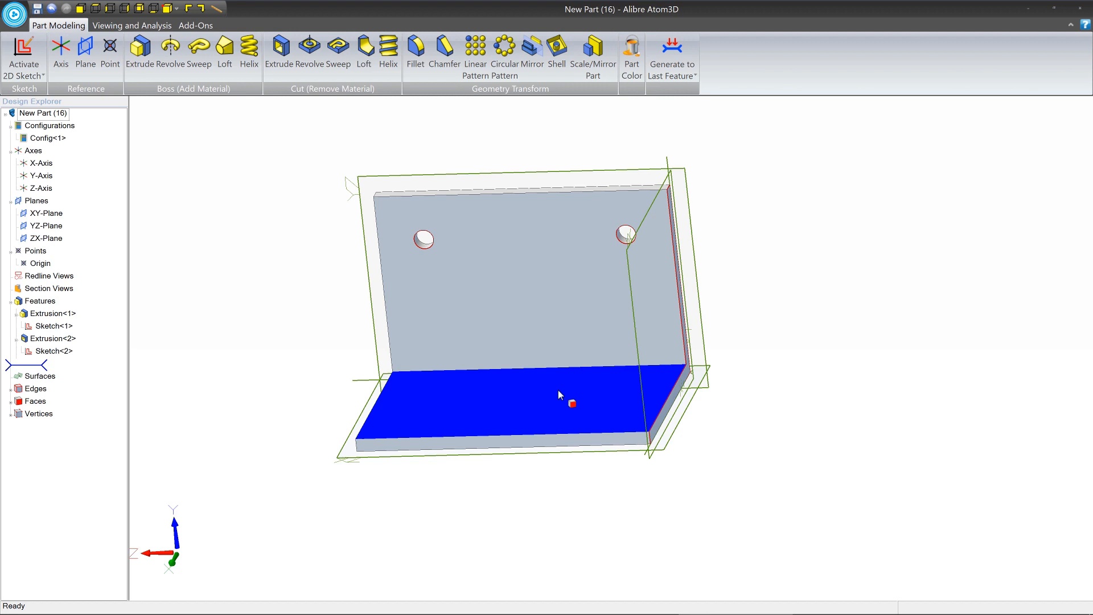
pyautogui.moveTo(540, 403)
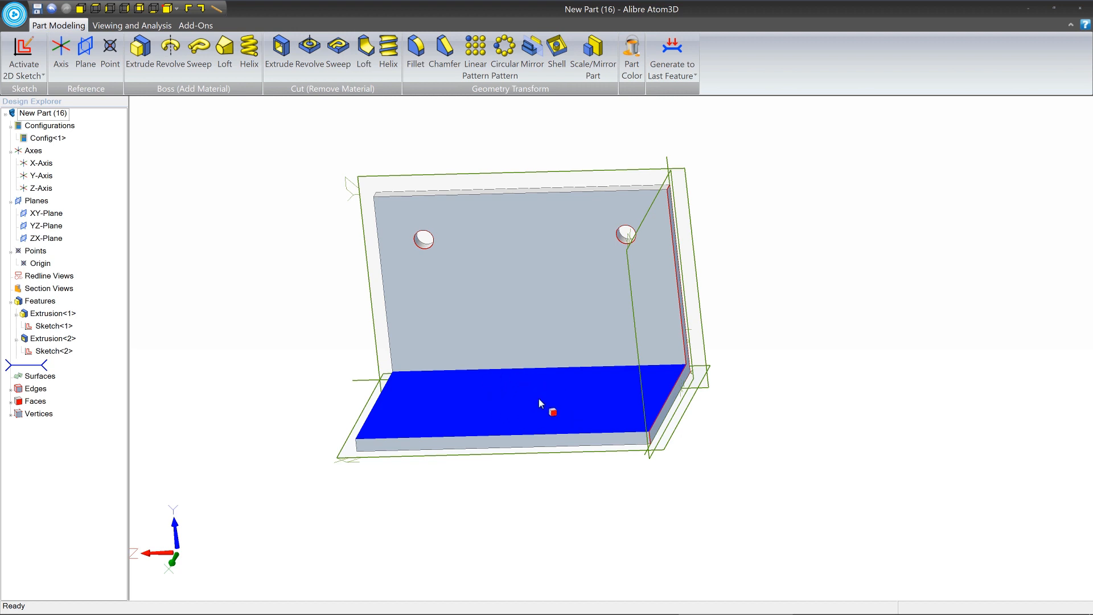
pyautogui.moveTo(509, 401)
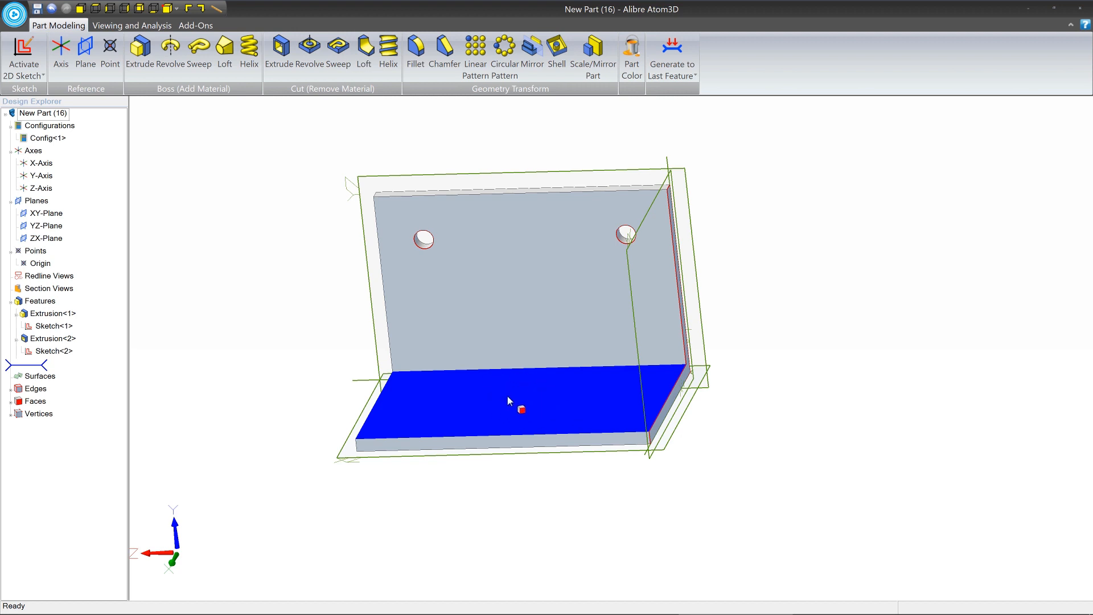
pyautogui.rightClick(520, 409)
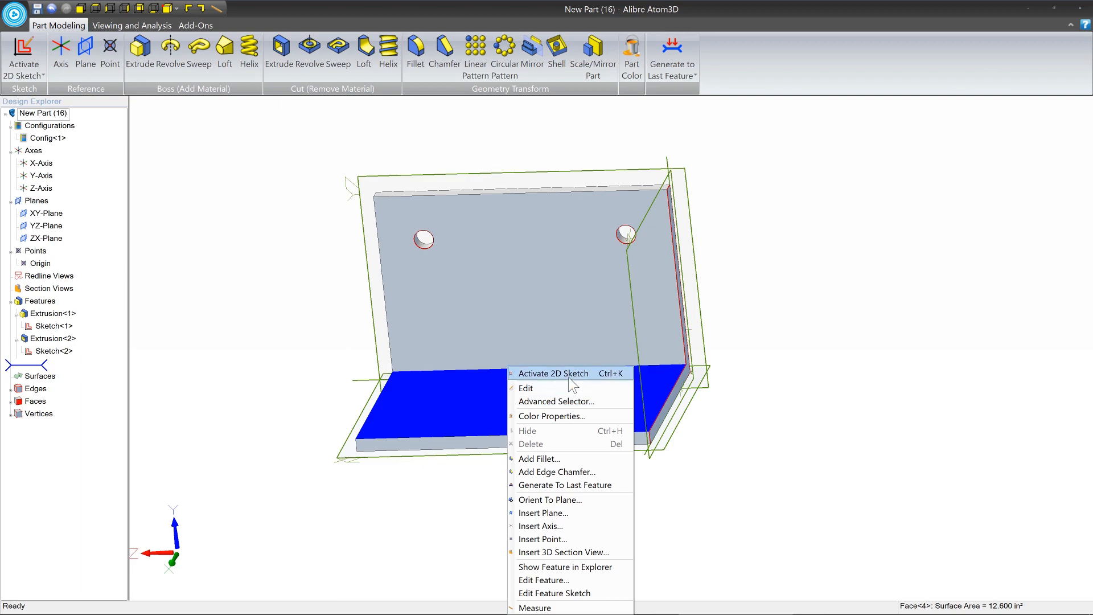
# - Sketch hole circles on the bottom flange and position them with .700 edge distances
pyautogui.click(553, 373)
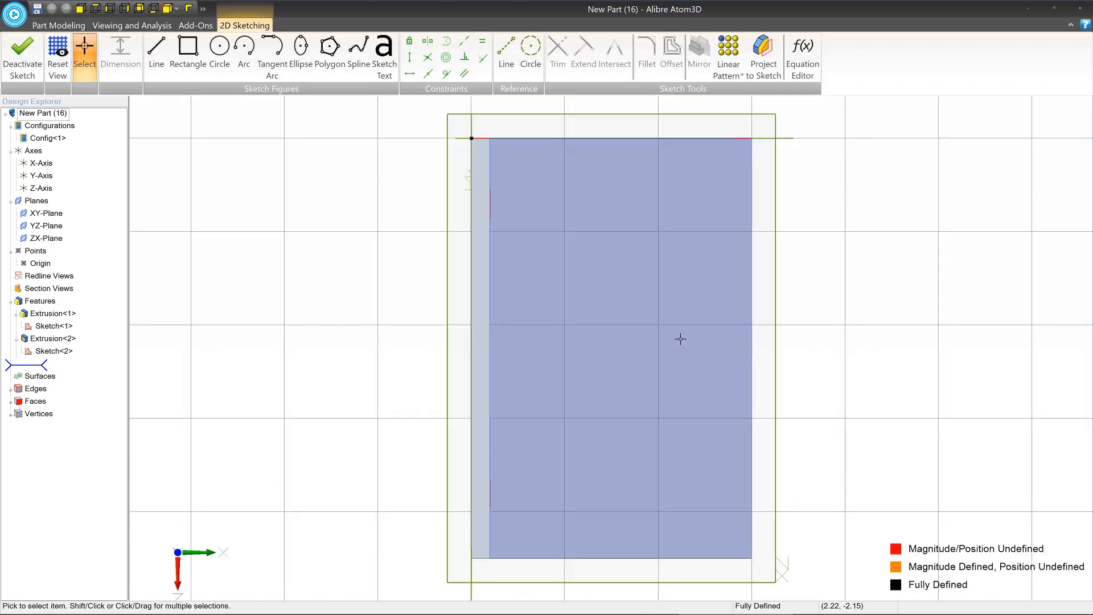
pyautogui.click(218, 46)
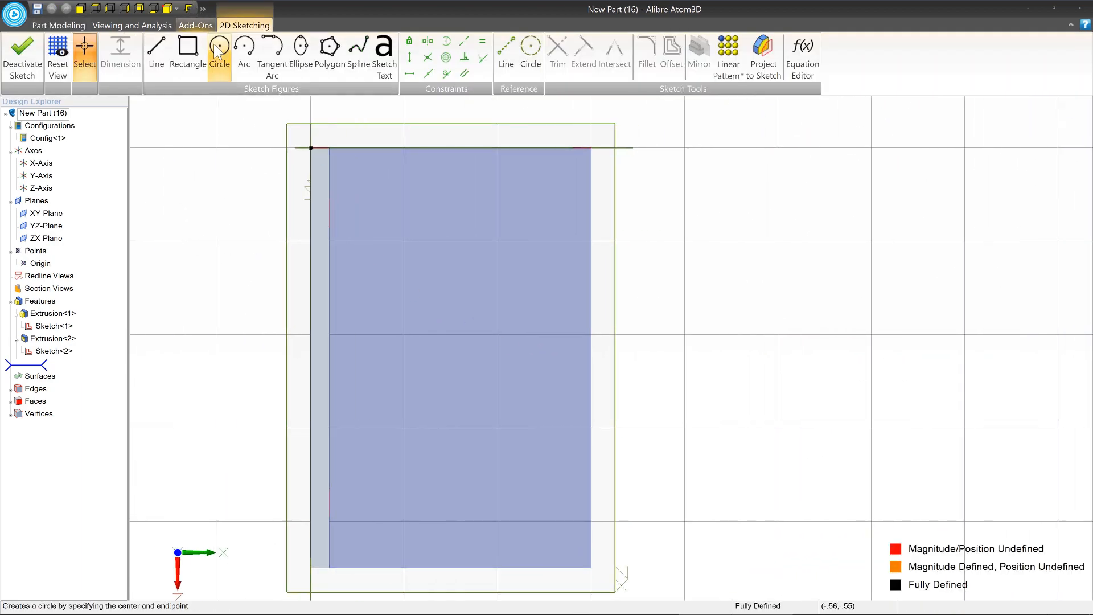
pyautogui.click(524, 199)
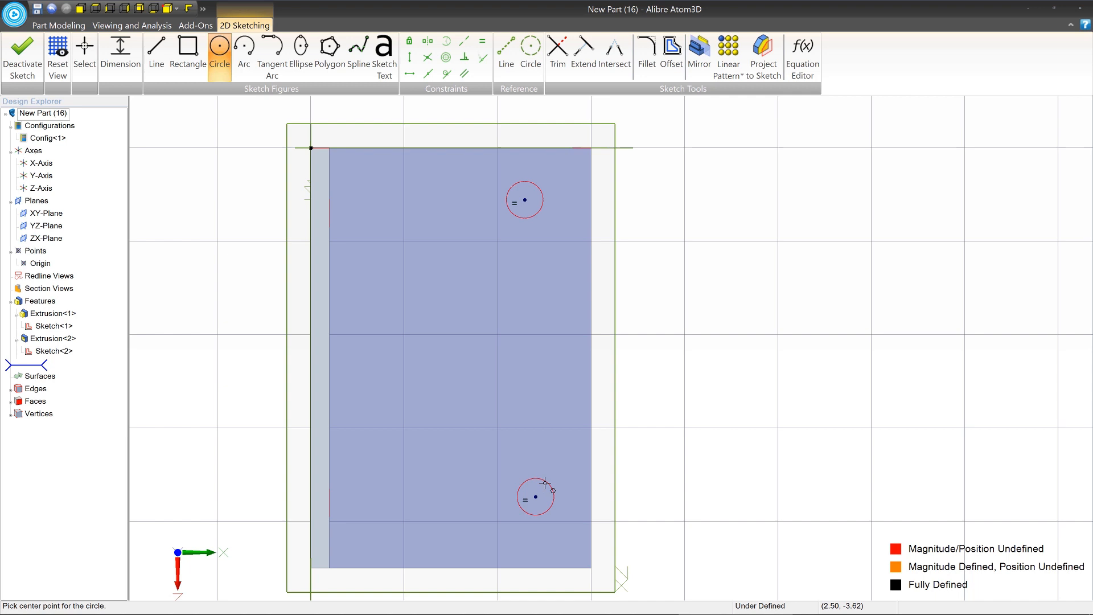
pyautogui.moveTo(536, 497)
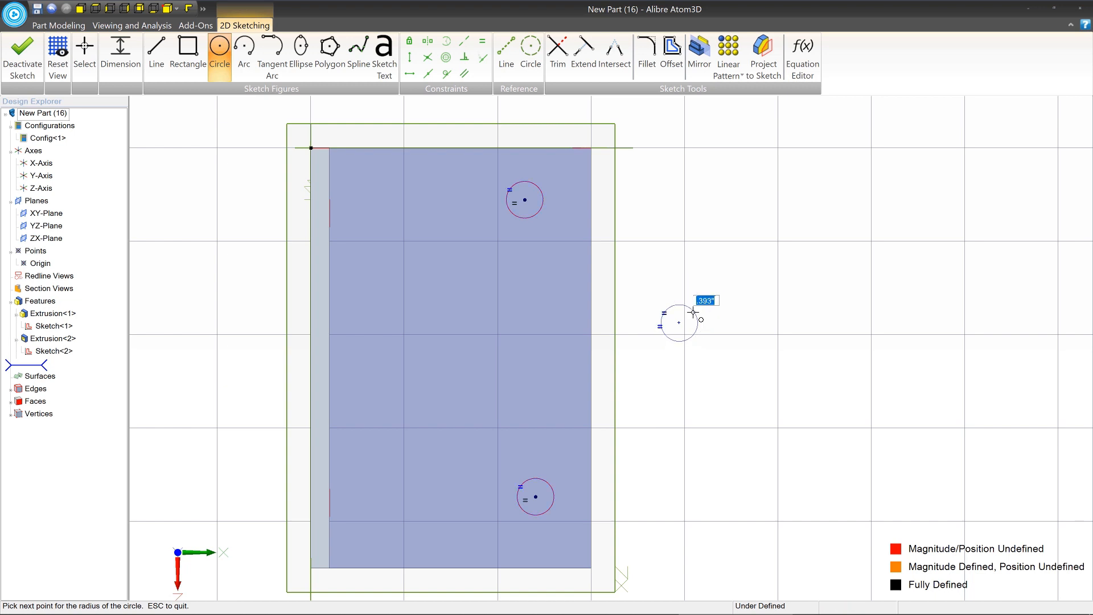
pyautogui.moveTo(690, 314)
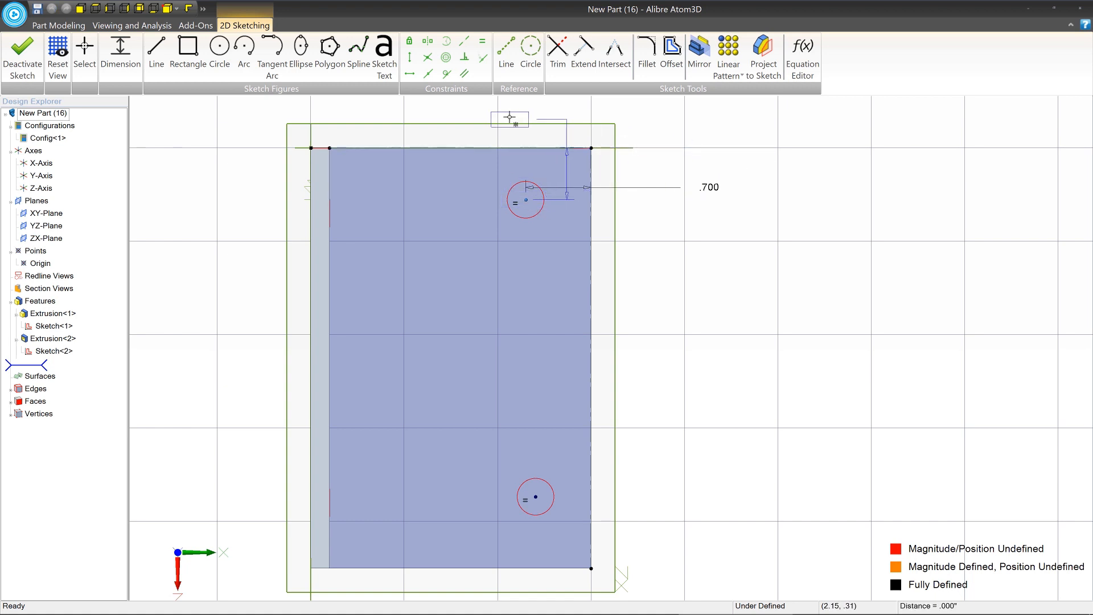
pyautogui.write('.700')
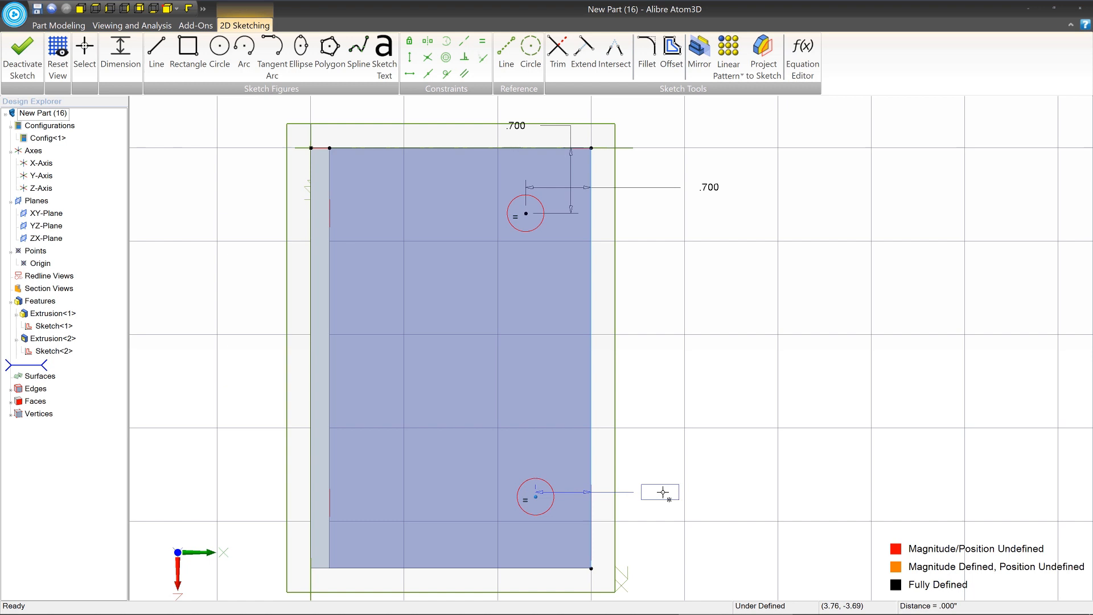
pyautogui.write('.700')
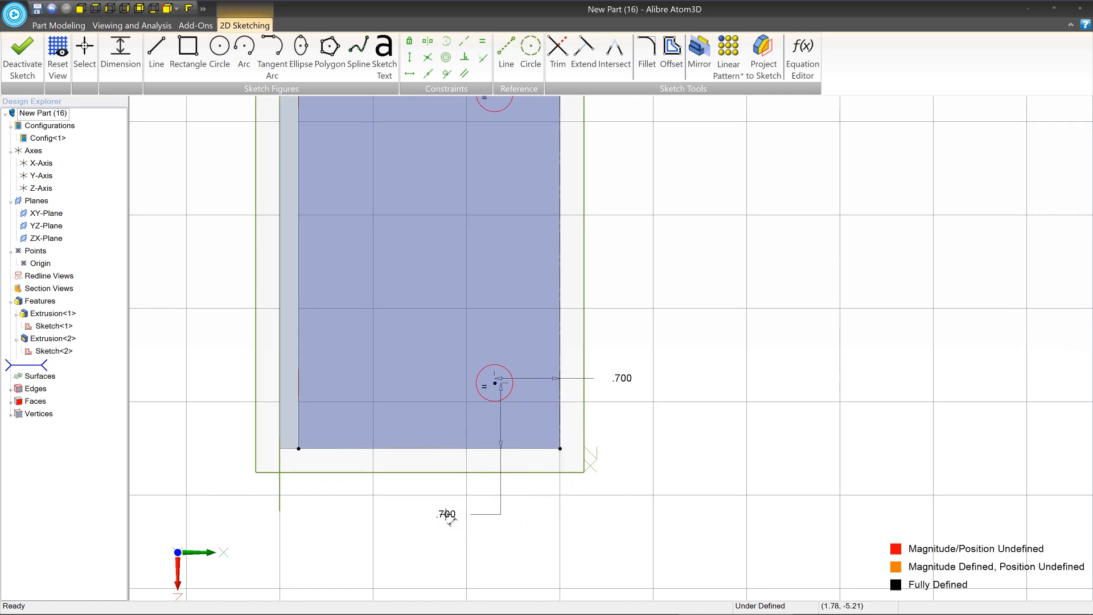
pyautogui.click(120, 53)
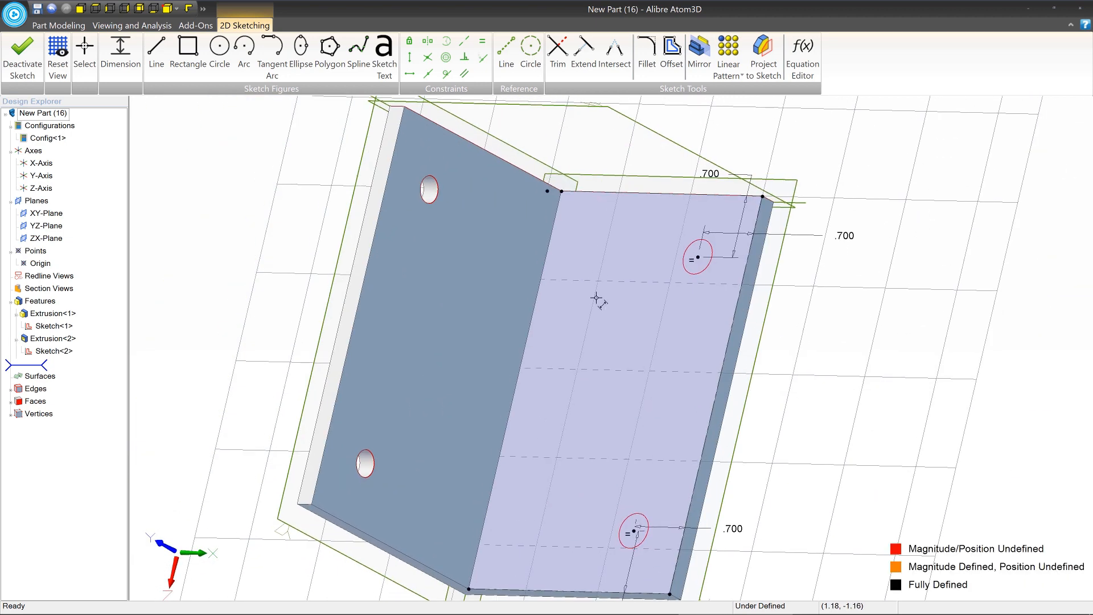
pyautogui.moveTo(426, 203)
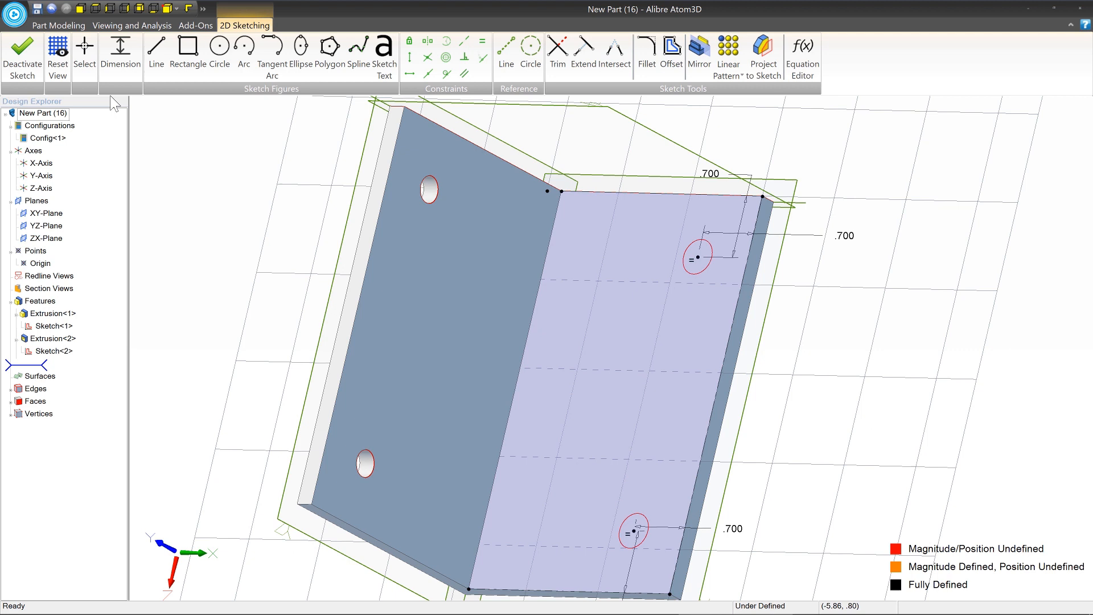
# - Dimension the bottom-flange hole circles at .300 diameter, fully defining the sketch
pyautogui.click(83, 47)
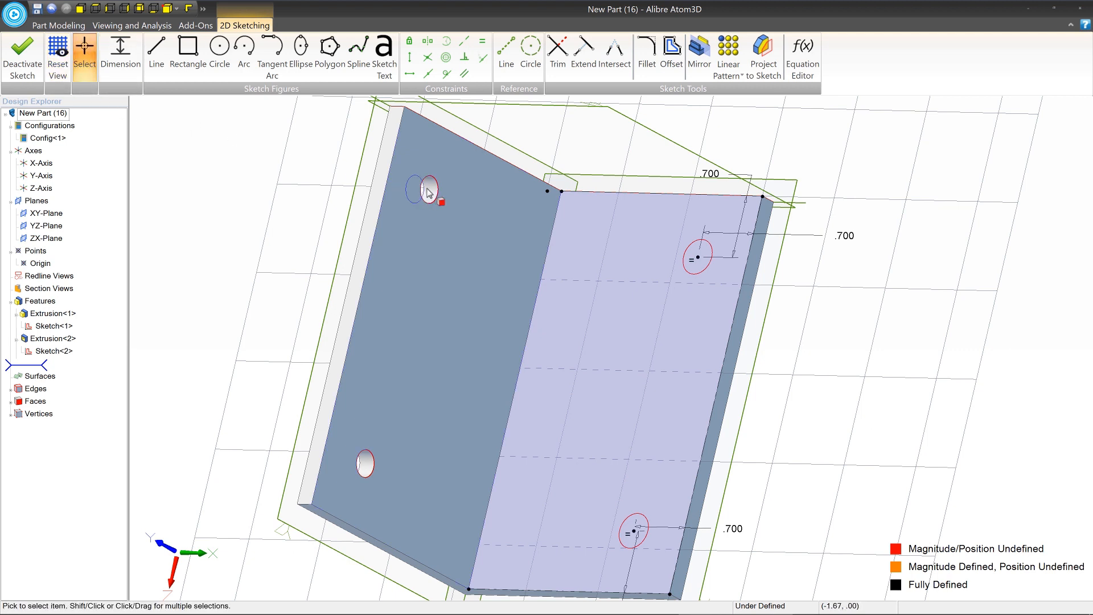
pyautogui.click(428, 194)
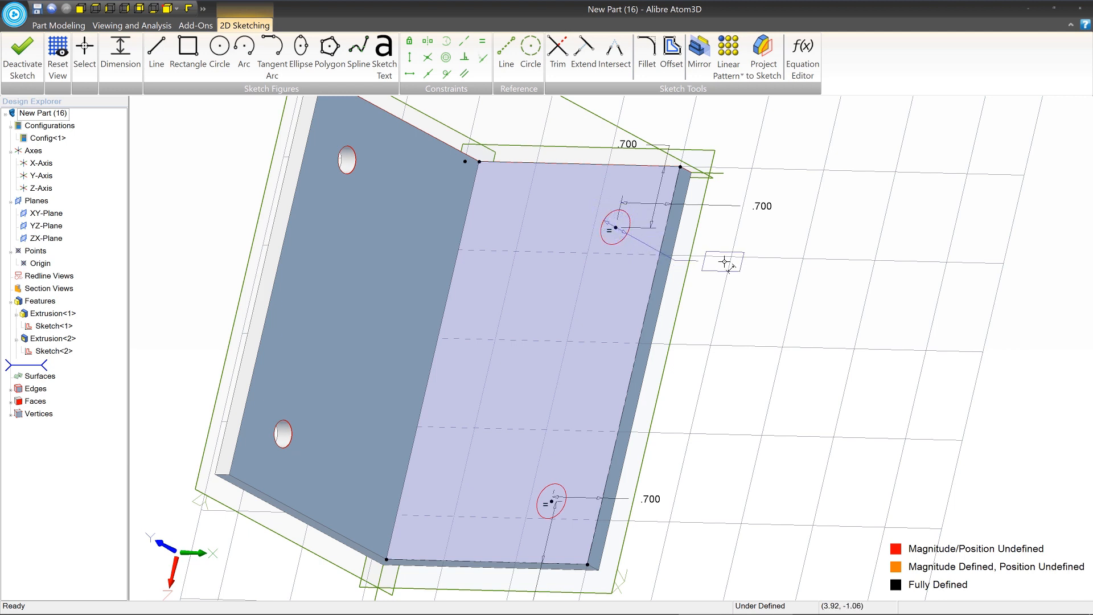
pyautogui.click(726, 263)
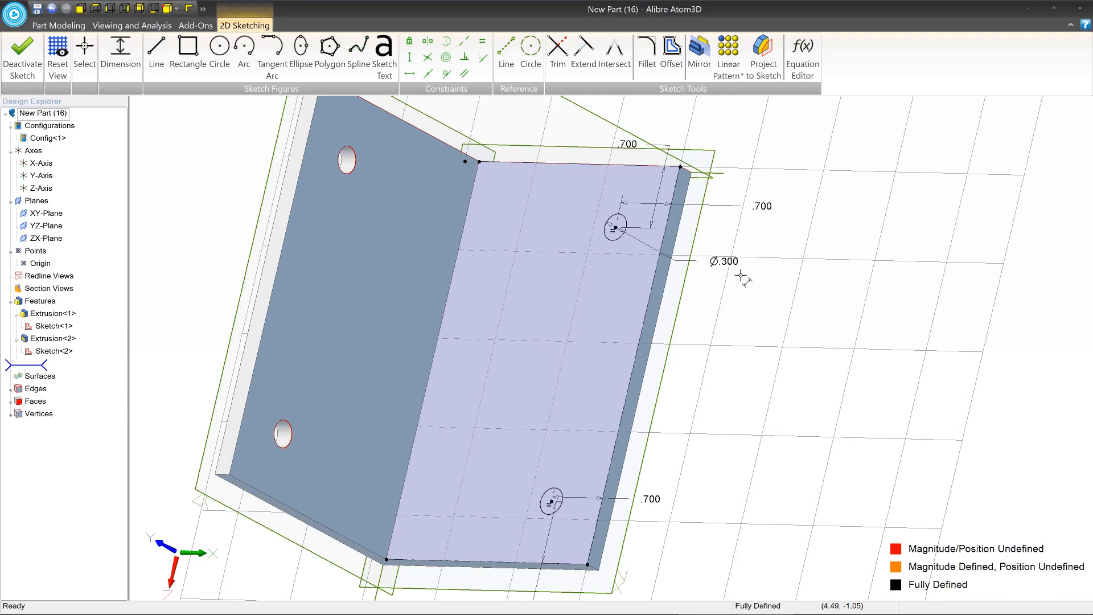
pyautogui.click(57, 56)
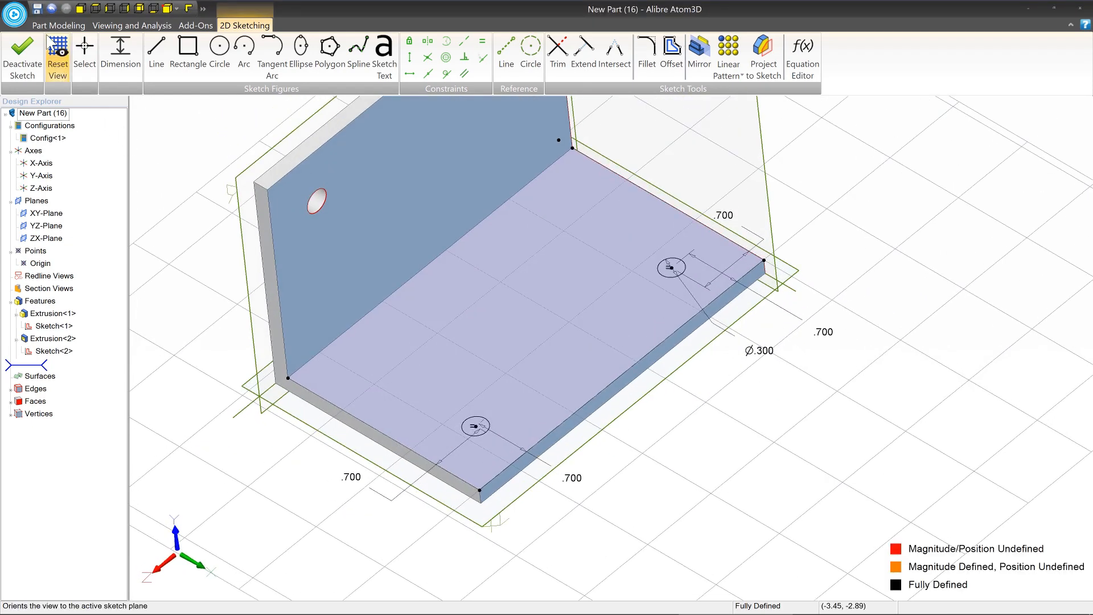
# - Cut-extrude the two circles through the bottom flange, creating Extrusion<3>
pyautogui.click(58, 26)
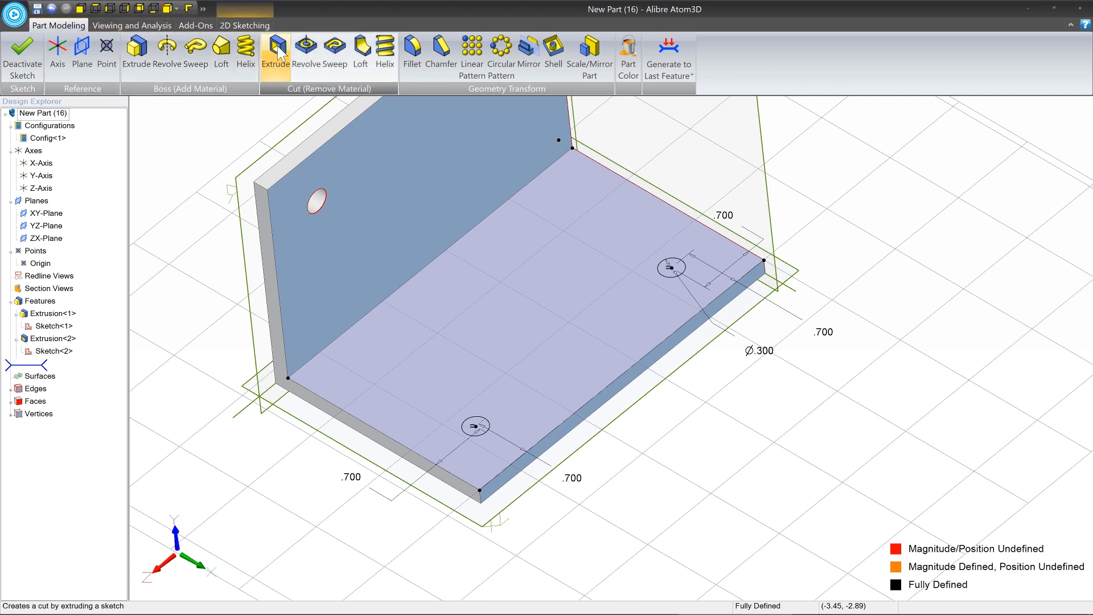
pyautogui.click(275, 50)
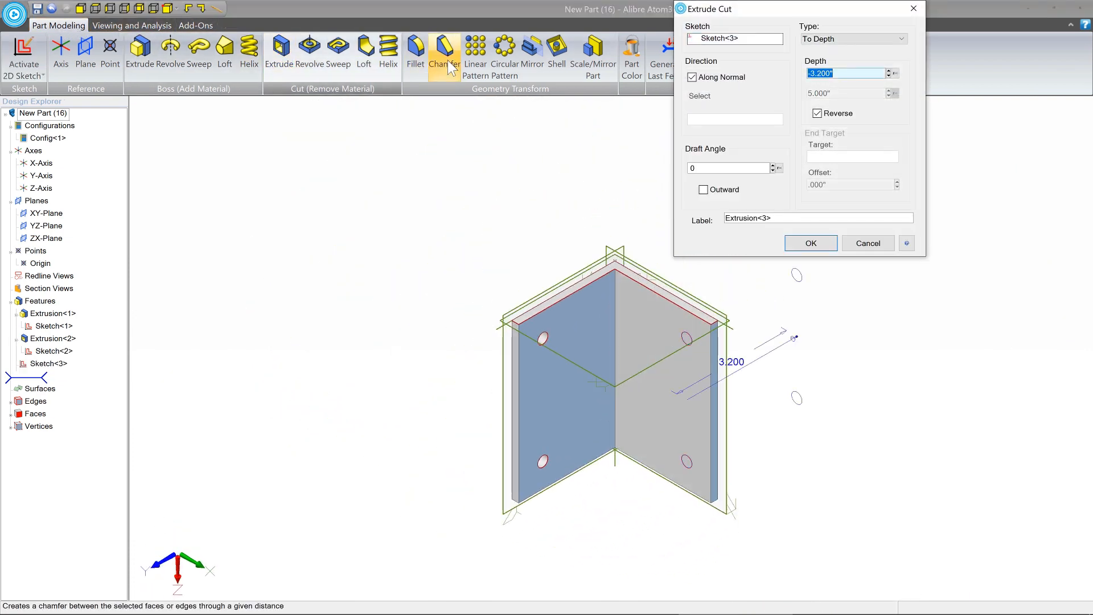
pyautogui.moveTo(787, 359)
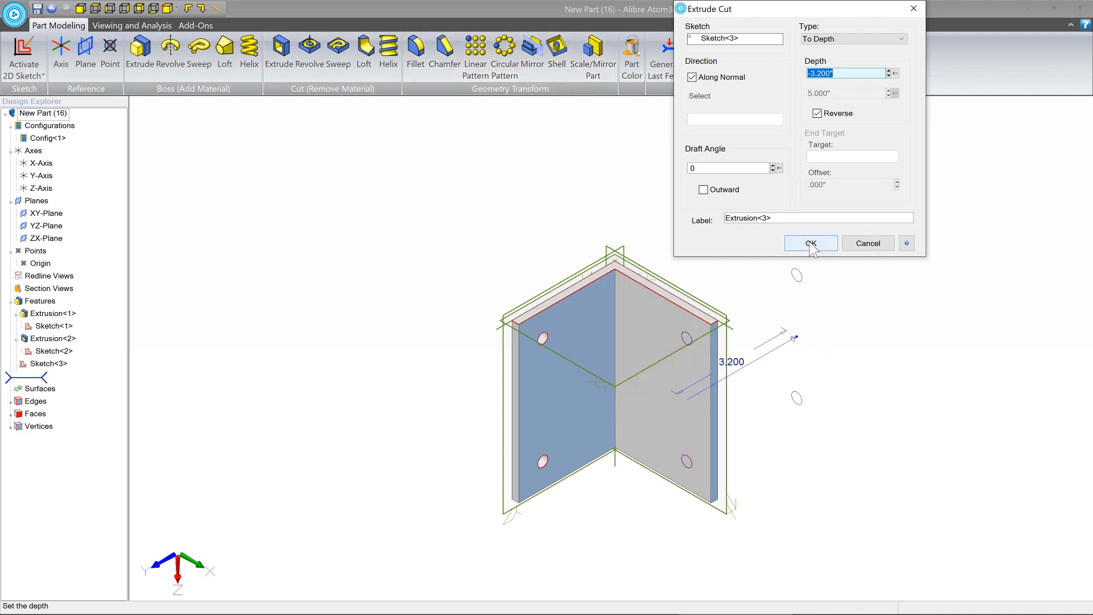
pyautogui.click(810, 243)
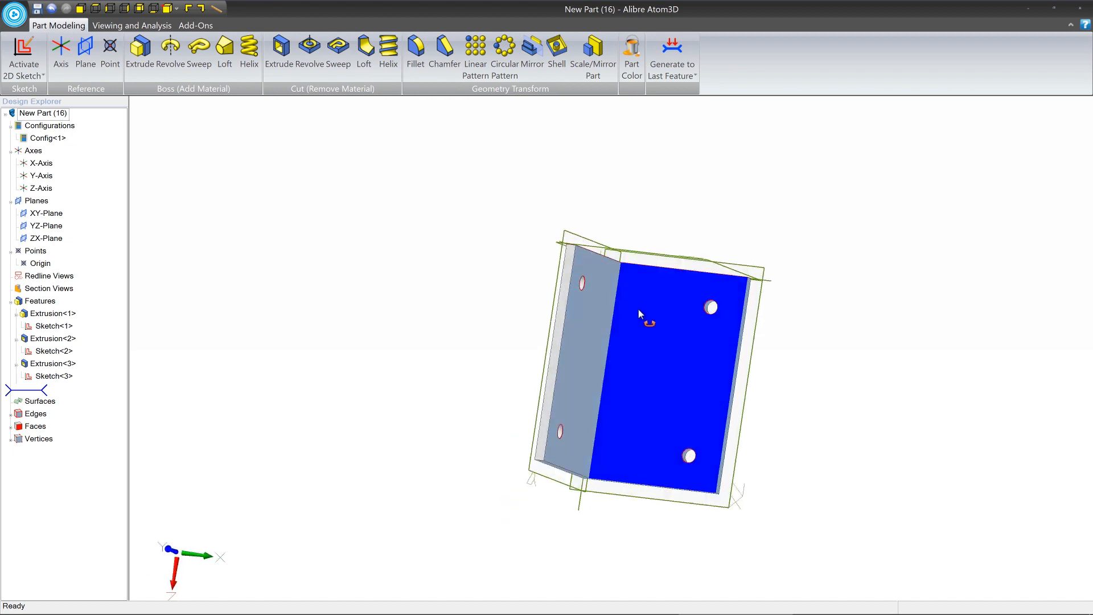
pyautogui.moveTo(642, 314); pyautogui.dragTo(613, 296)
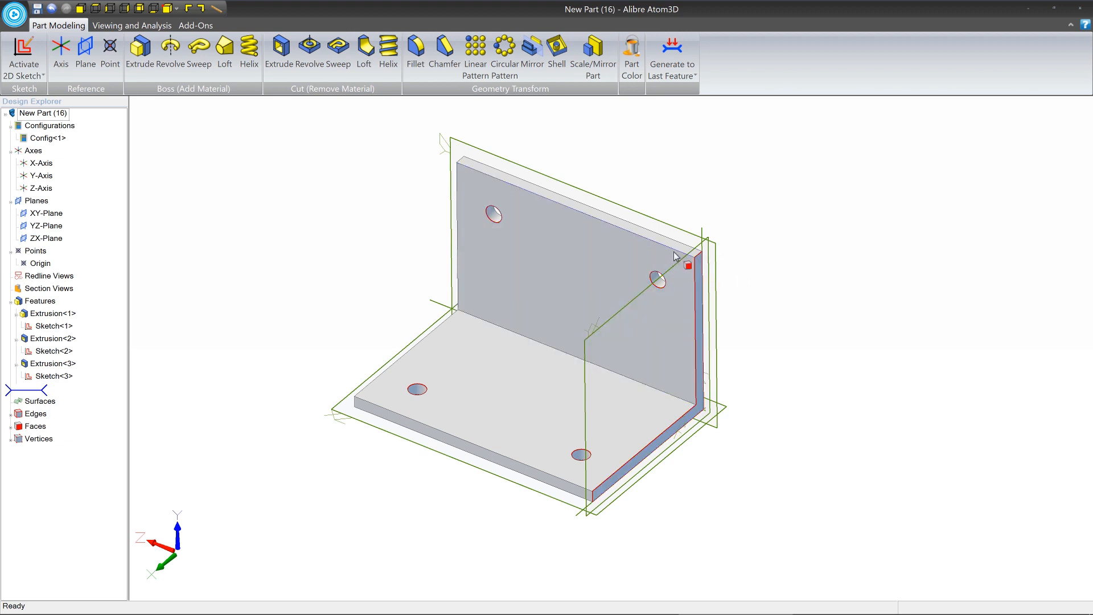
pyautogui.moveTo(377, 263)
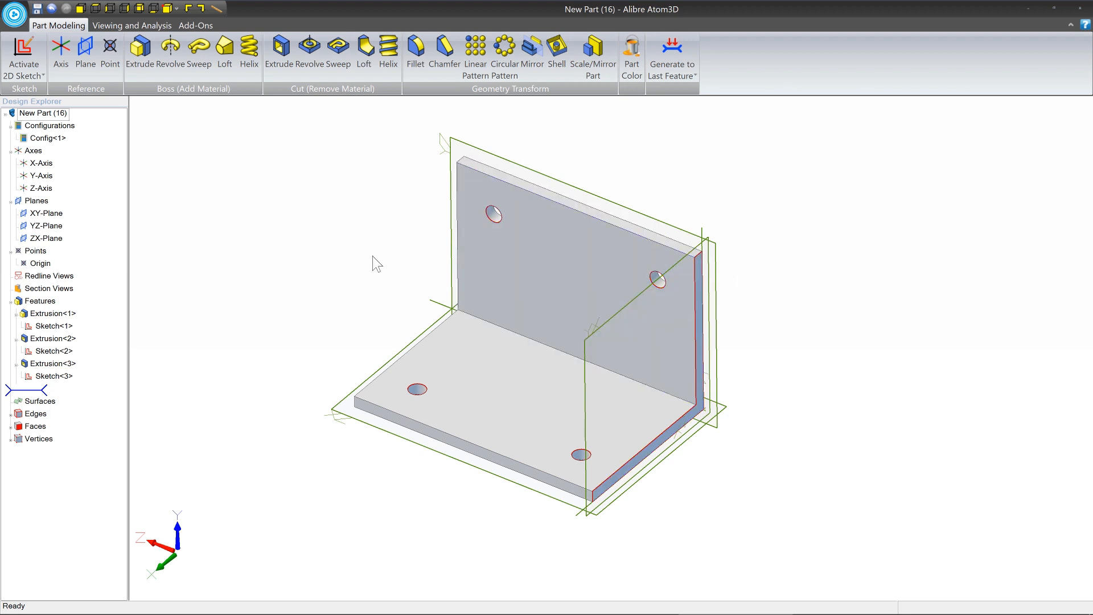
pyautogui.moveTo(265, 338)
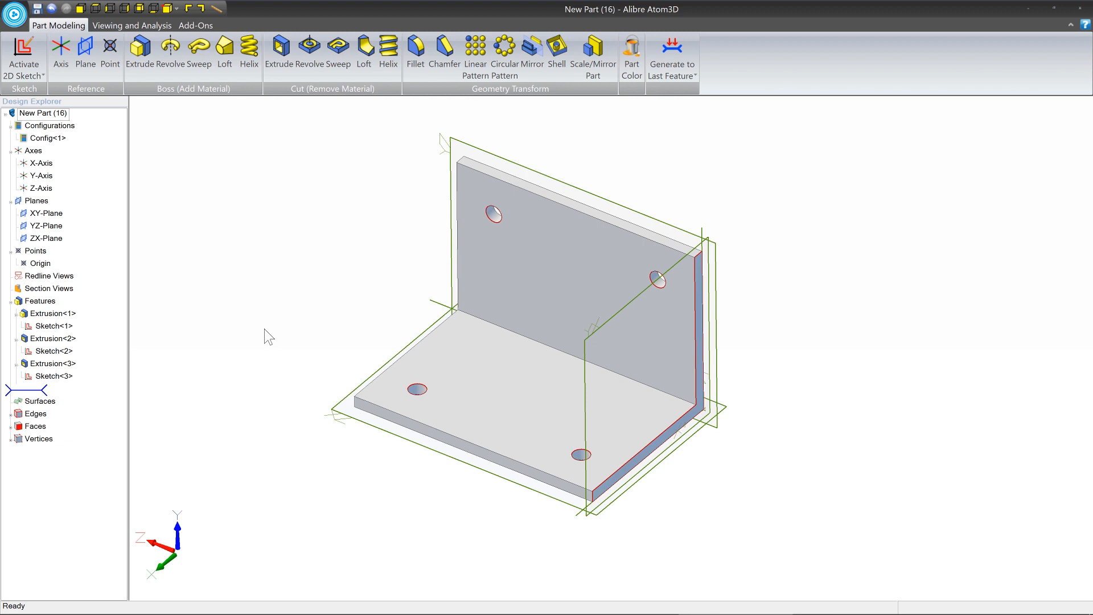
pyautogui.moveTo(484, 117)
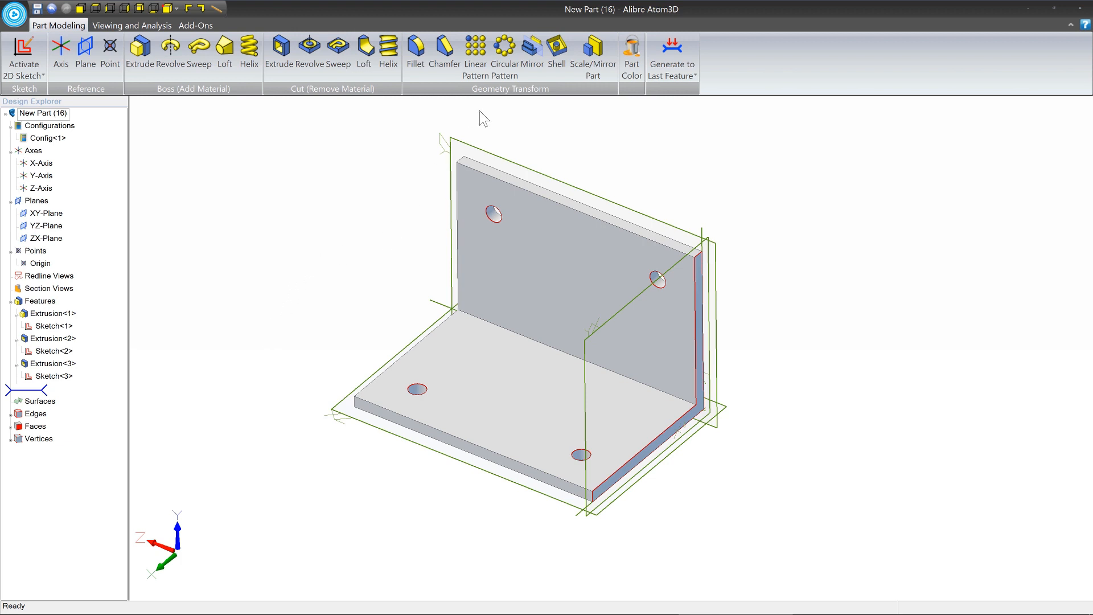
pyautogui.moveTo(458, 98)
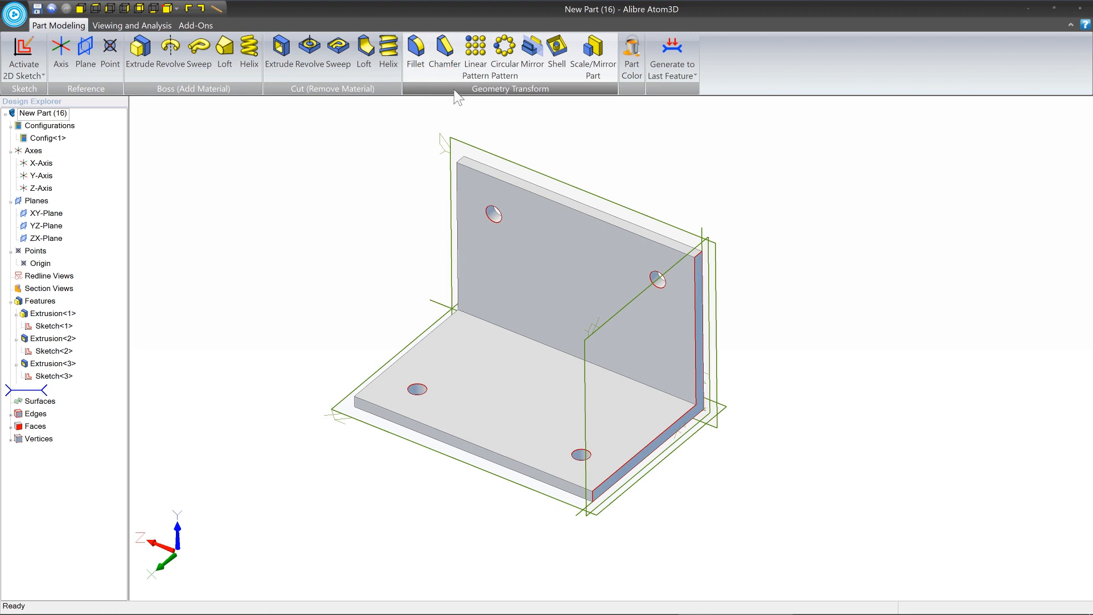
pyautogui.moveTo(532, 105)
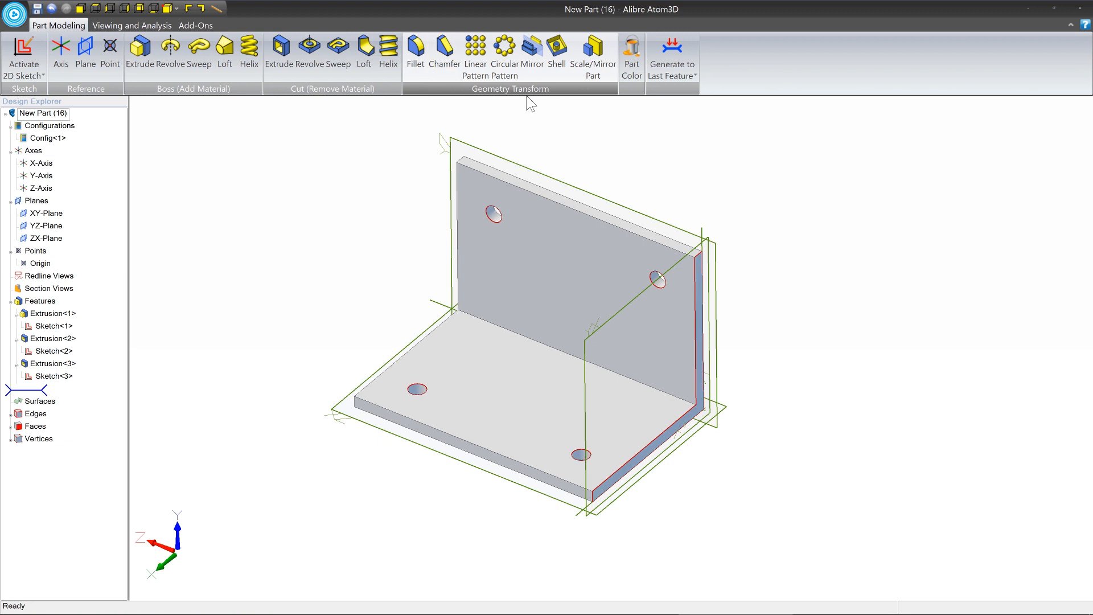
pyautogui.moveTo(589, 95)
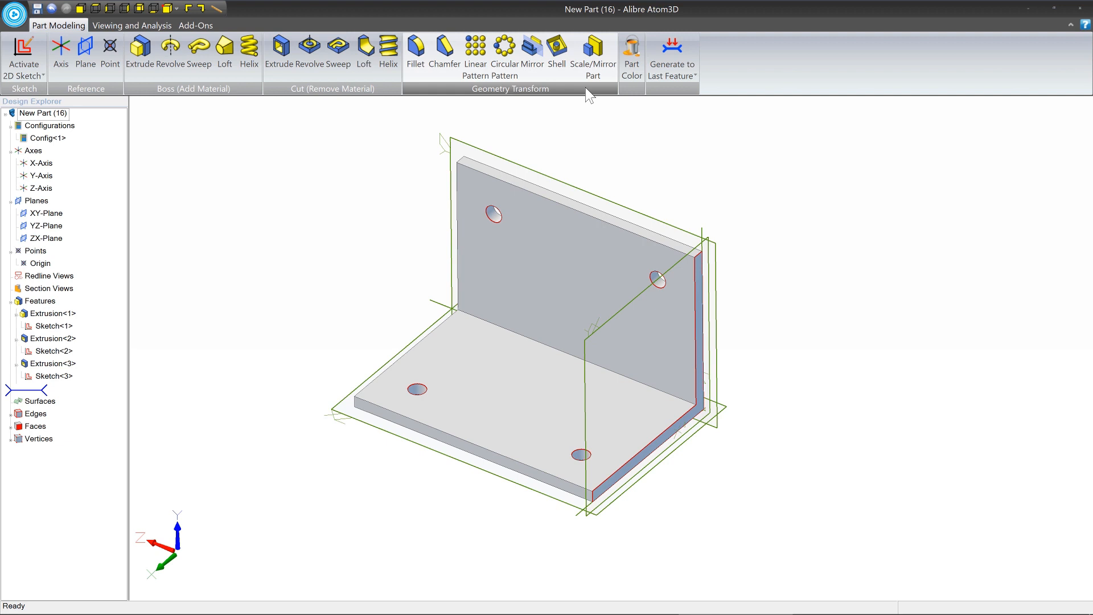
pyautogui.moveTo(420, 91)
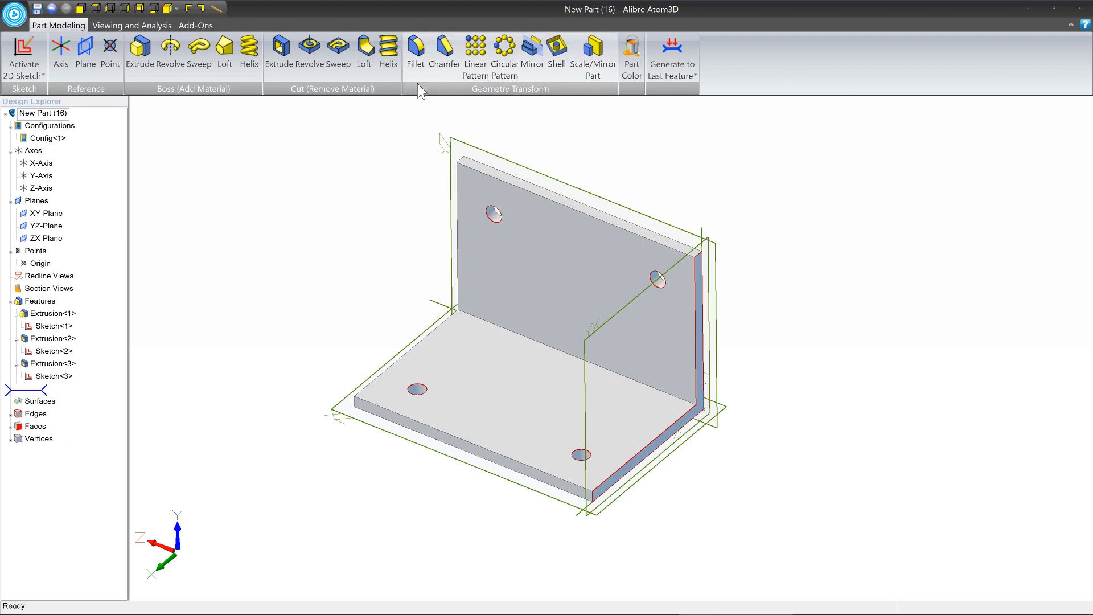
pyautogui.moveTo(414, 49)
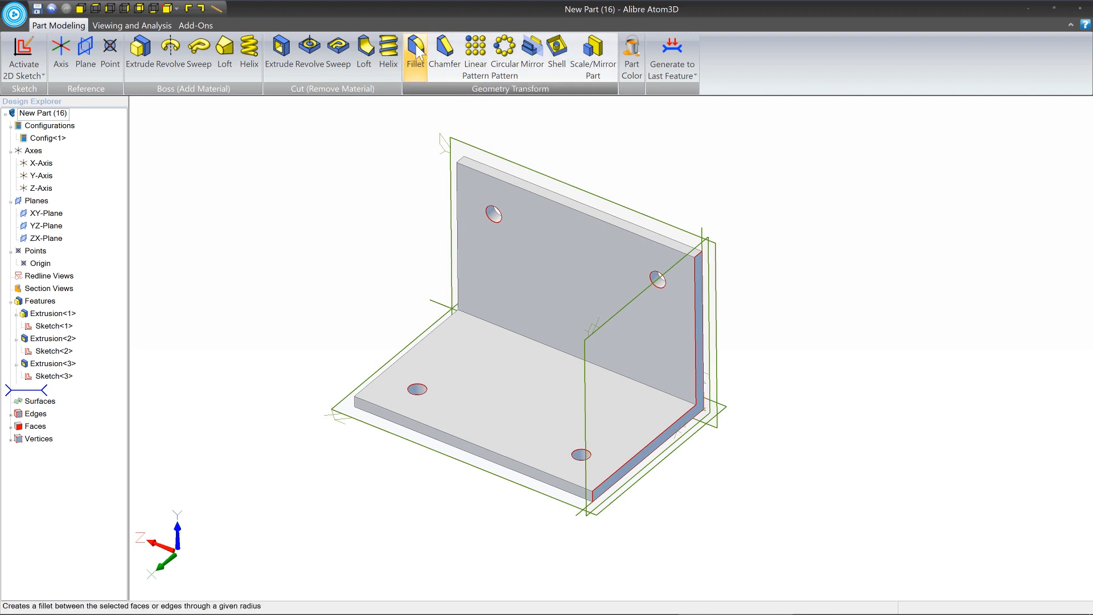
# - Select the four outer corner edges of both flanges for filleting
pyautogui.click(414, 49)
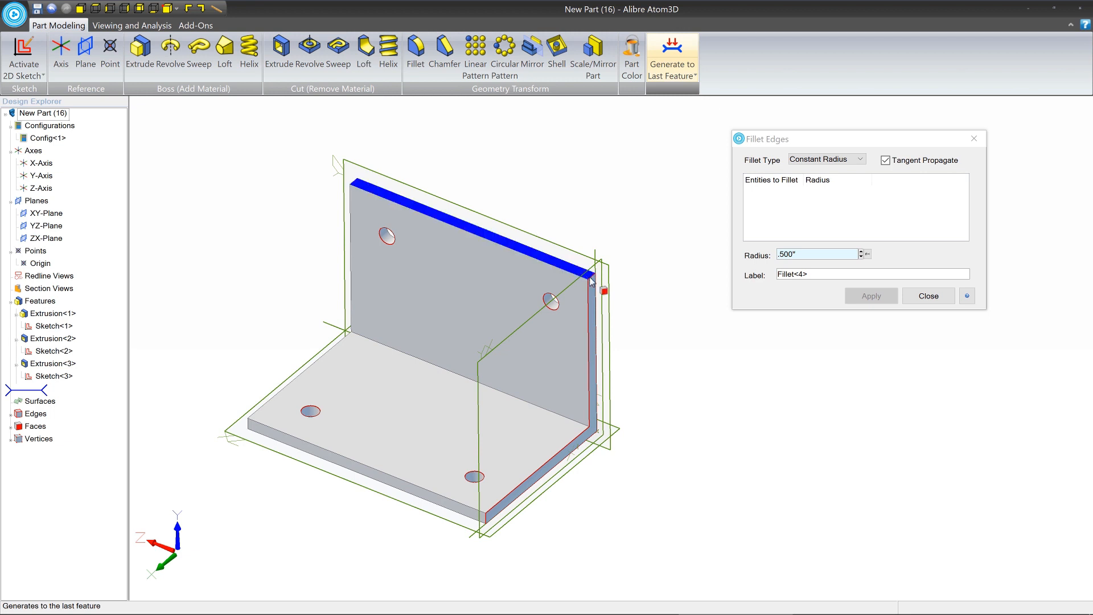
pyautogui.click(579, 272)
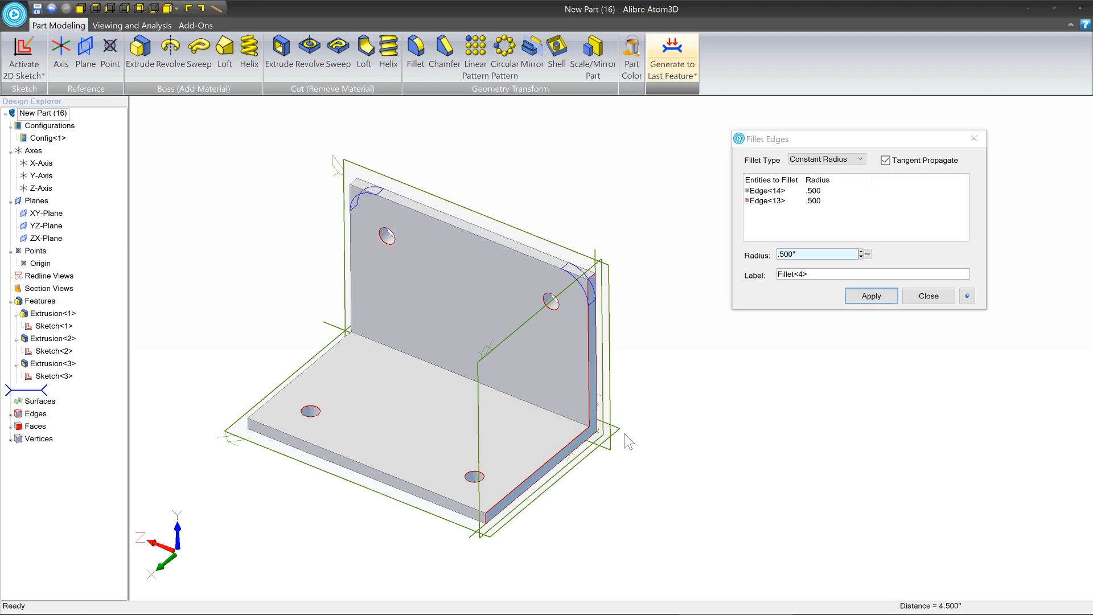
pyautogui.click(483, 519)
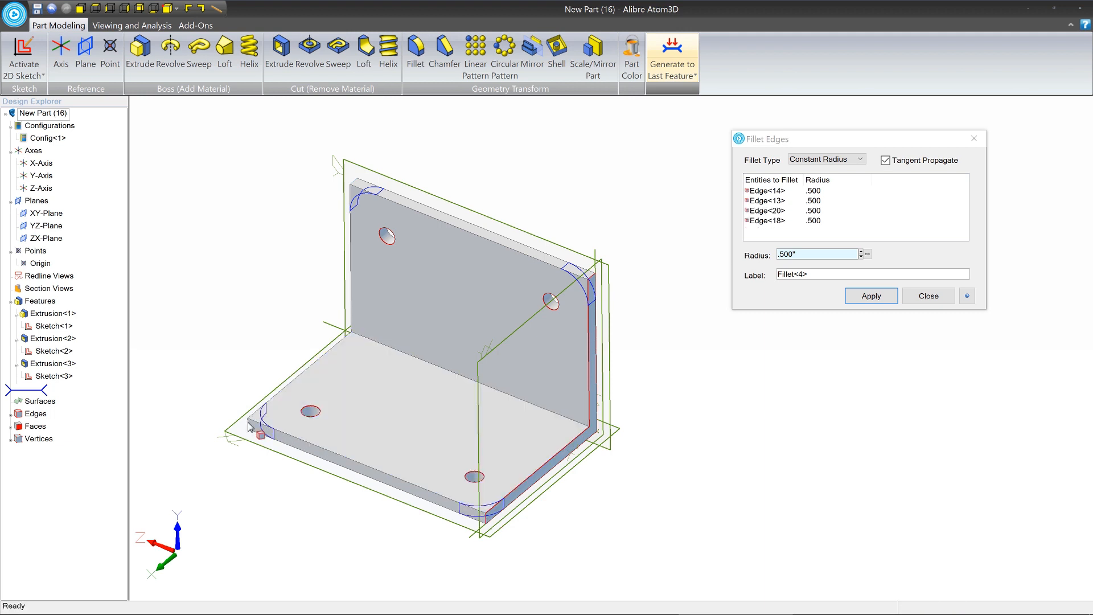
pyautogui.click(561, 266)
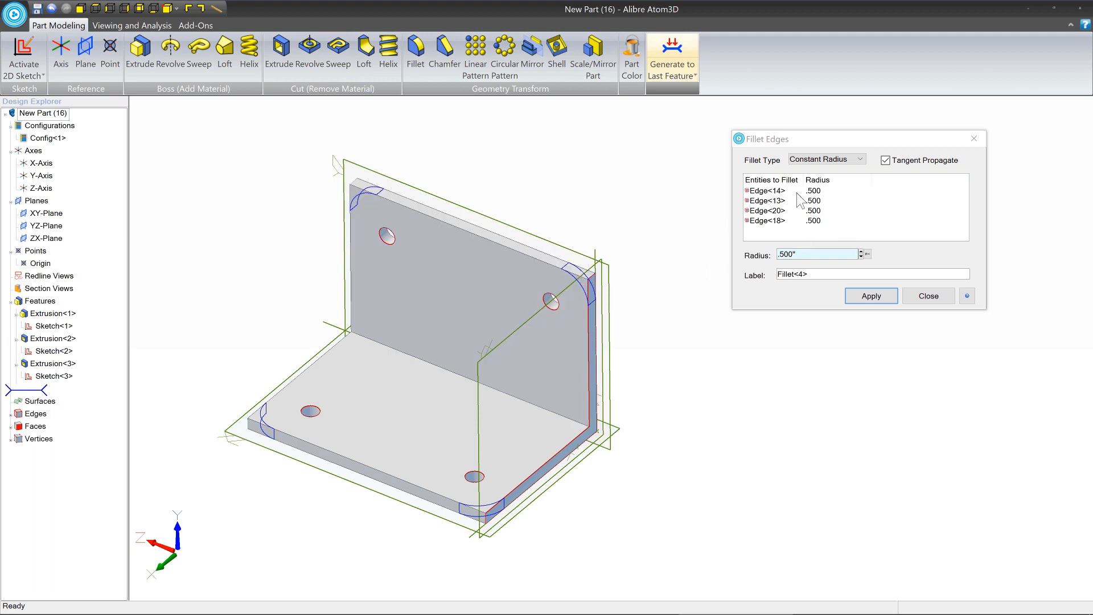
pyautogui.moveTo(801, 231)
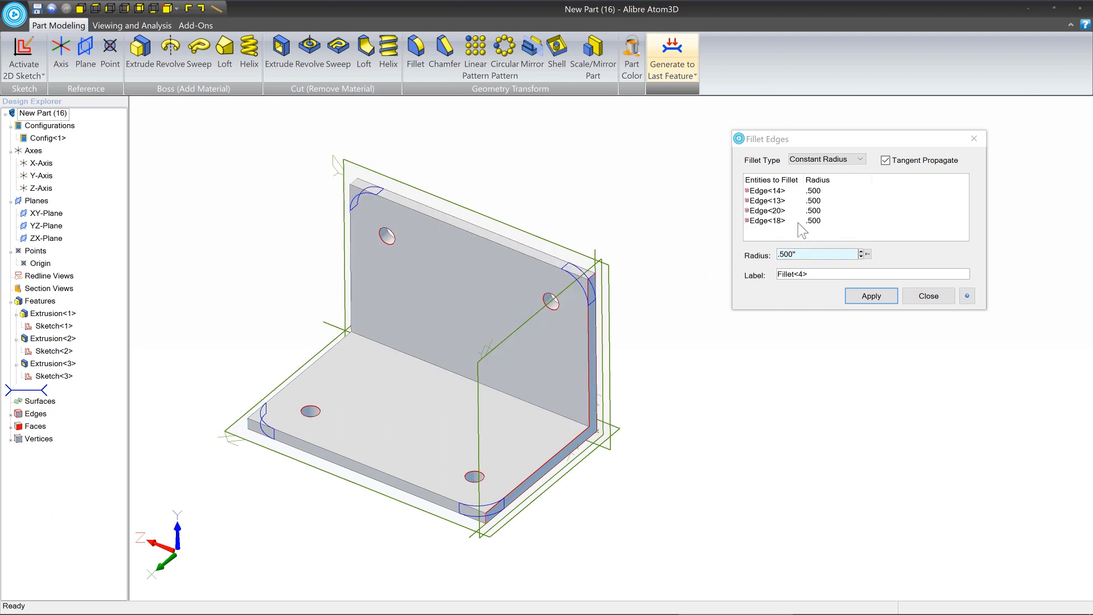
# - Set the fillet radius to .6 and apply it, creating Fillet<4>
pyautogui.click(815, 253)
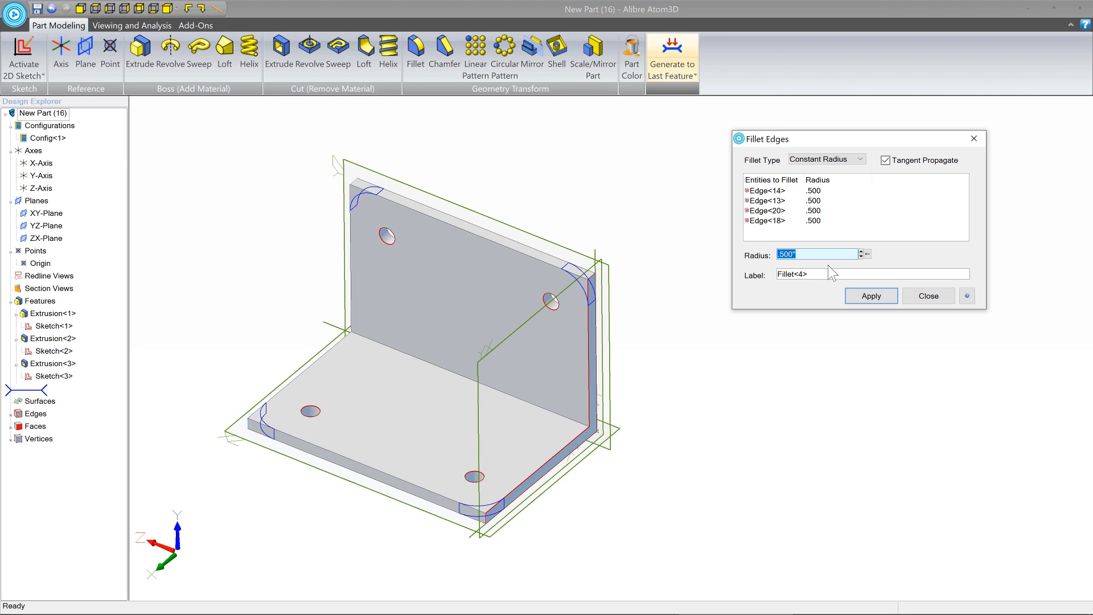
pyautogui.write('.6')
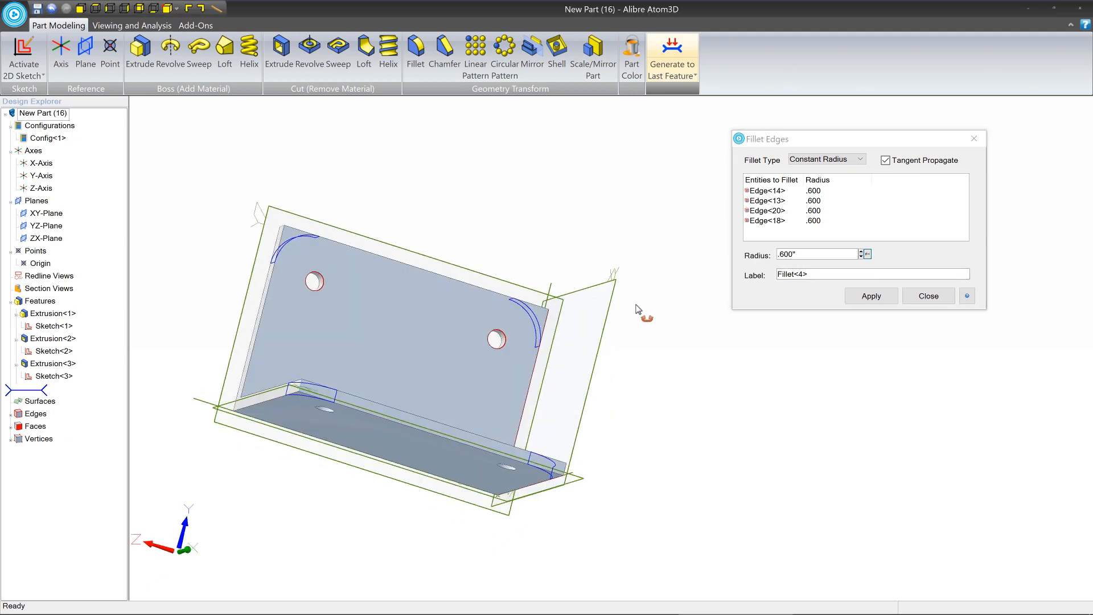
pyautogui.click(870, 297)
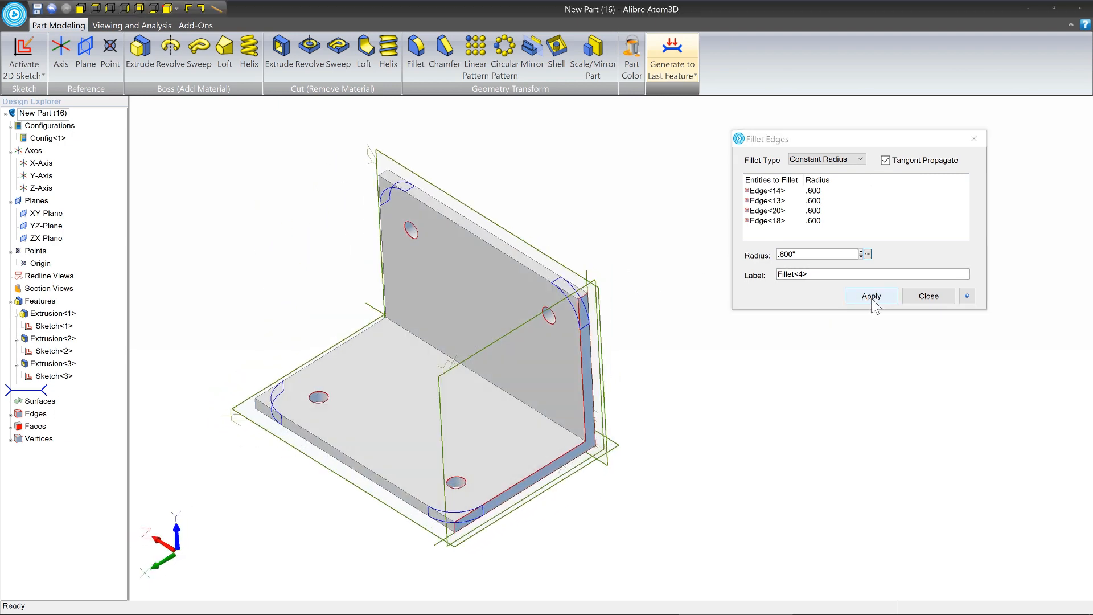
pyautogui.click(871, 296)
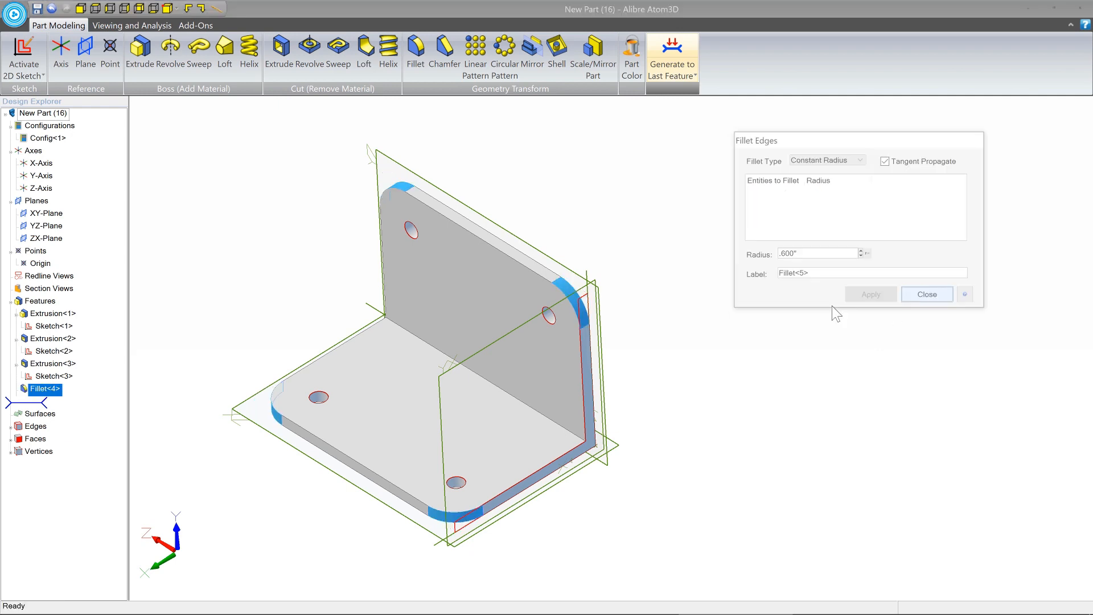